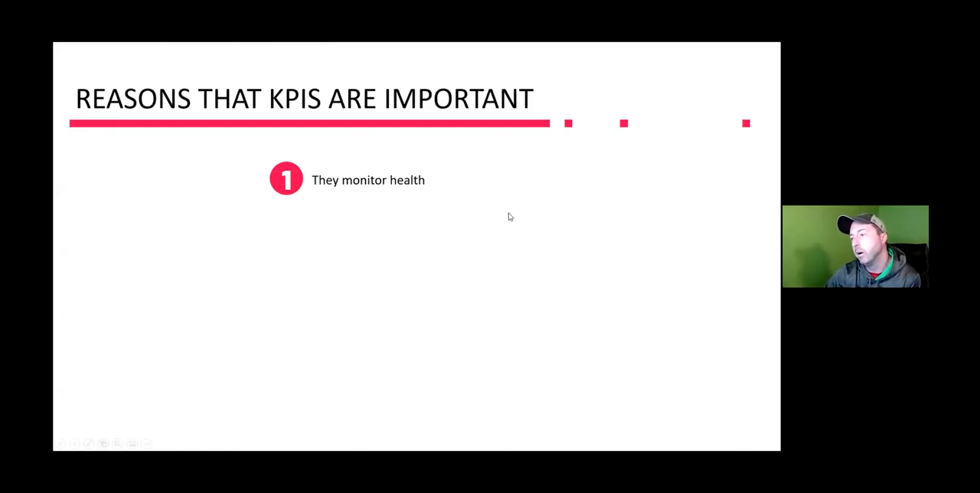
mouse_move(505, 225)
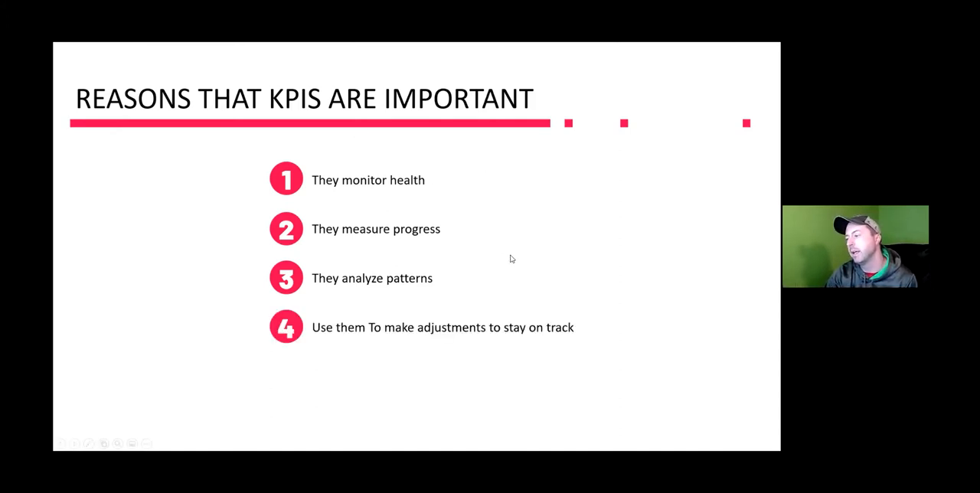
mouse_move(471, 241)
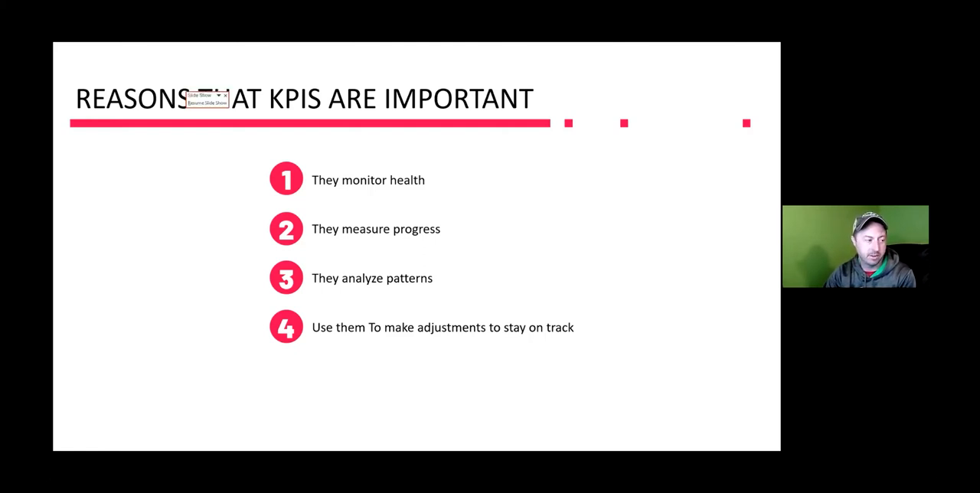
mouse_move(601, 189)
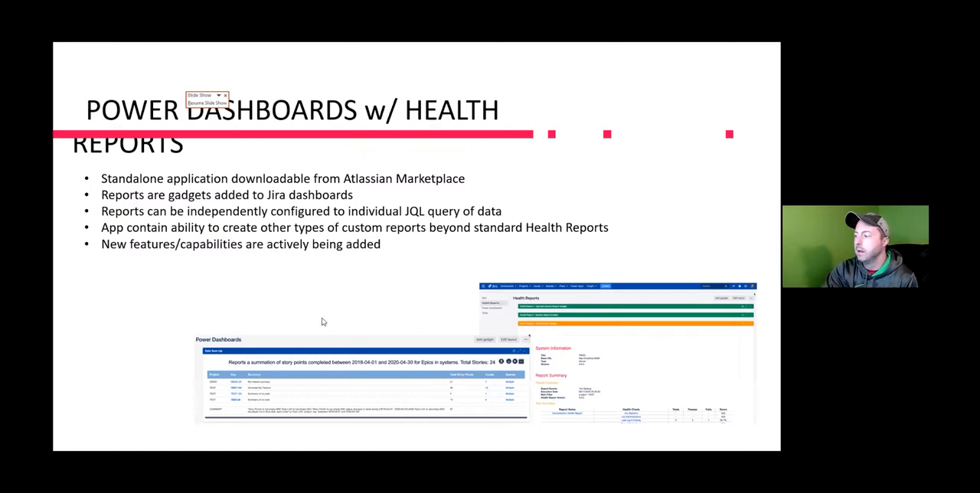
mouse_move(380, 205)
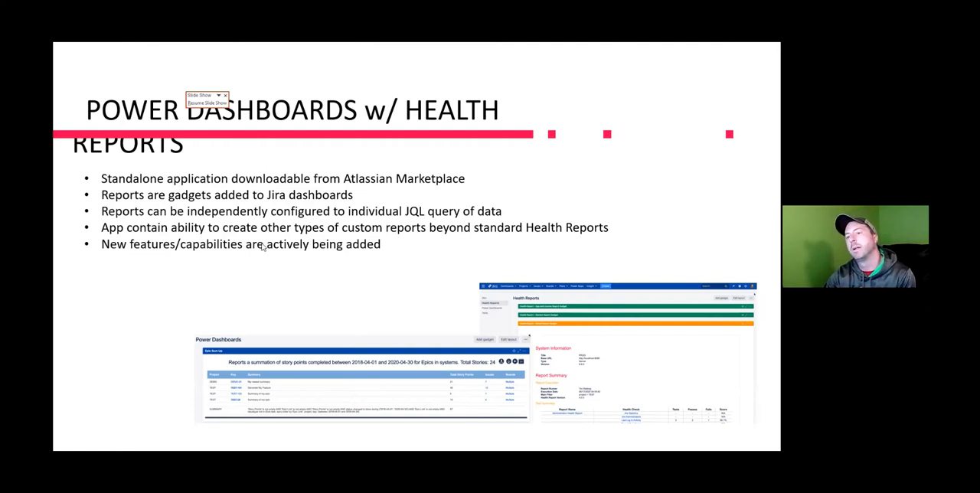
- Advance to the Takeaways slide on iterative strategic planning and understanding tools
key("right")
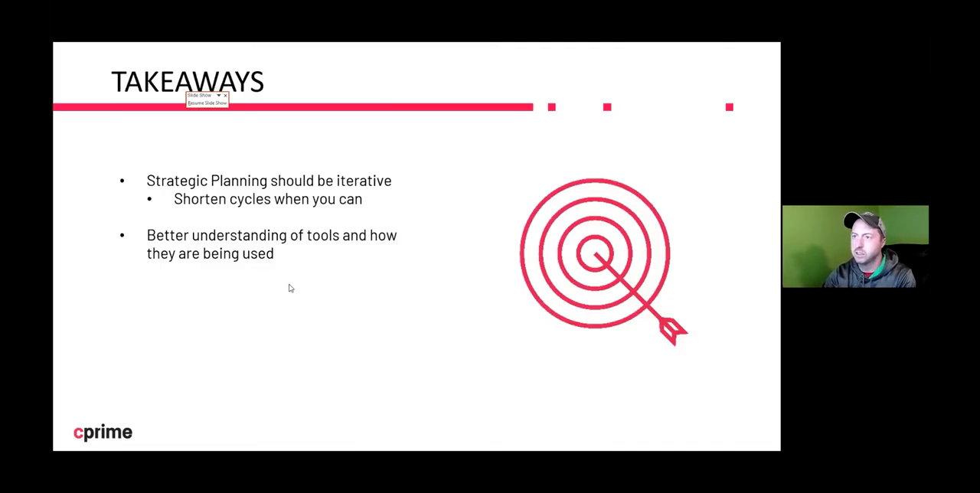
mouse_move(292, 266)
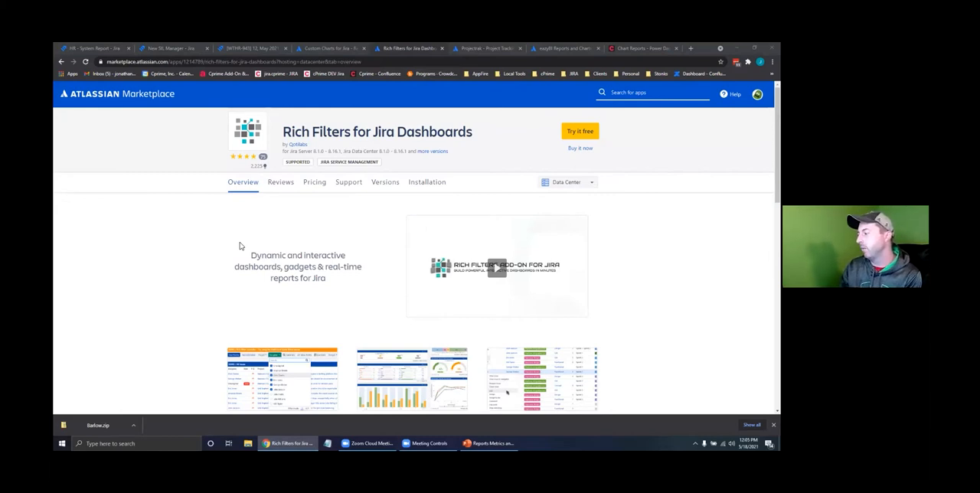
mouse_move(291, 283)
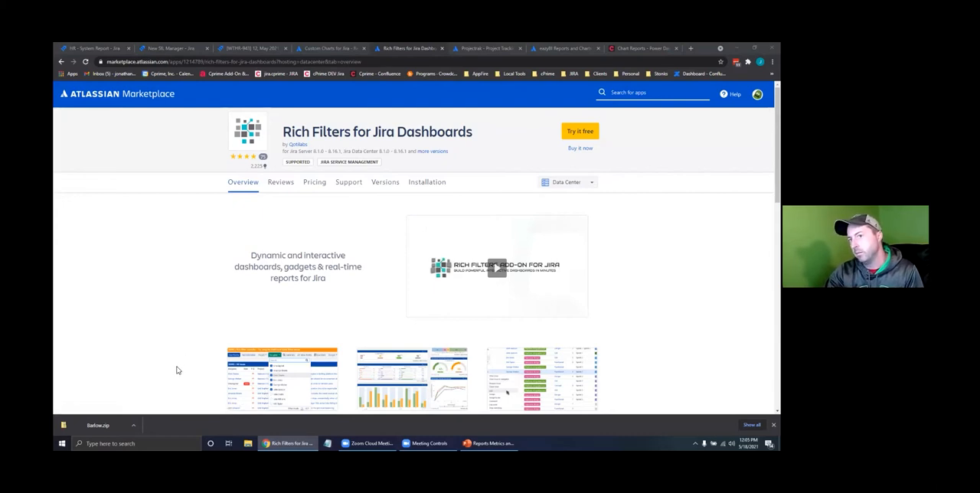
mouse_move(156, 304)
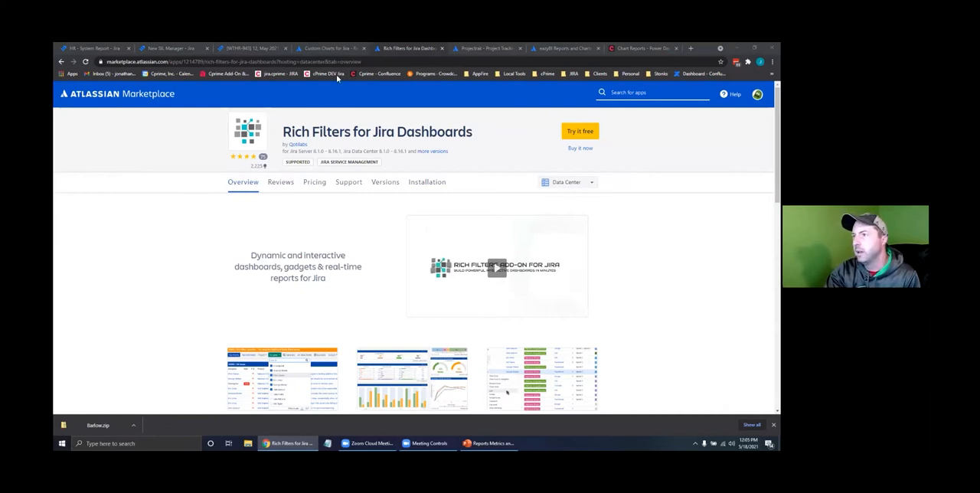
mouse_move(460, 48)
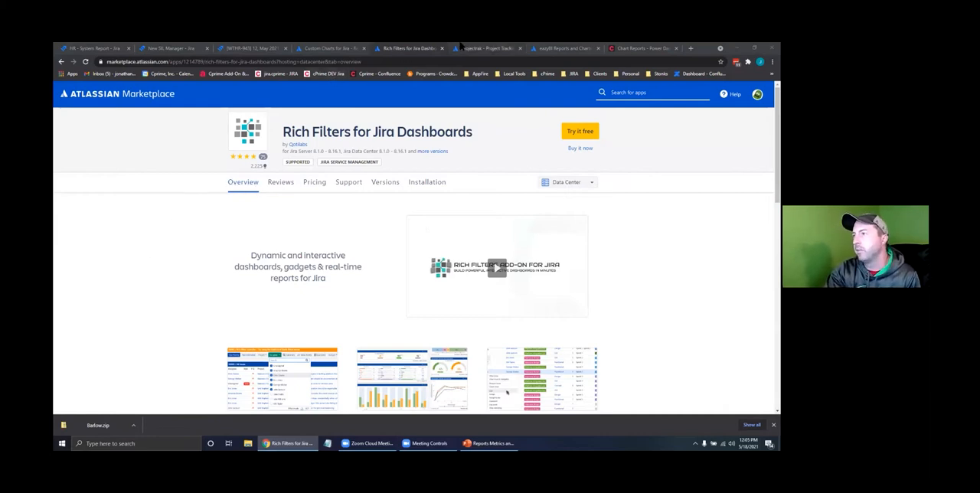
left_click(487, 48)
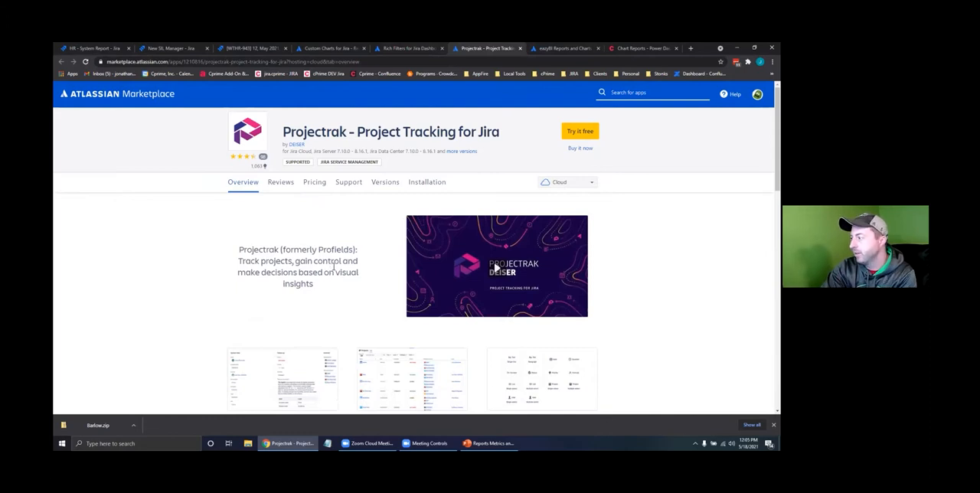
mouse_move(321, 233)
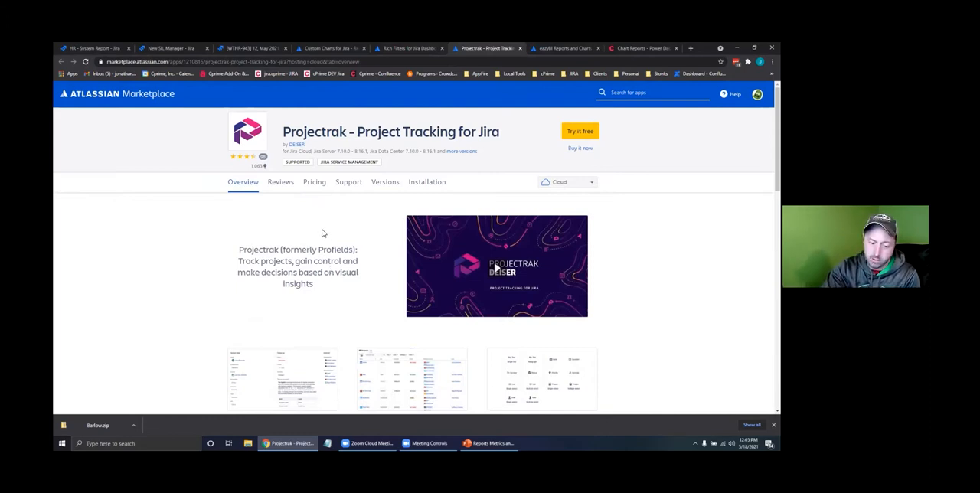
left_click(407, 49)
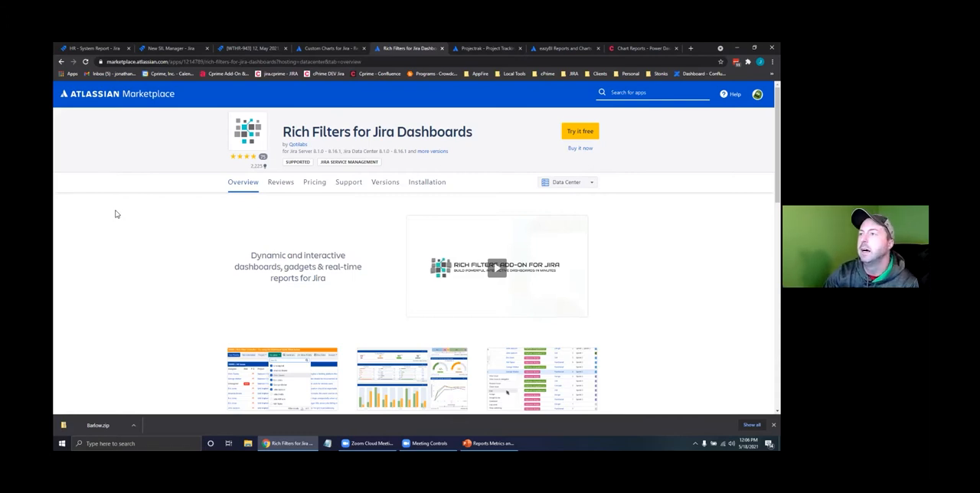
- Show the Custom Charts for Jira listing, browse its screenshot gallery, then return to the feature highlights
left_click(329, 50)
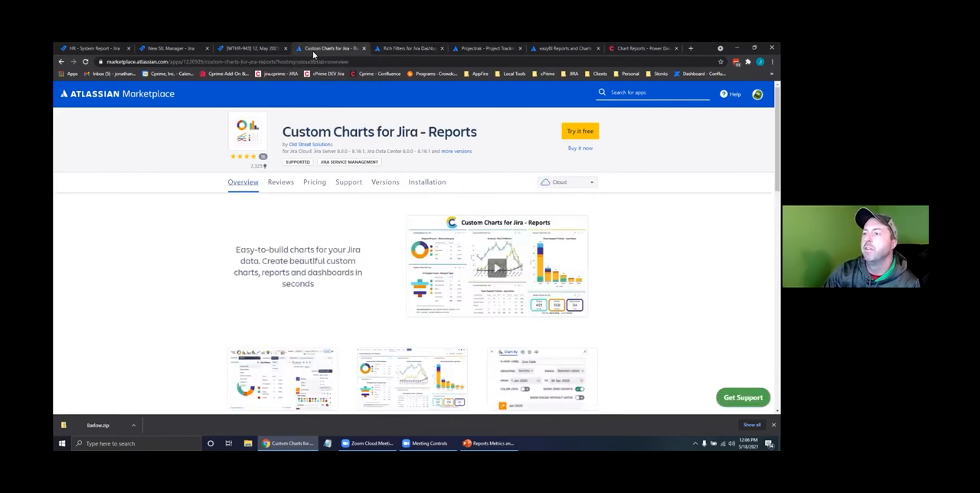
mouse_move(159, 211)
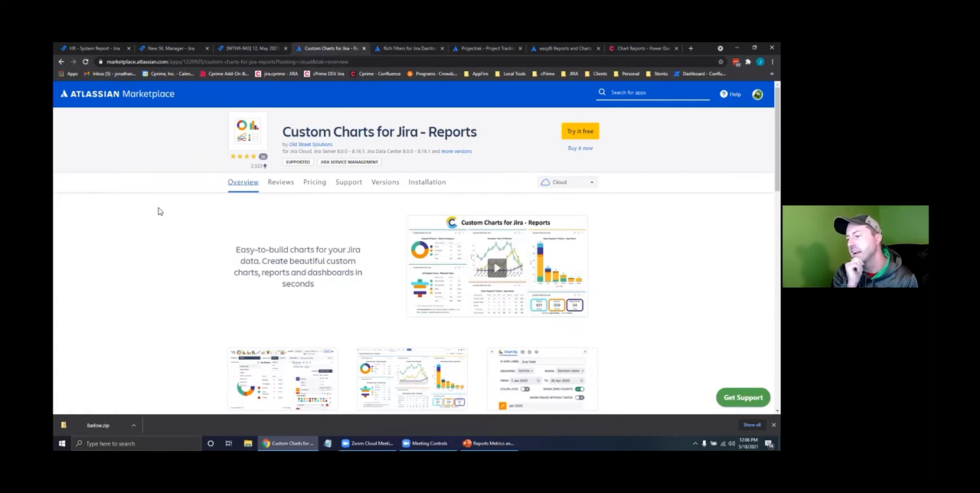
scroll("down", 3)
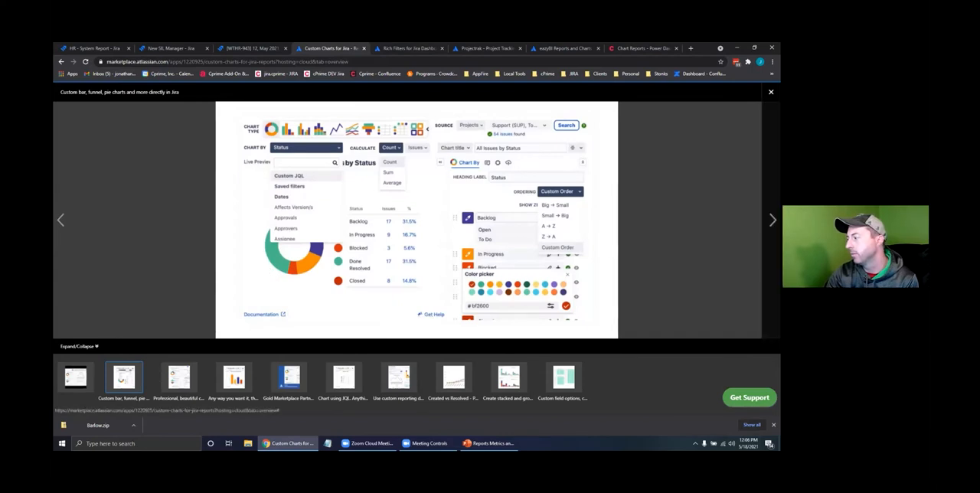
left_click(178, 377)
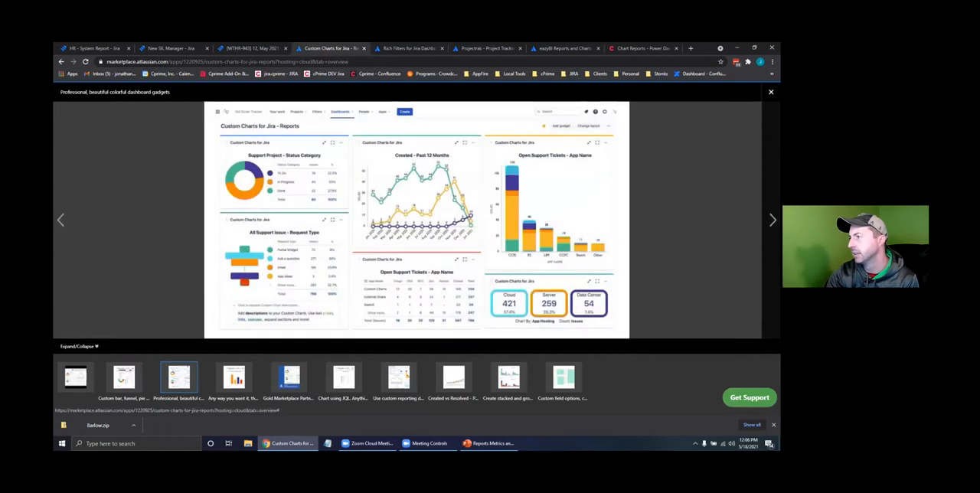
mouse_move(772, 92)
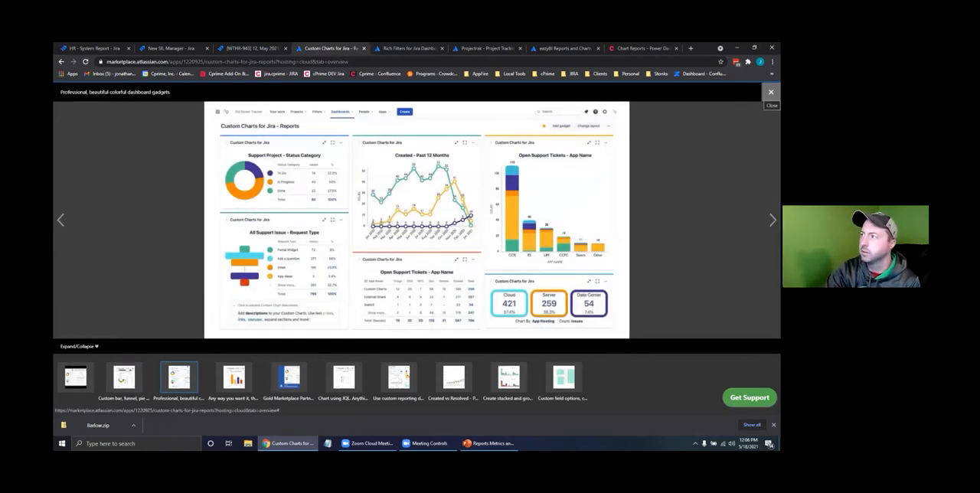
left_click(772, 95)
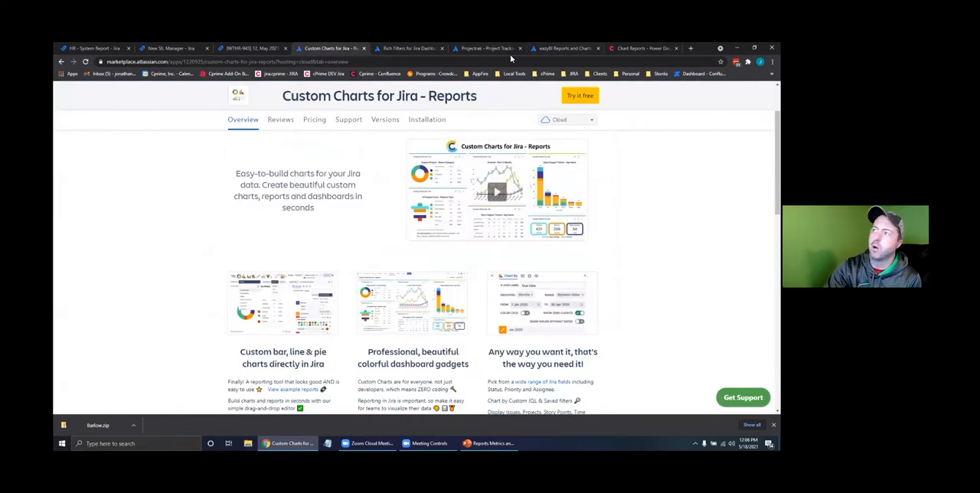
mouse_move(549, 48)
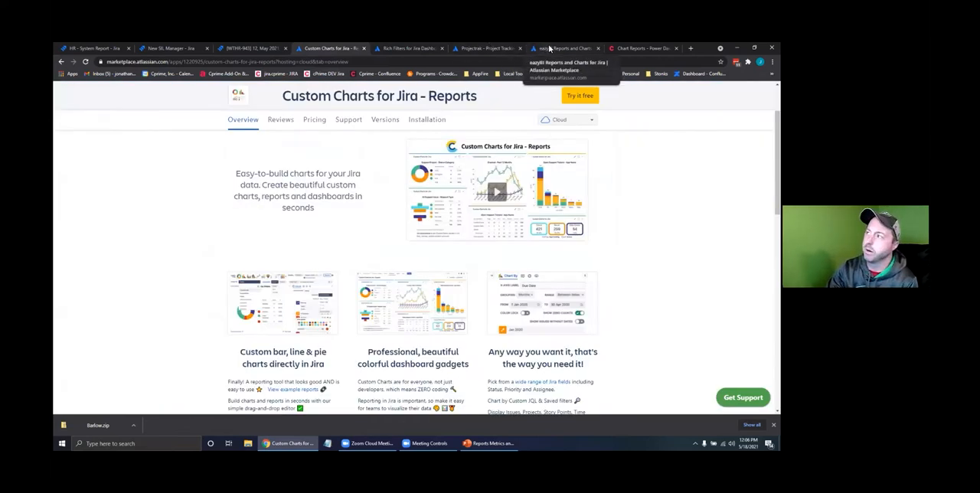
- Switch to the eazyBI Reports and Charts for Jira Marketplace listing
left_click(567, 49)
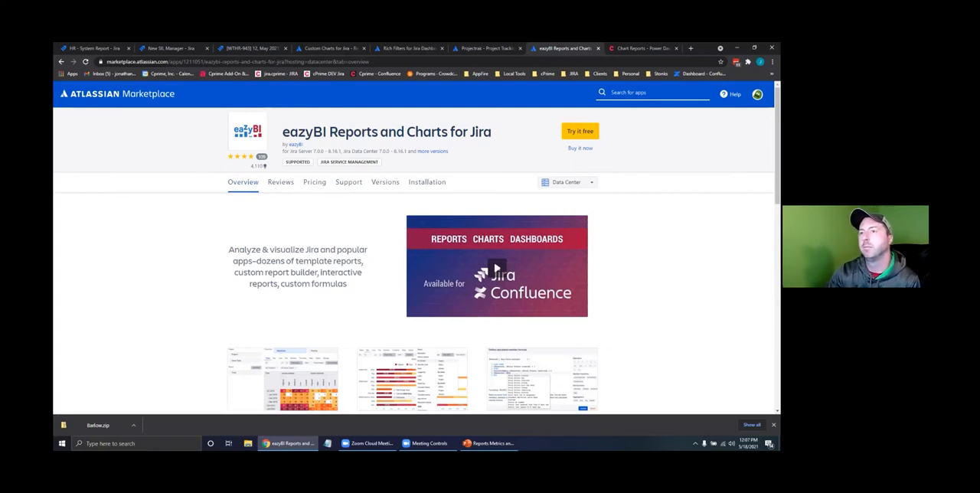
left_click(92, 49)
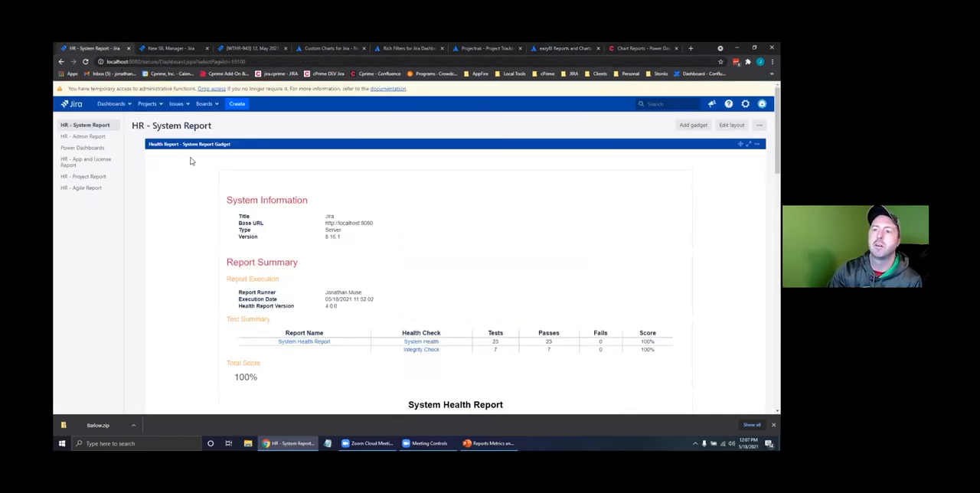
mouse_move(405, 218)
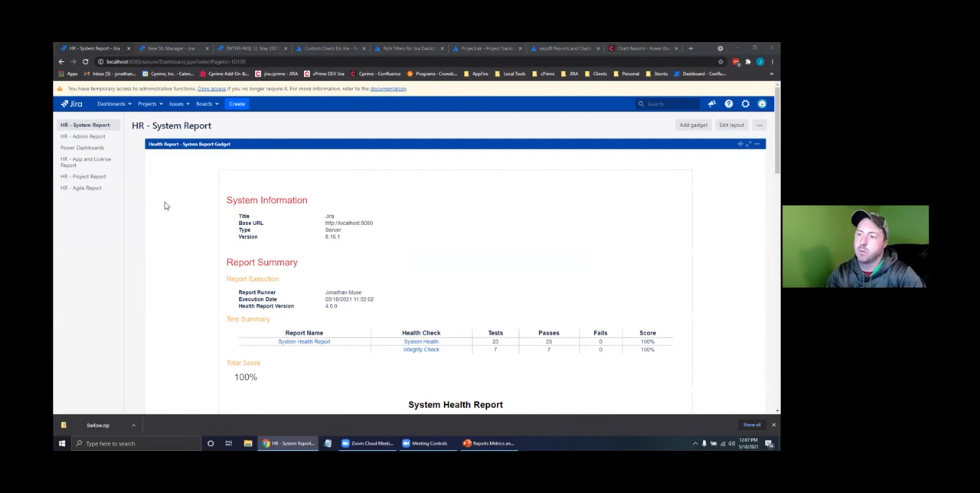
mouse_move(472, 203)
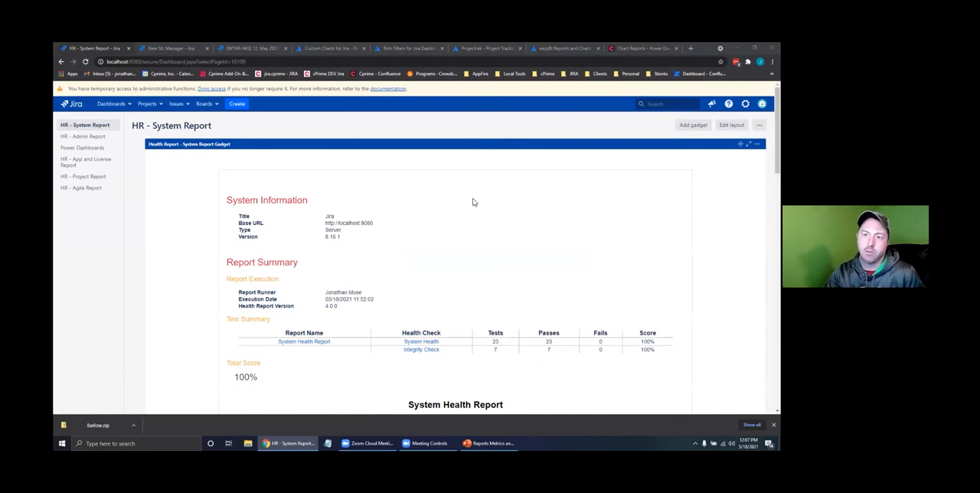
scroll("down", 3)
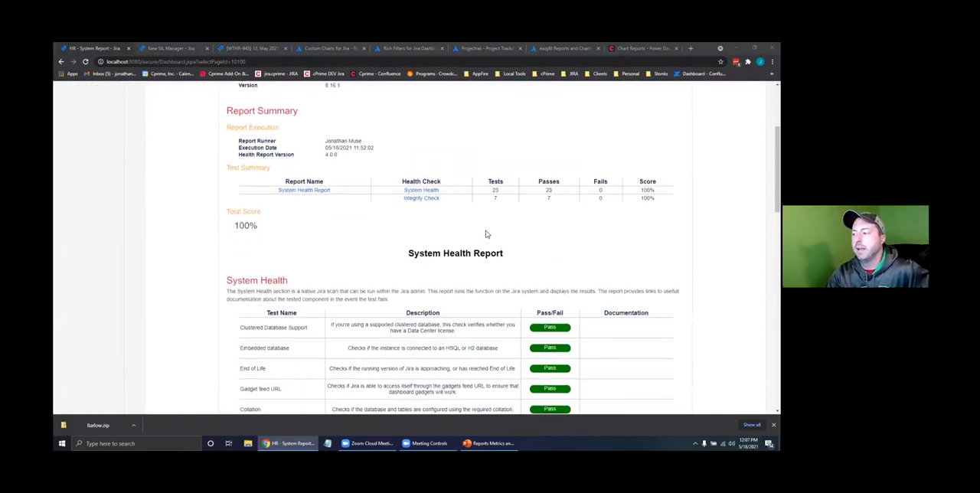
scroll("down", 3)
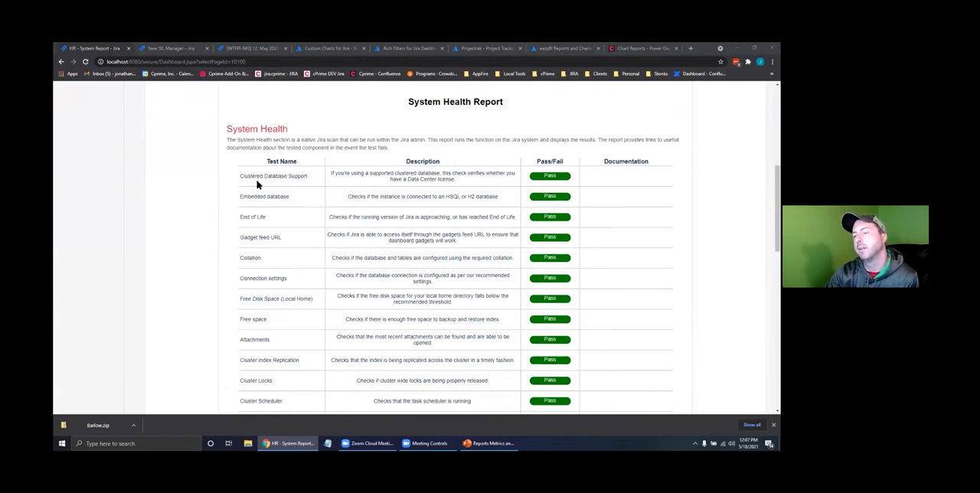
scroll("down", 3)
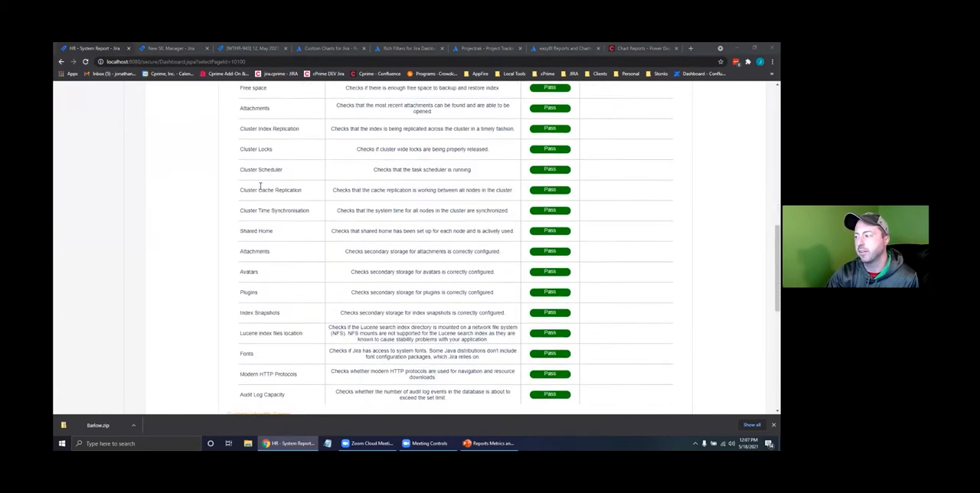
scroll("down", 3)
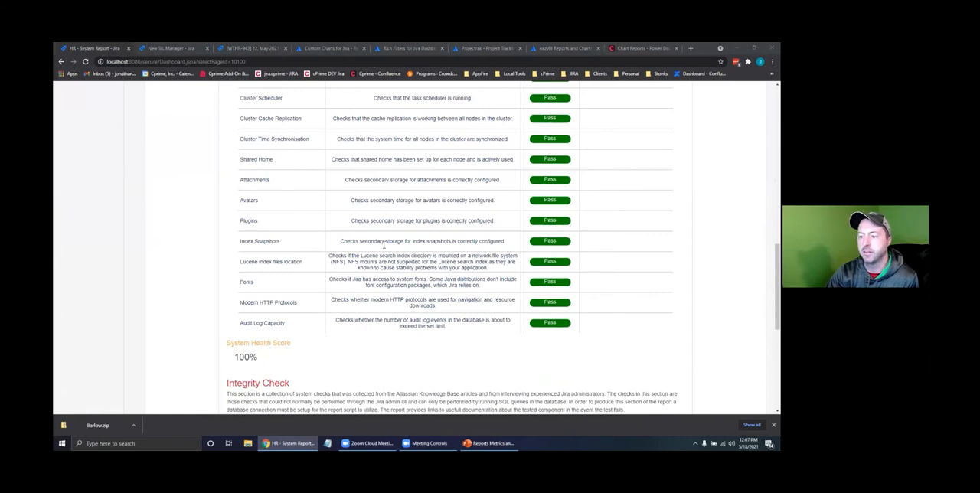
mouse_move(625, 245)
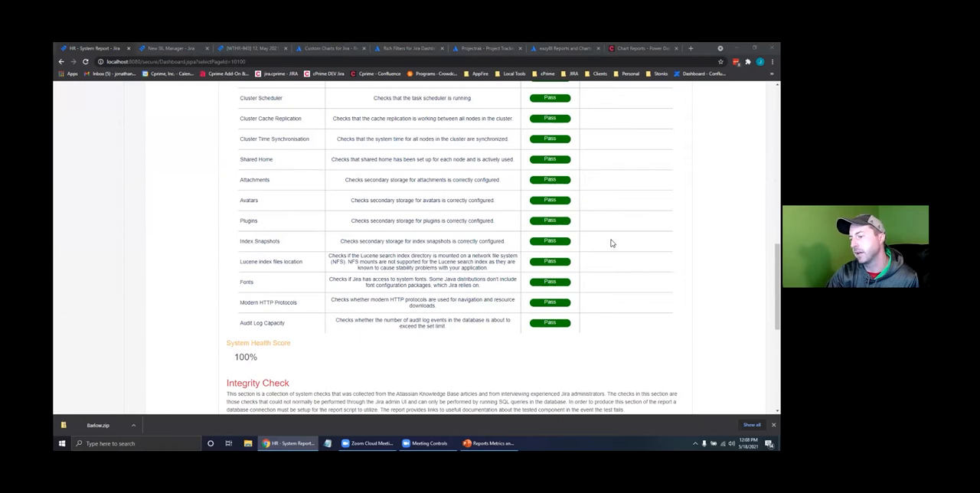
scroll("down", 3)
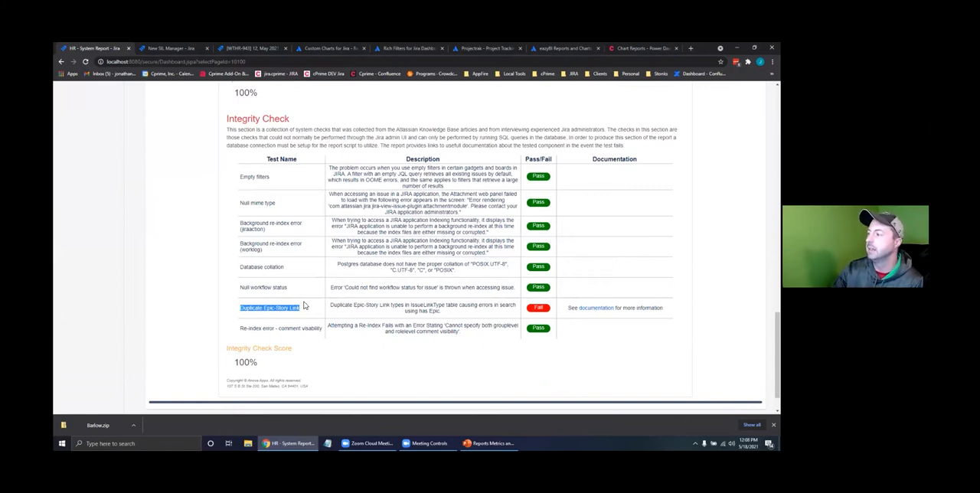
mouse_move(592, 308)
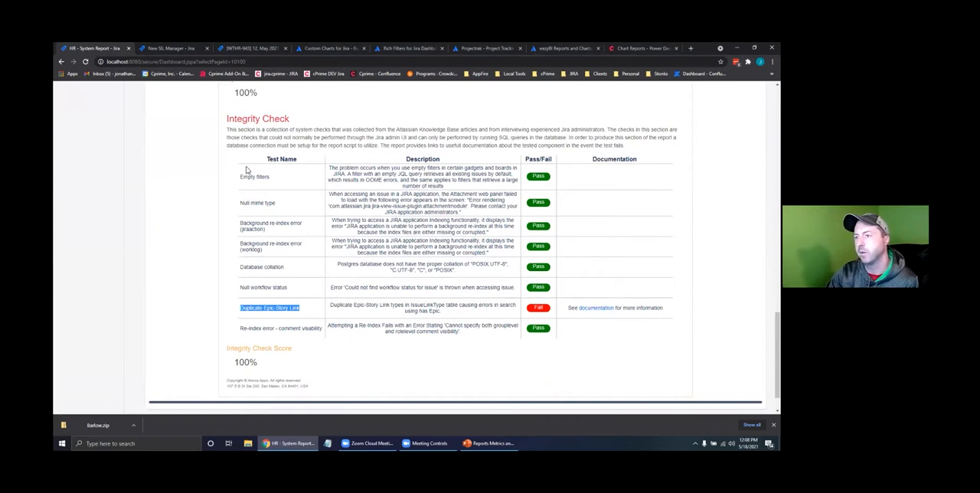
mouse_move(282, 214)
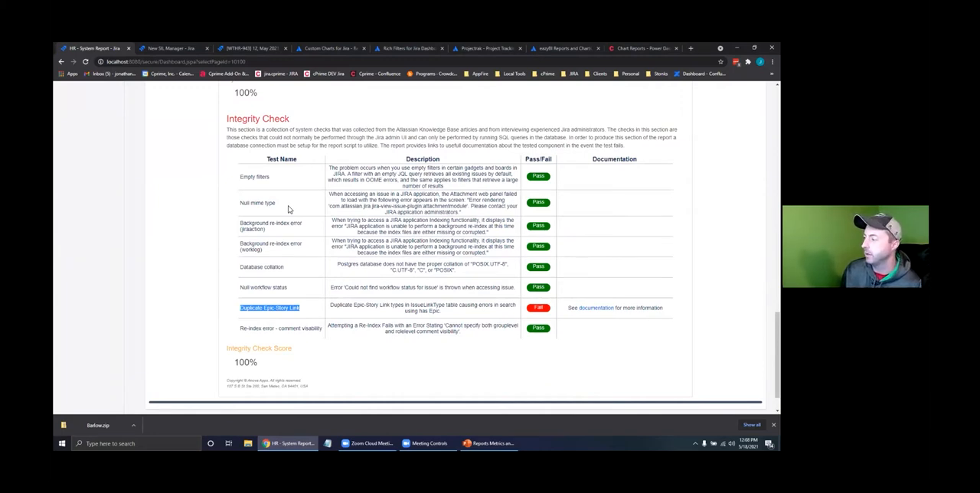
scroll("up", 3)
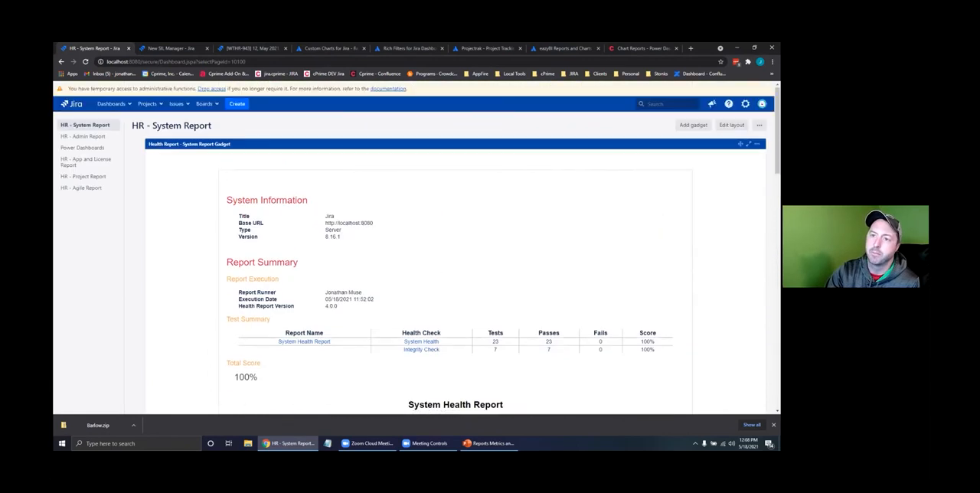
- Show the HR - Admin Report (61.3%) and review Jira Statistics, Administrators and Last Log In Activity checks
left_click(82, 137)
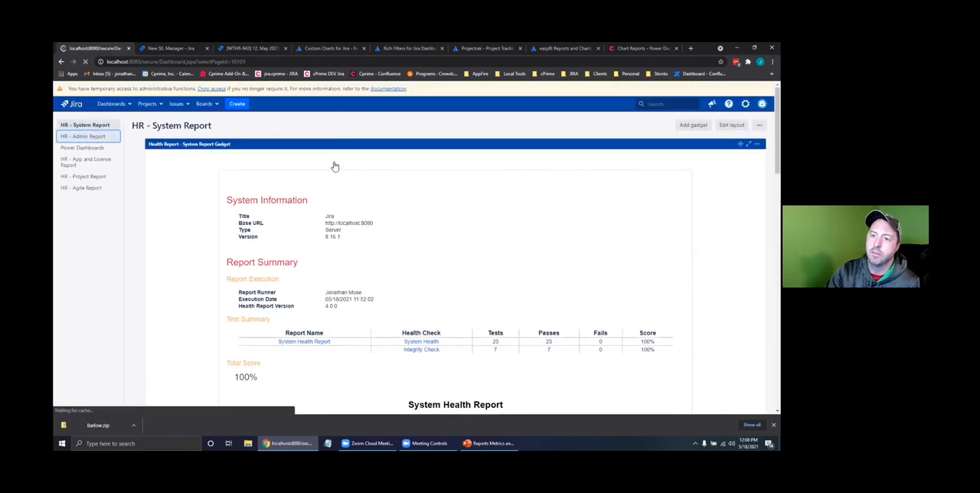
left_click(83, 136)
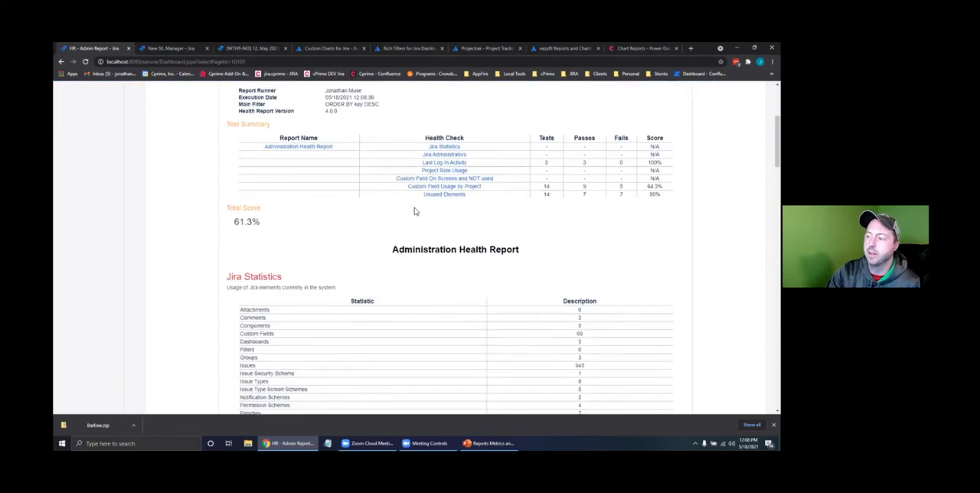
scroll("down", 3)
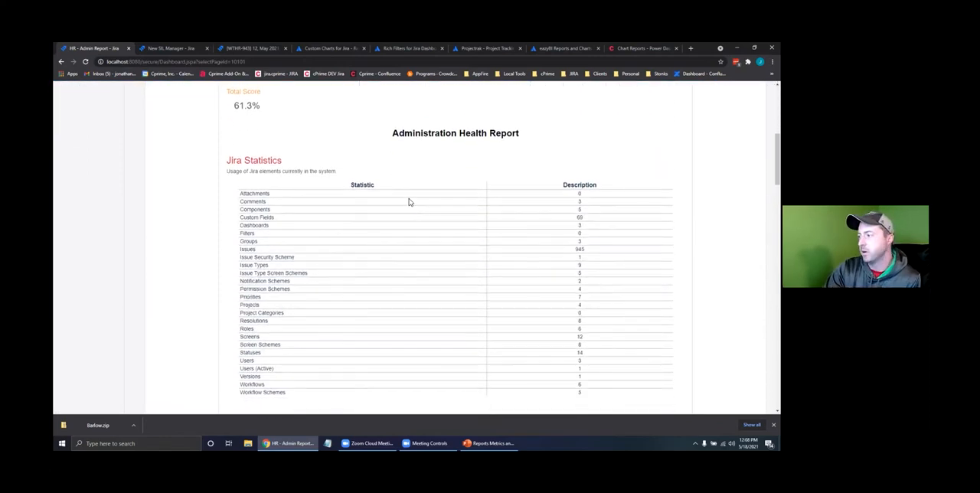
scroll("down", 3)
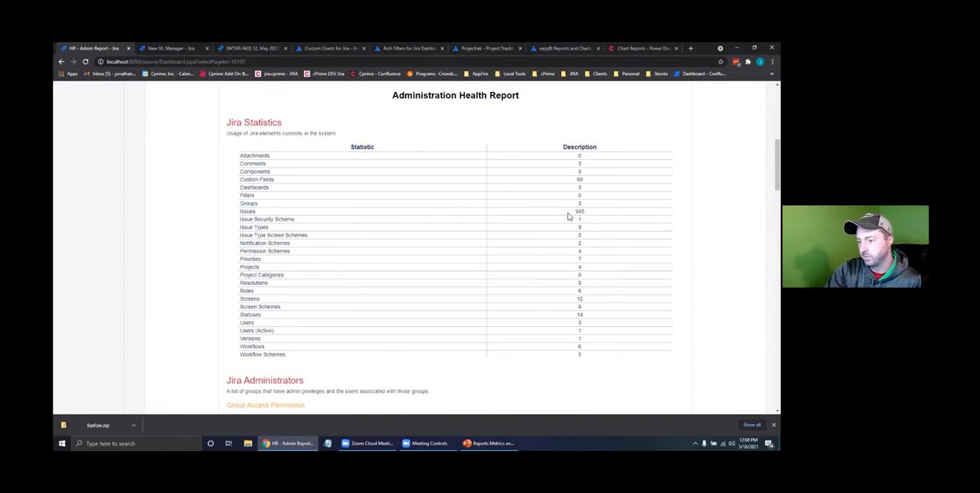
scroll("down", 3)
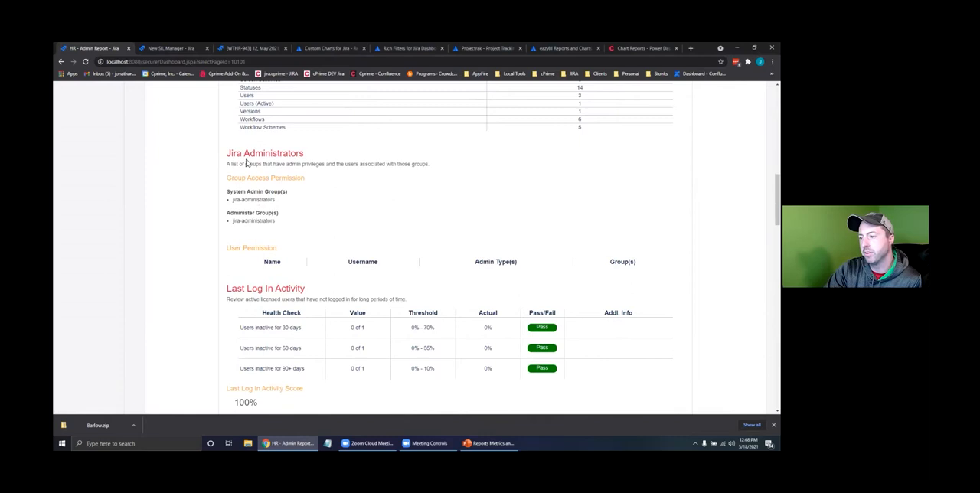
scroll("down", 3)
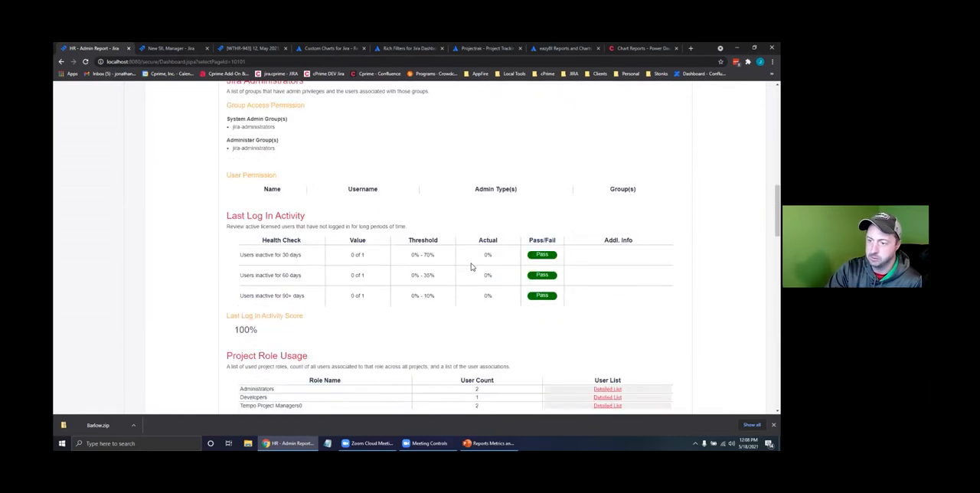
scroll("down", 3)
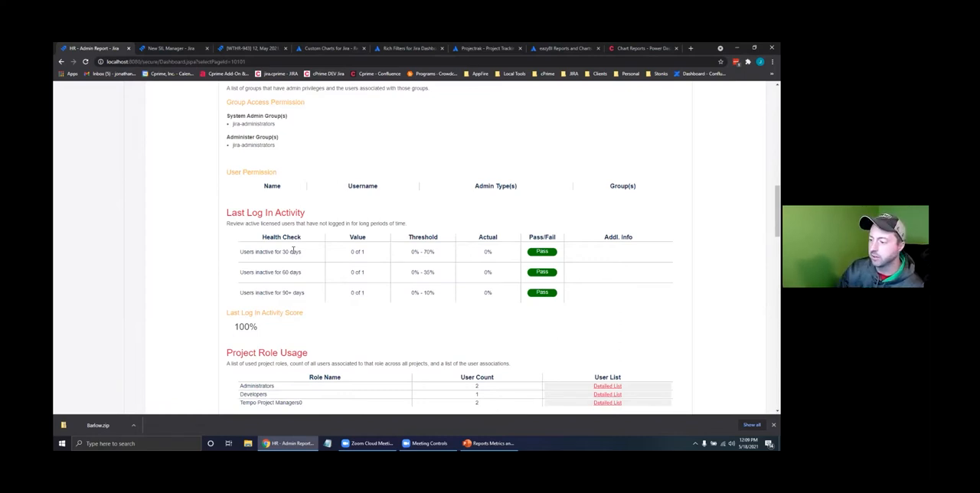
scroll("down", 3)
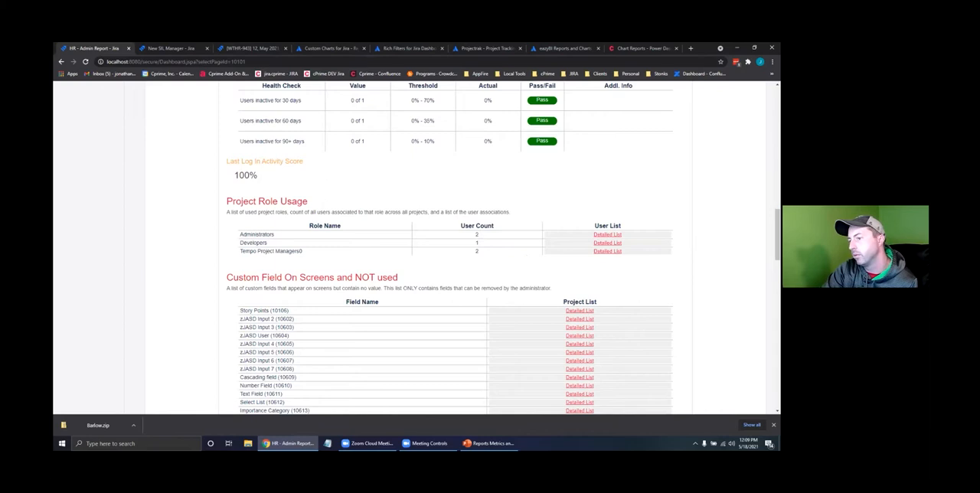
scroll("down", 3)
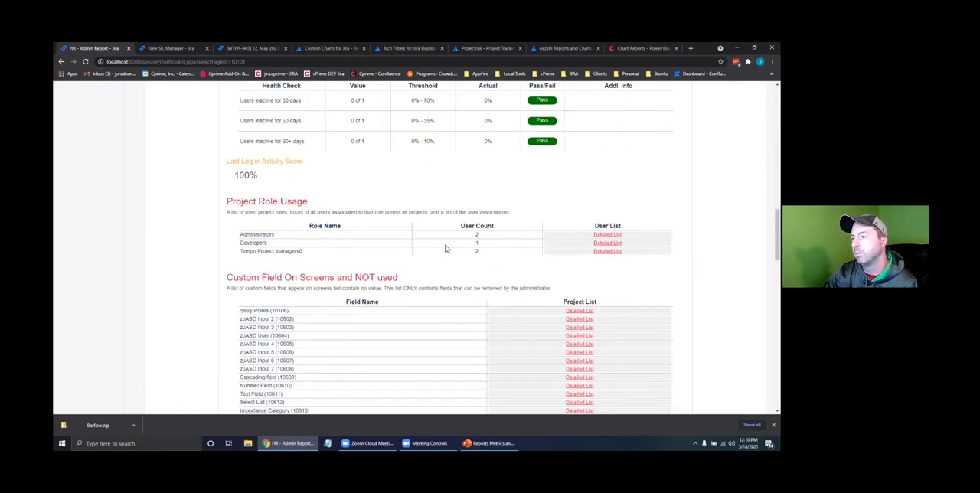
scroll("down", 3)
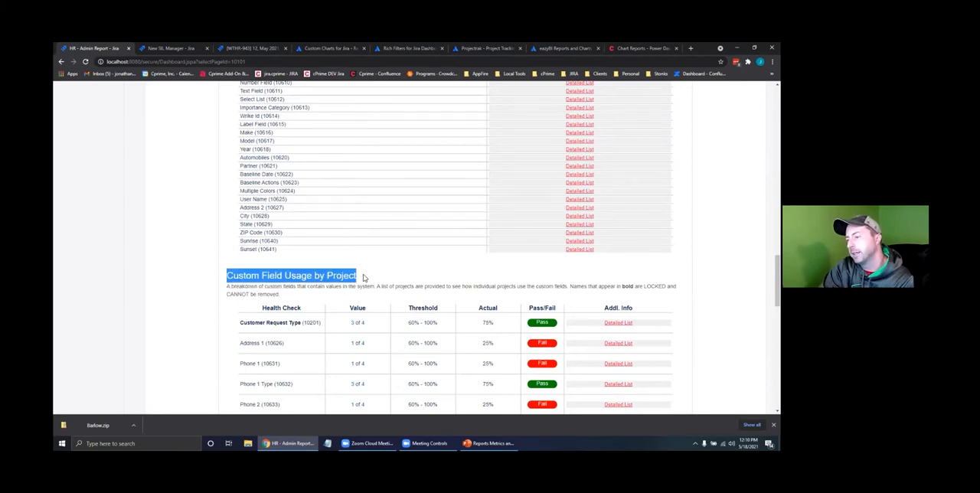
- Review the custom field usage checks down to the Custom Field Usage by Project score of 64.3%
scroll("down", 3)
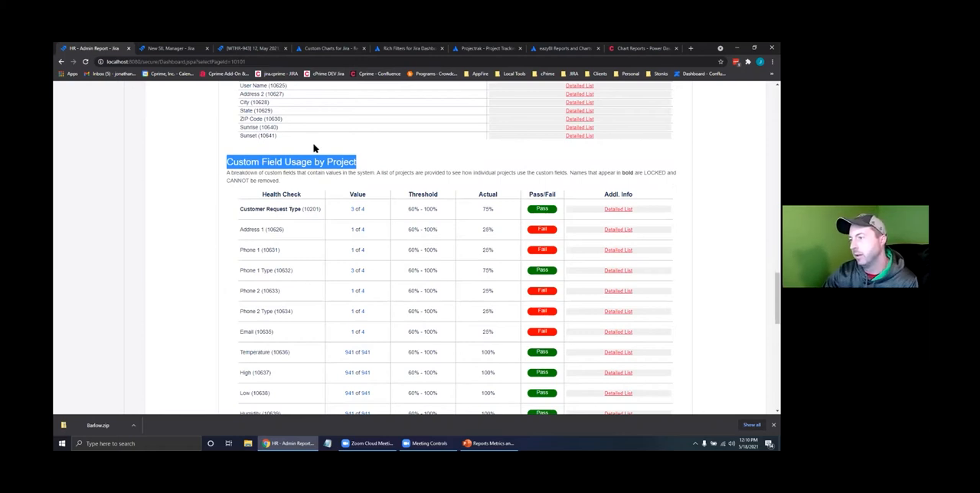
scroll("down", 3)
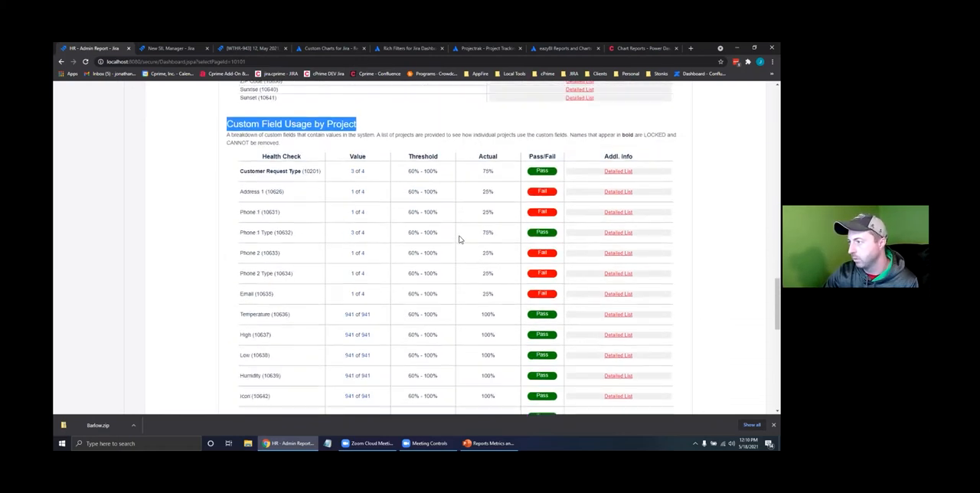
scroll("down", 3)
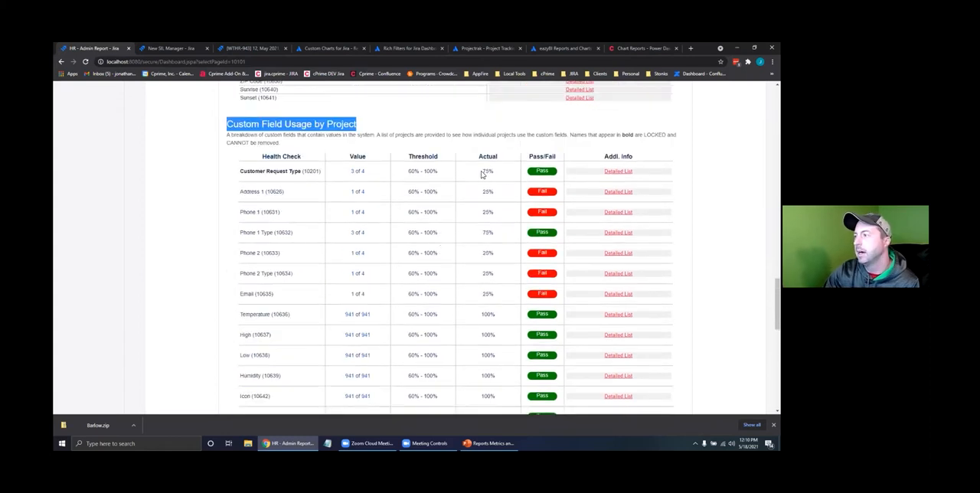
mouse_move(481, 191)
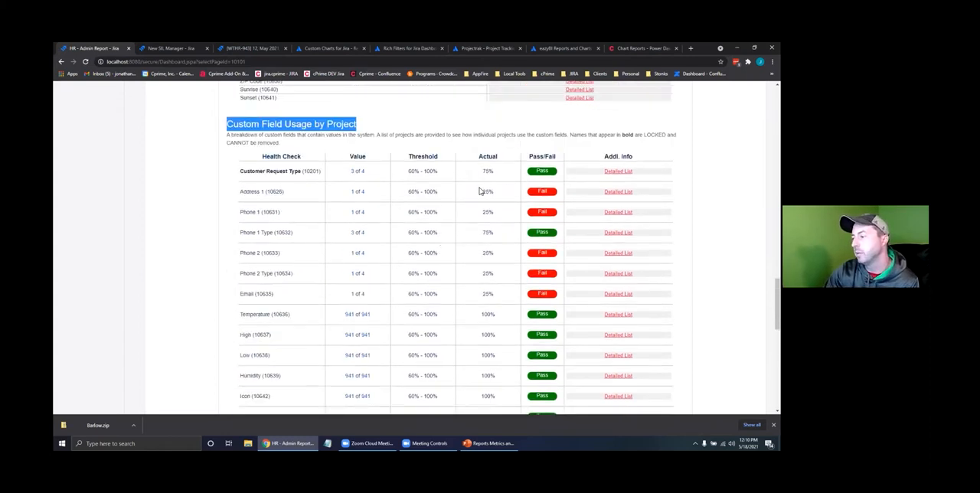
scroll("down", 3)
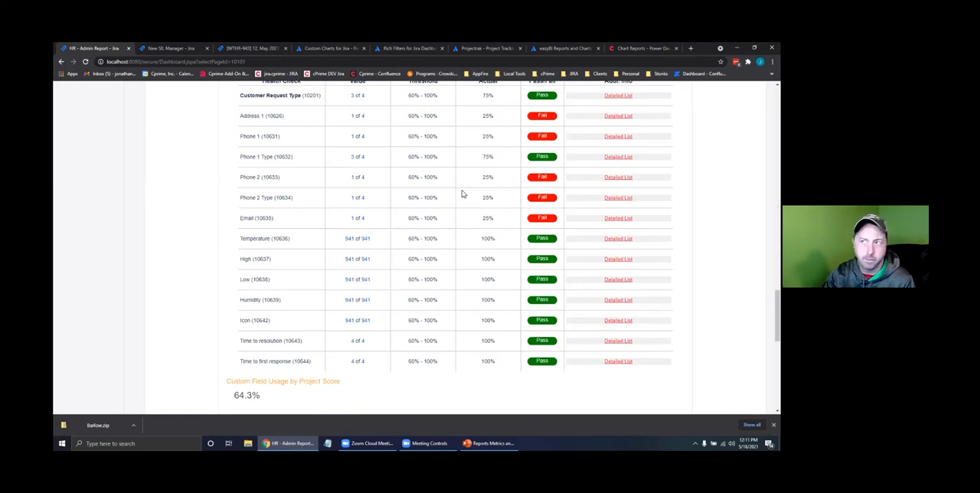
mouse_move(470, 218)
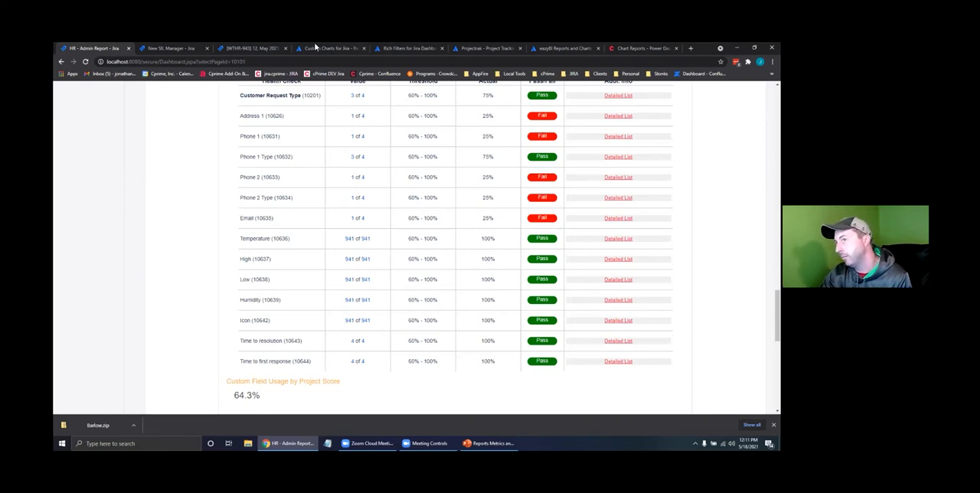
left_click(330, 48)
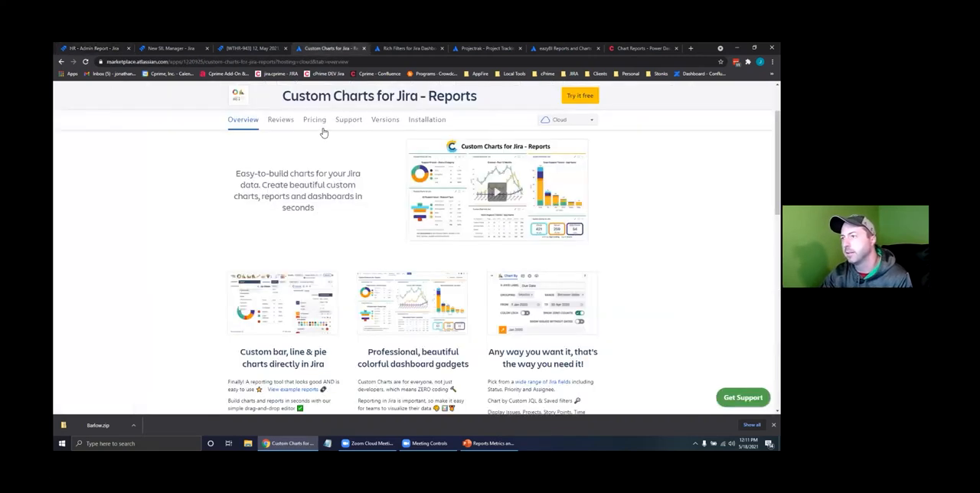
mouse_move(619, 144)
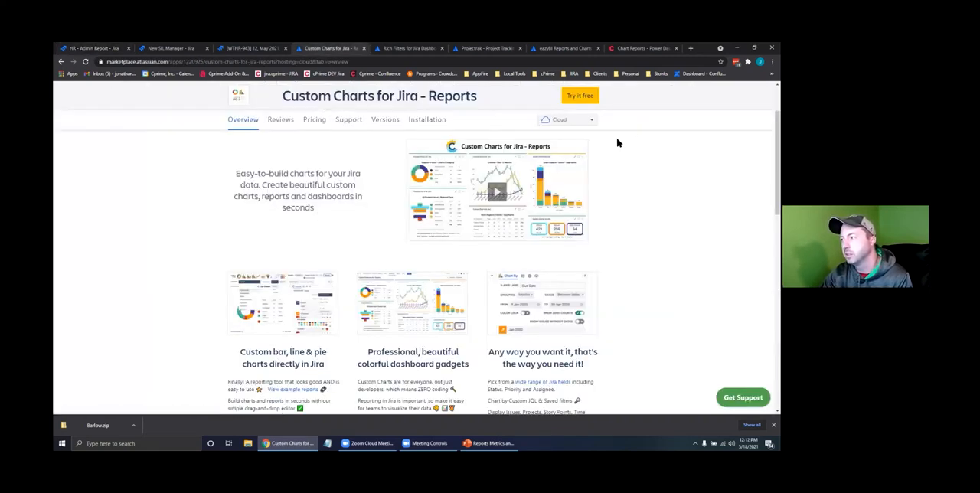
mouse_move(405, 332)
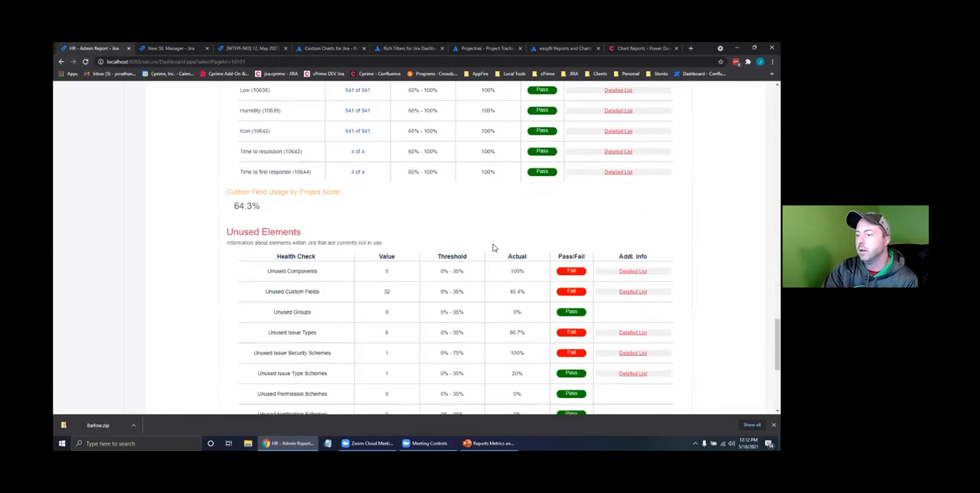
scroll("down", 3)
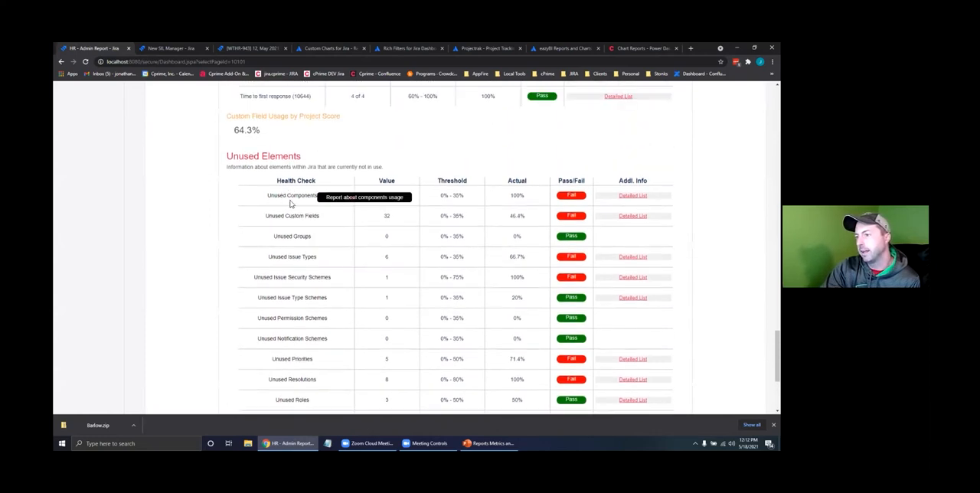
scroll("down", 3)
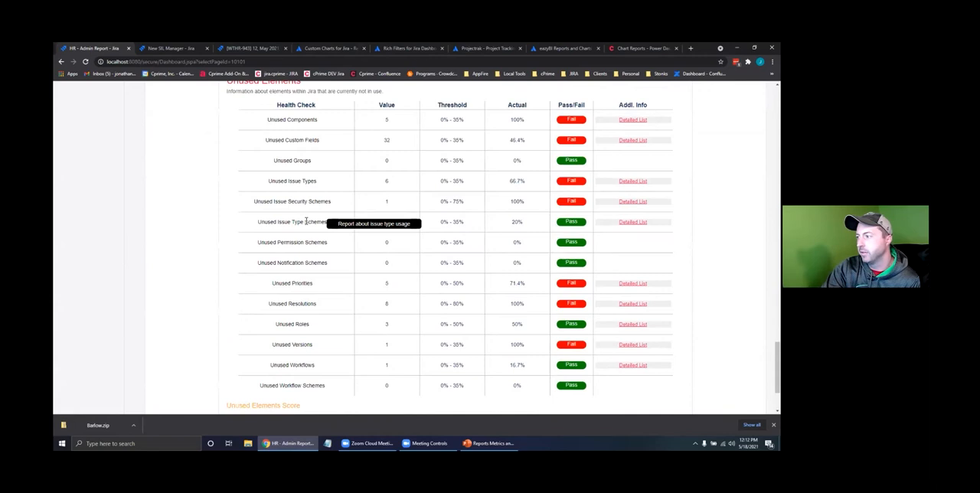
scroll("down", 3)
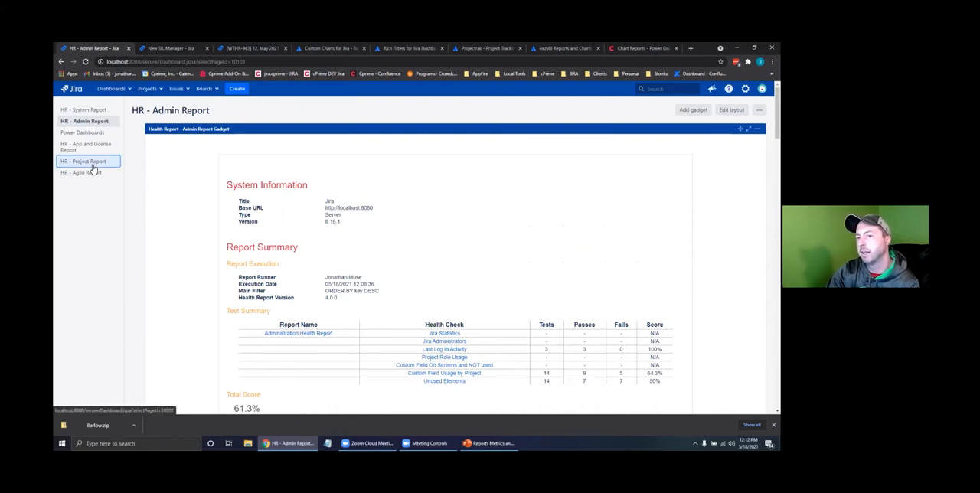
- Show the HR - Project Report with project info and issue types, and list the users in a project role
left_click(82, 161)
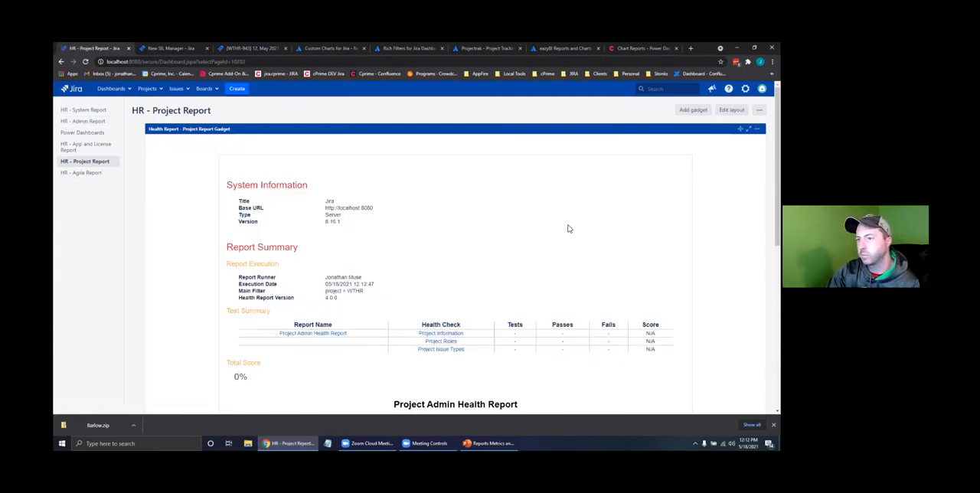
scroll("down", 3)
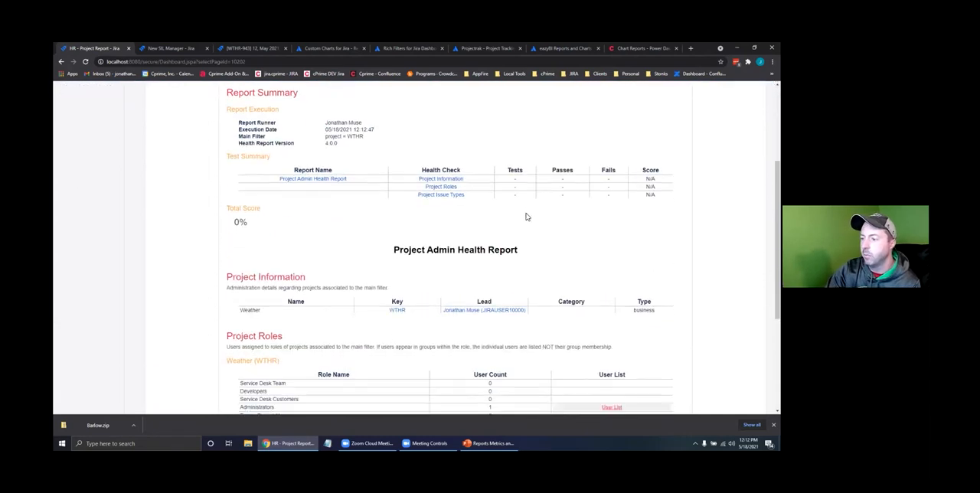
scroll("down", 3)
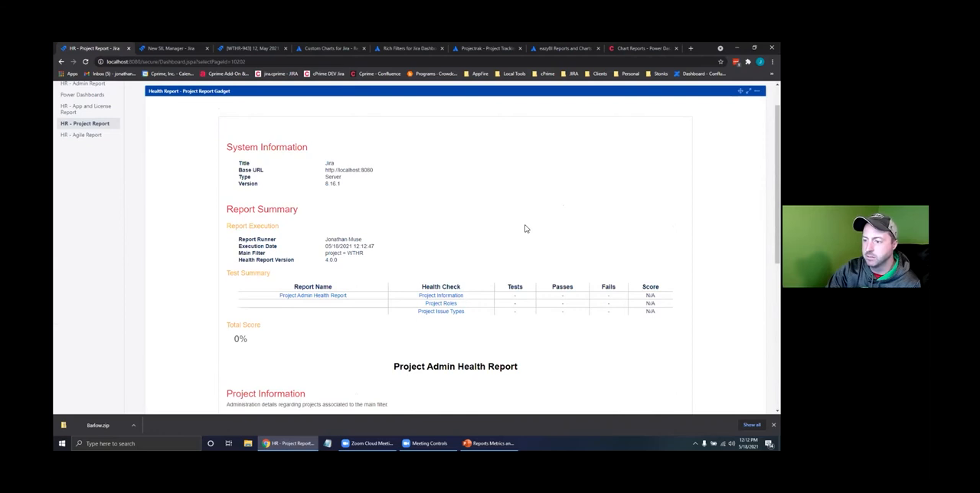
scroll("down", 3)
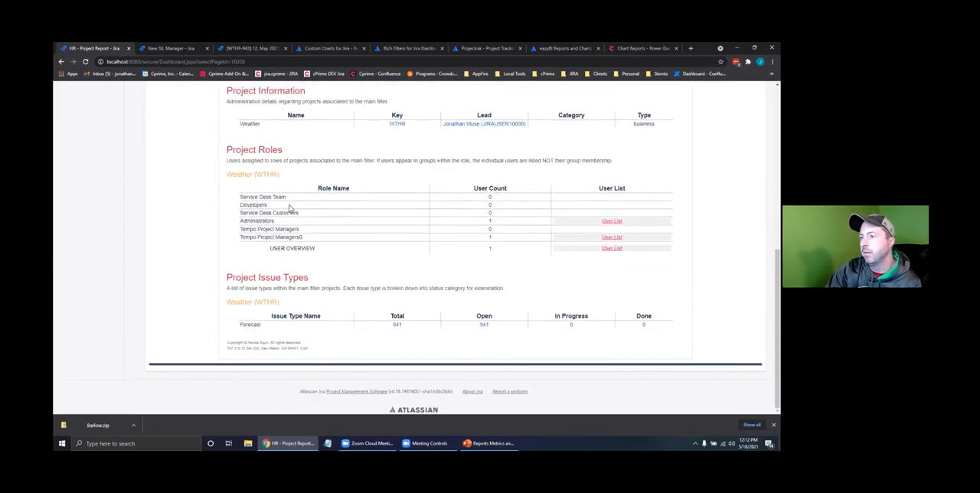
left_click(611, 220)
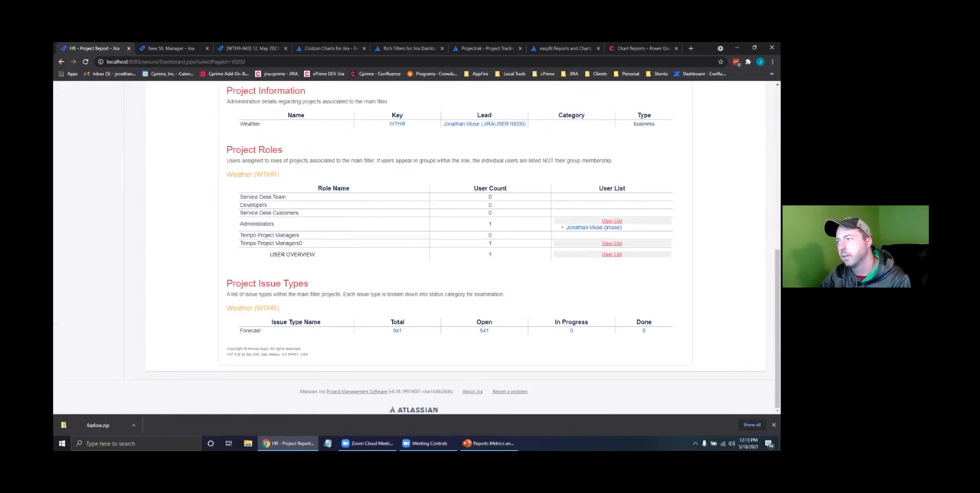
scroll("up", 3)
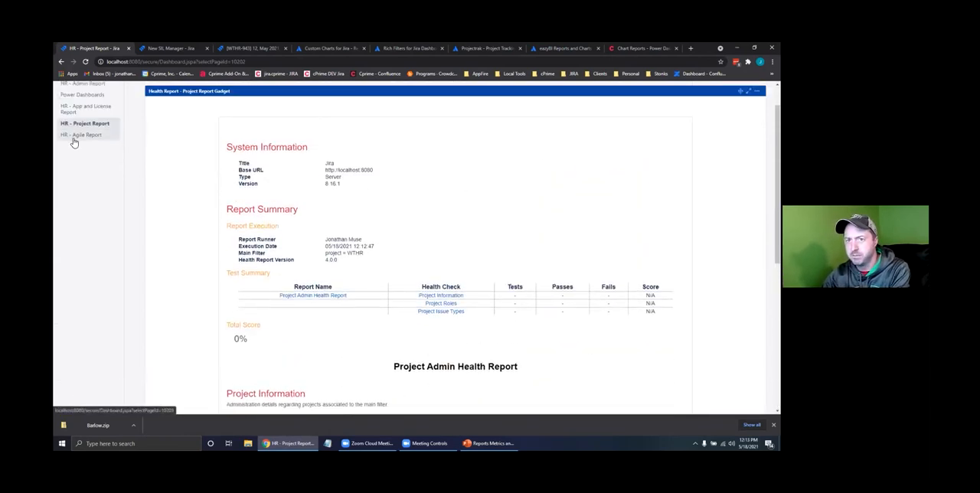
- Show the HR - Agile Report (66.7%) and review its Epic/Story, Sprint and Version Health tables
left_click(80, 135)
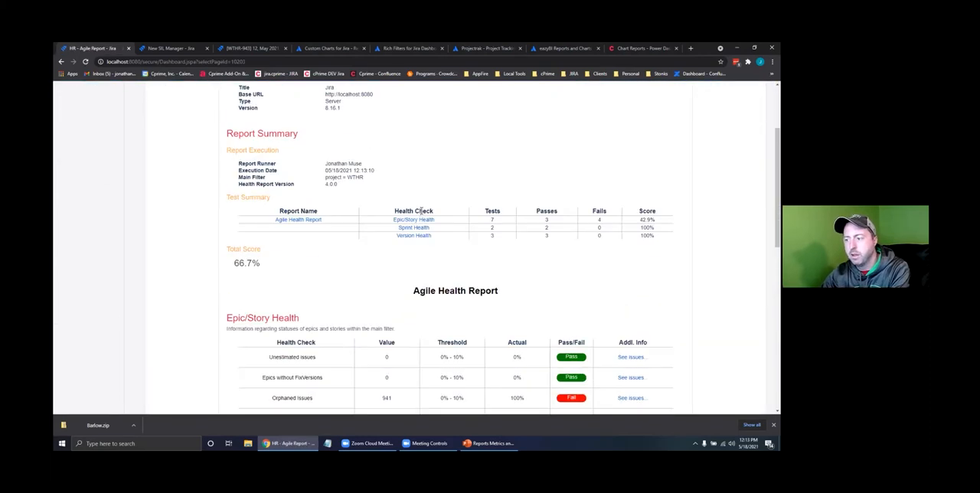
scroll("down", 3)
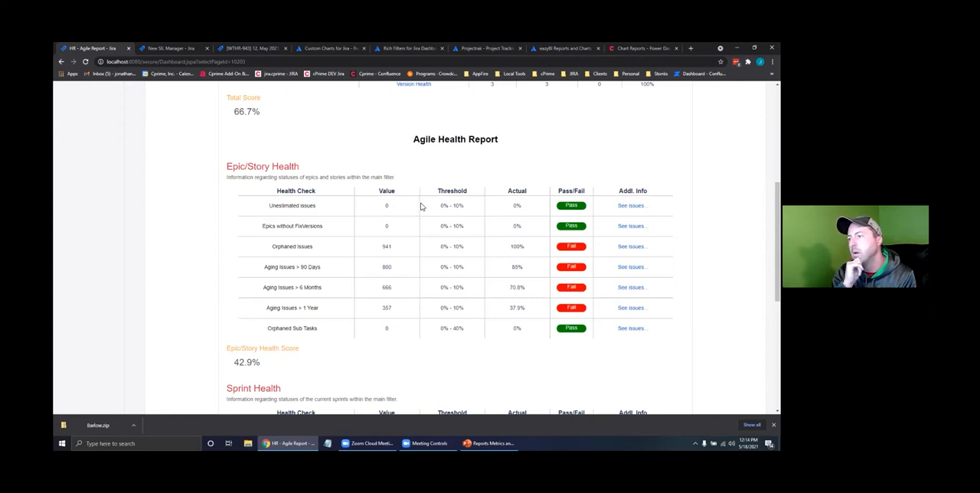
scroll("down", 3)
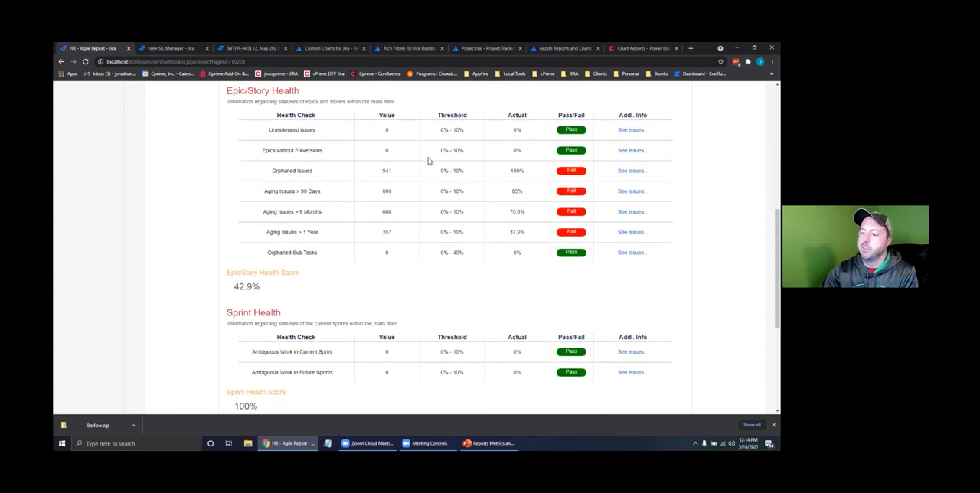
scroll("down", 3)
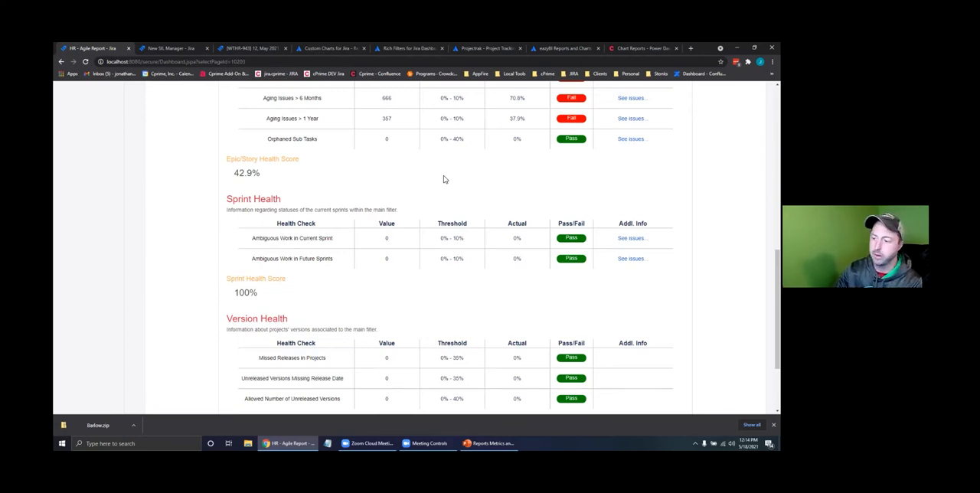
scroll("down", 3)
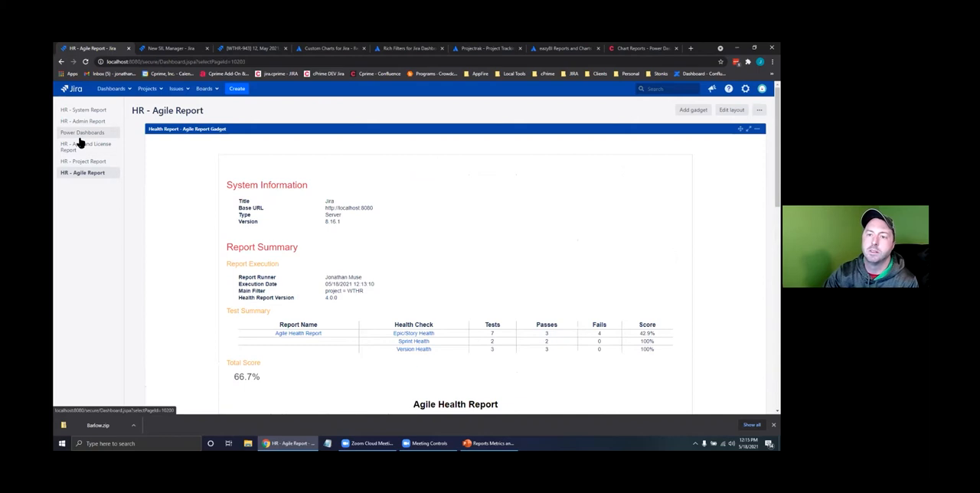
- Show the Power Dashboards page with its street map, Pacman game and created vs resolved issues chart
left_click(82, 131)
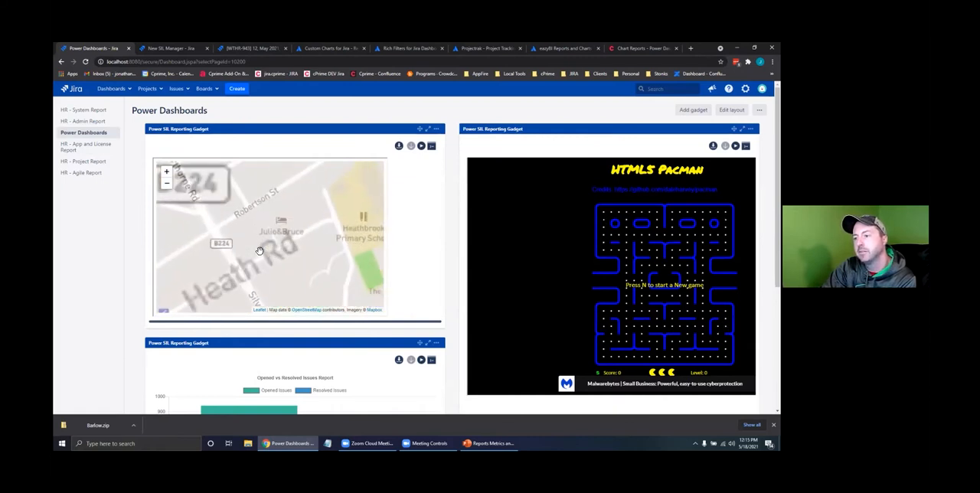
scroll("down", 3)
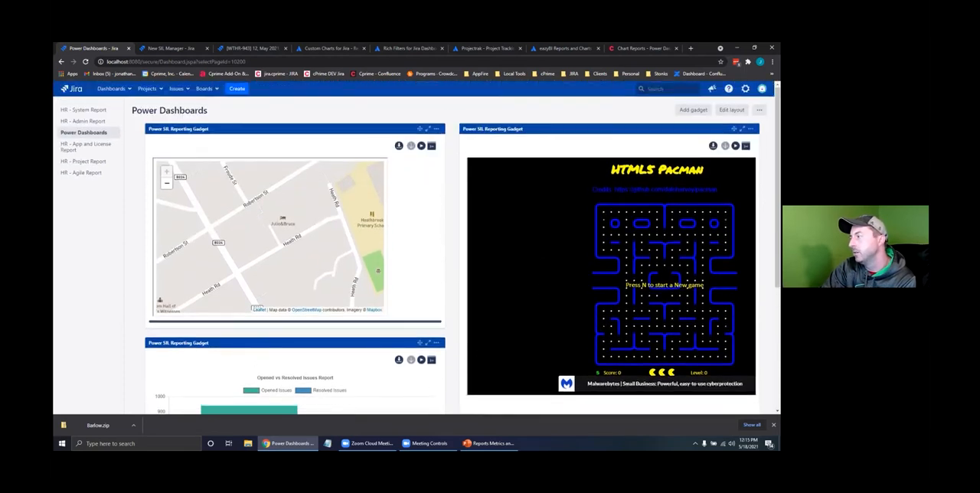
scroll("down", 3)
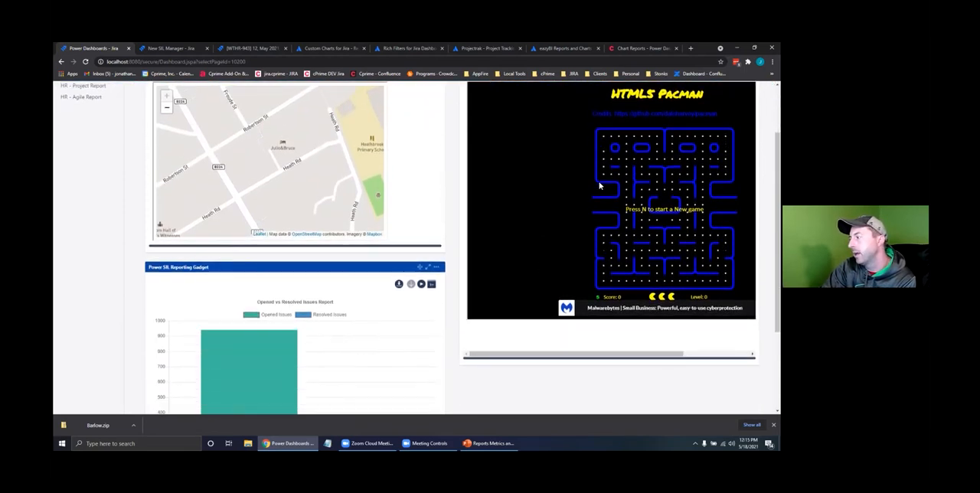
scroll("down", 3)
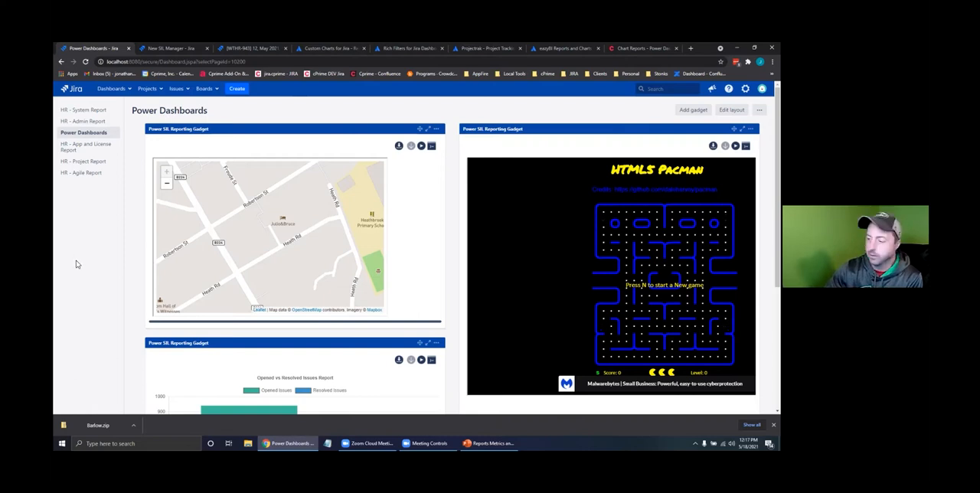
mouse_move(133, 394)
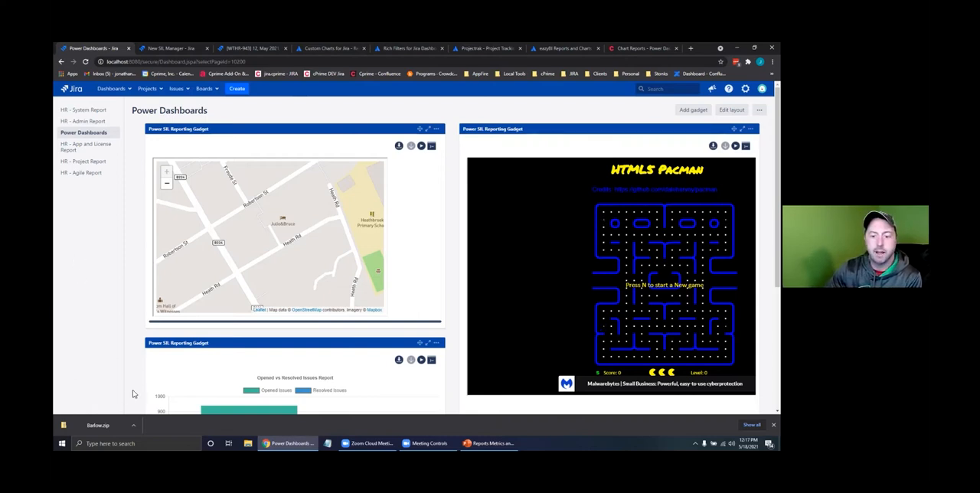
mouse_move(64, 395)
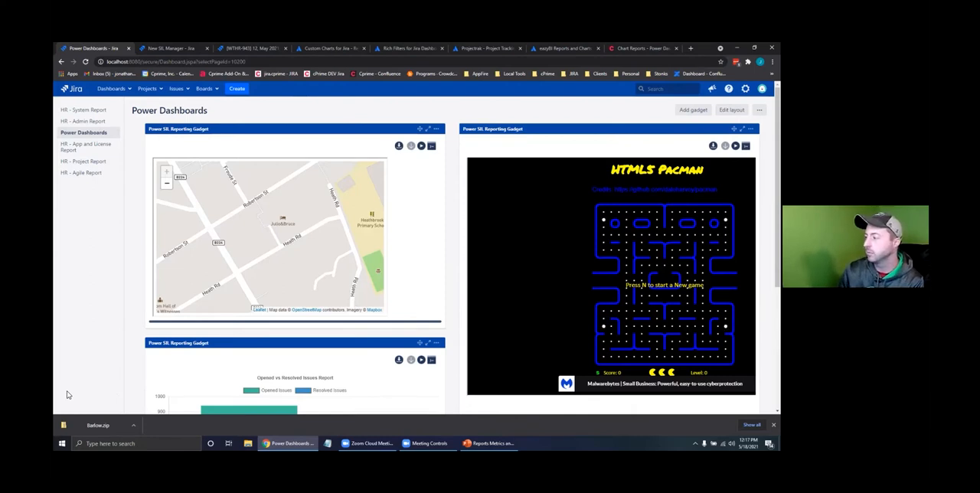
mouse_move(75, 343)
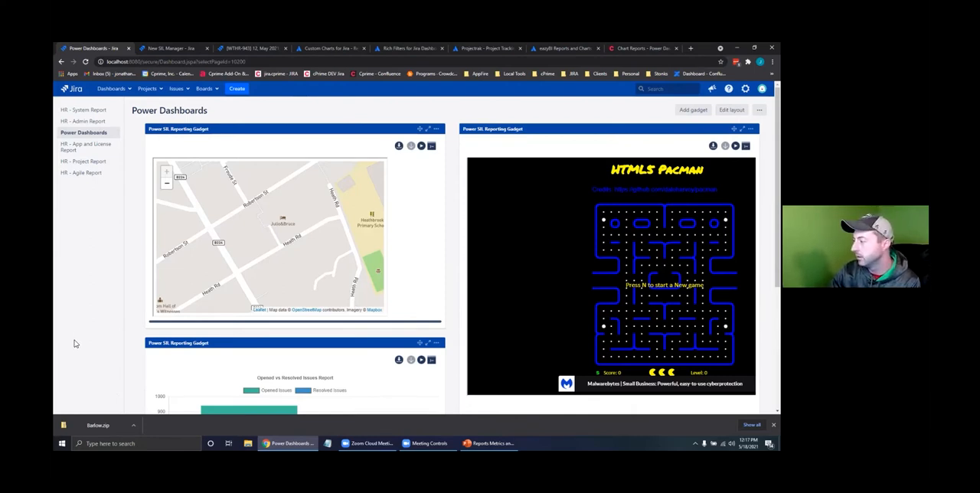
mouse_move(98, 389)
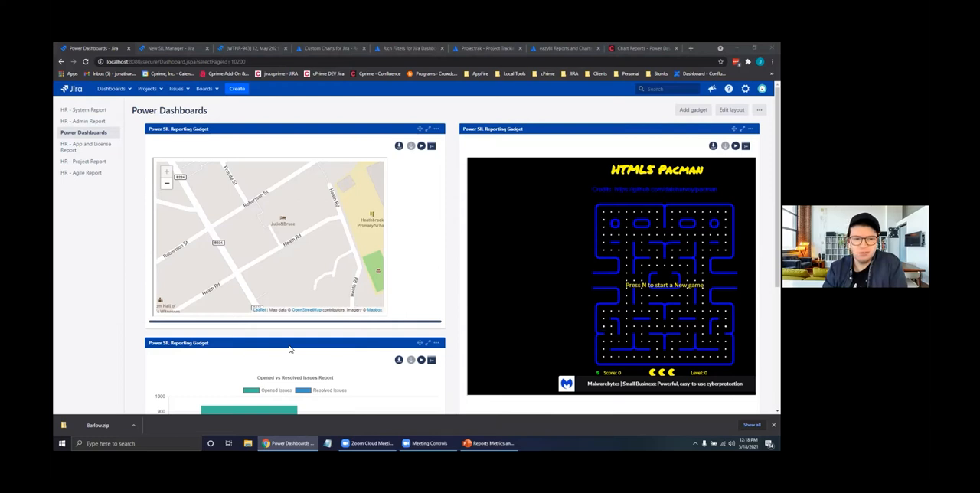
mouse_move(95, 436)
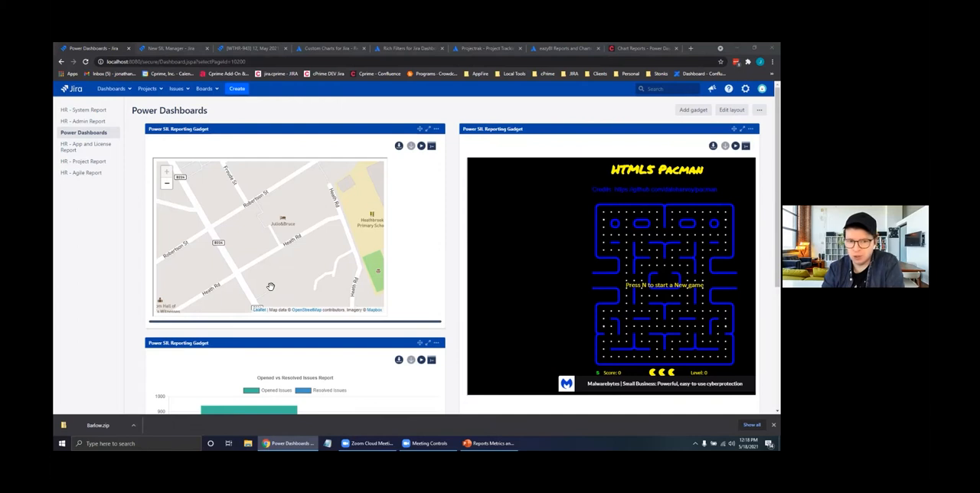
mouse_move(111, 254)
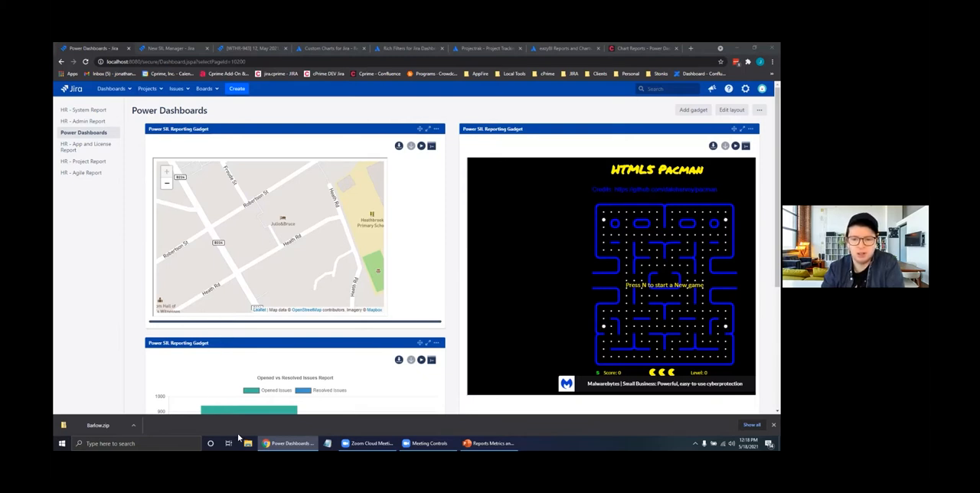
mouse_move(102, 349)
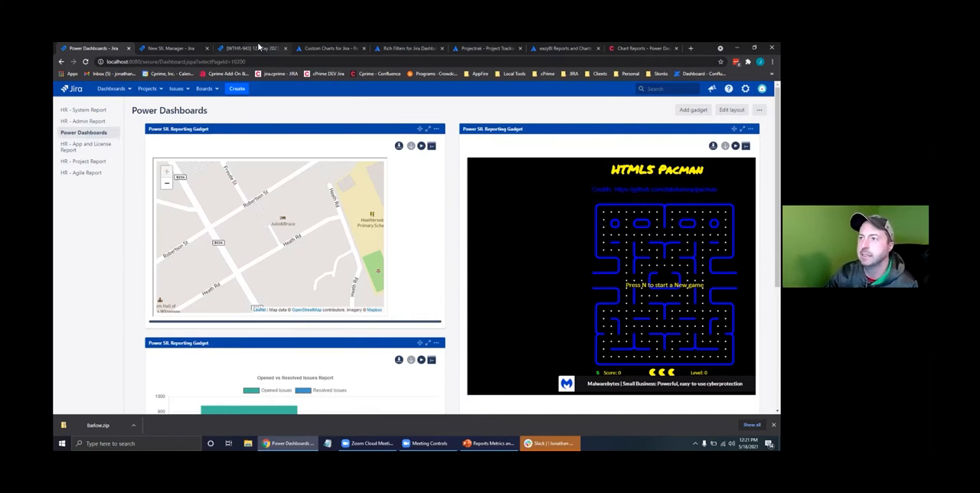
- Reach the Power Scripts Panels settings and start adding a new SIL issue panel
left_click(248, 47)
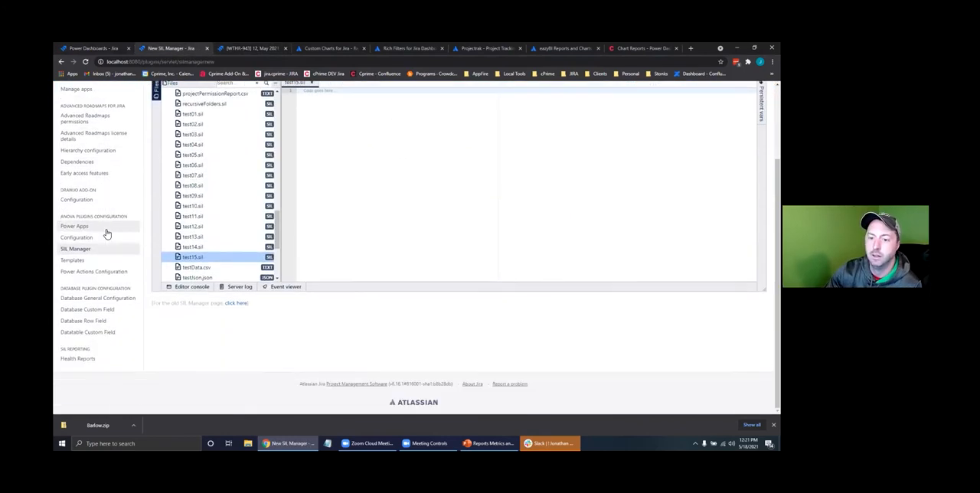
mouse_move(77, 248)
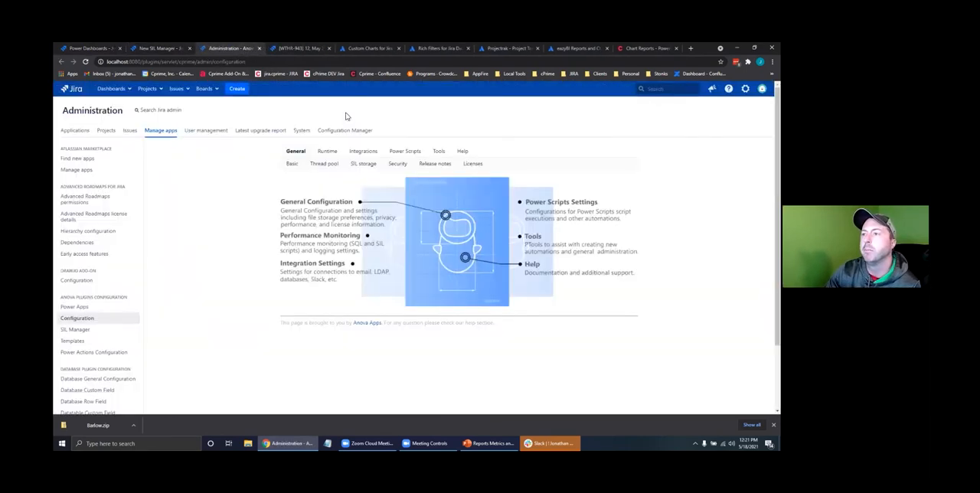
left_click(404, 150)
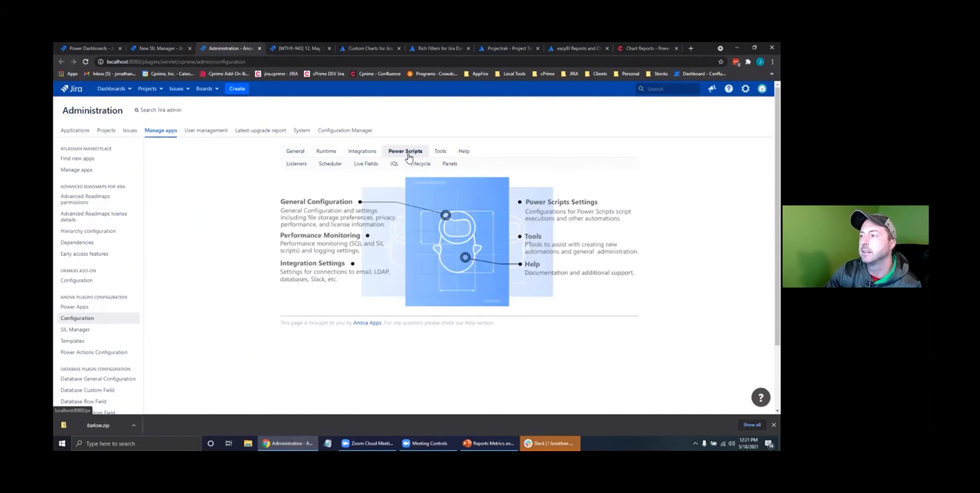
left_click(450, 164)
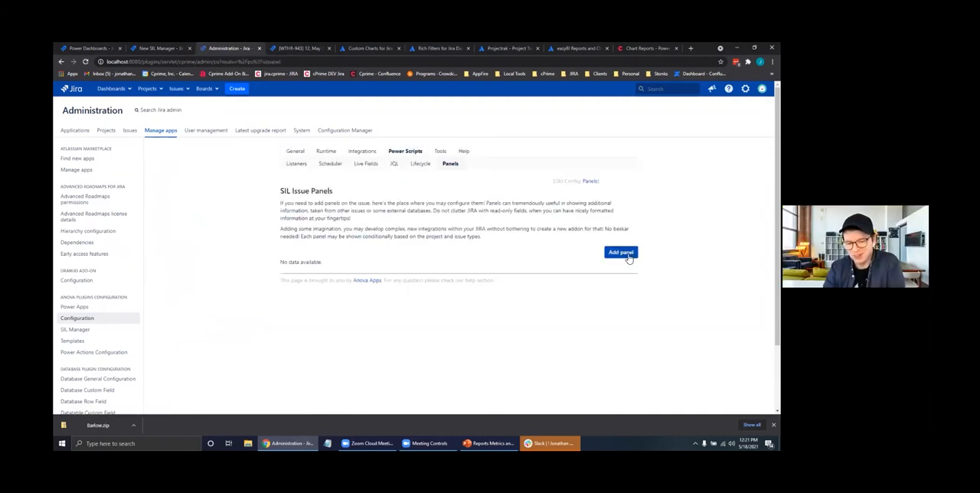
left_click(620, 253)
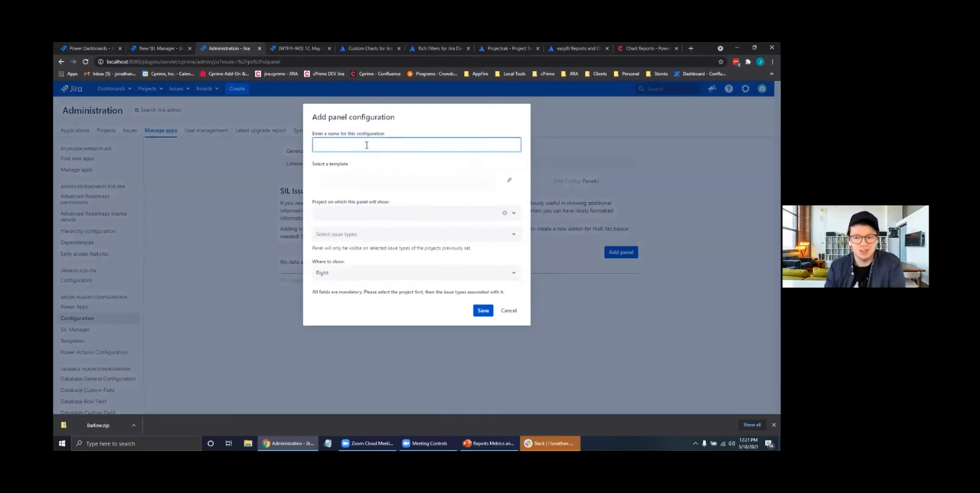
- Name the panel 'Weather' and browse the script files for a template, cancelling without choosing one
type("Weather")
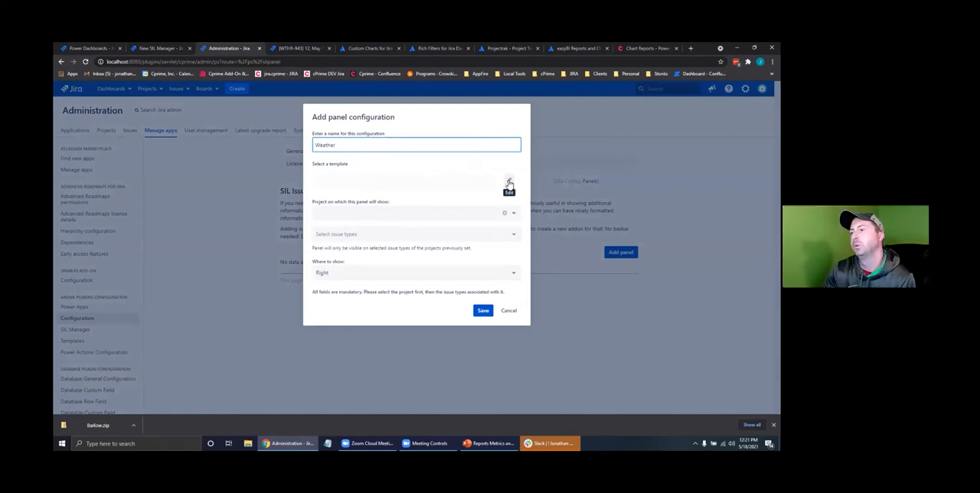
left_click(509, 187)
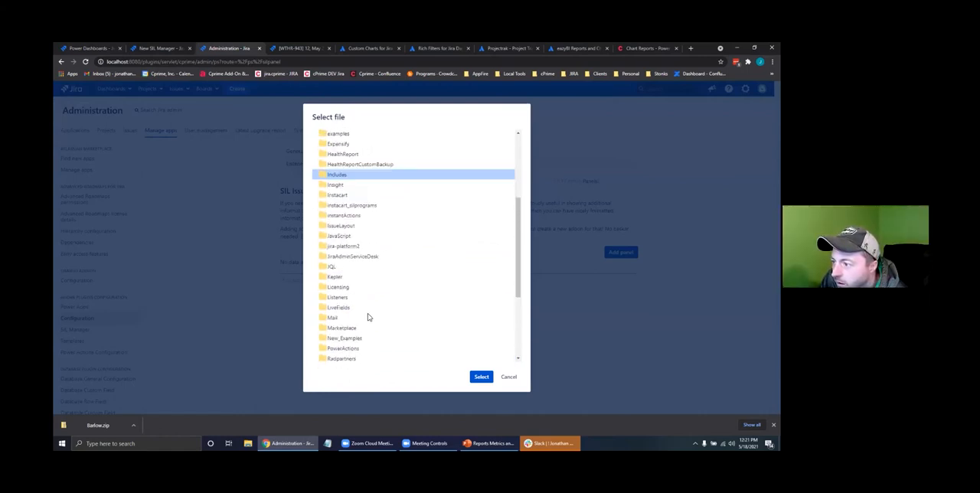
scroll("down", 3)
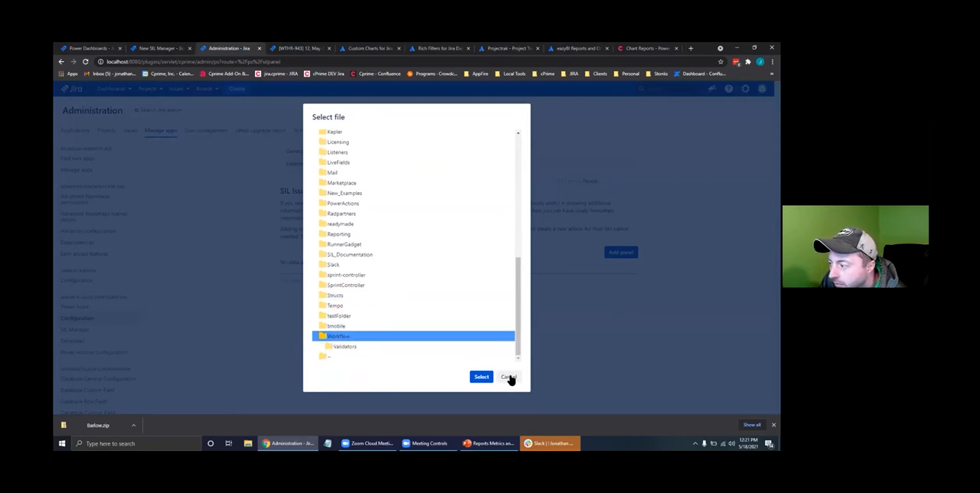
left_click(508, 377)
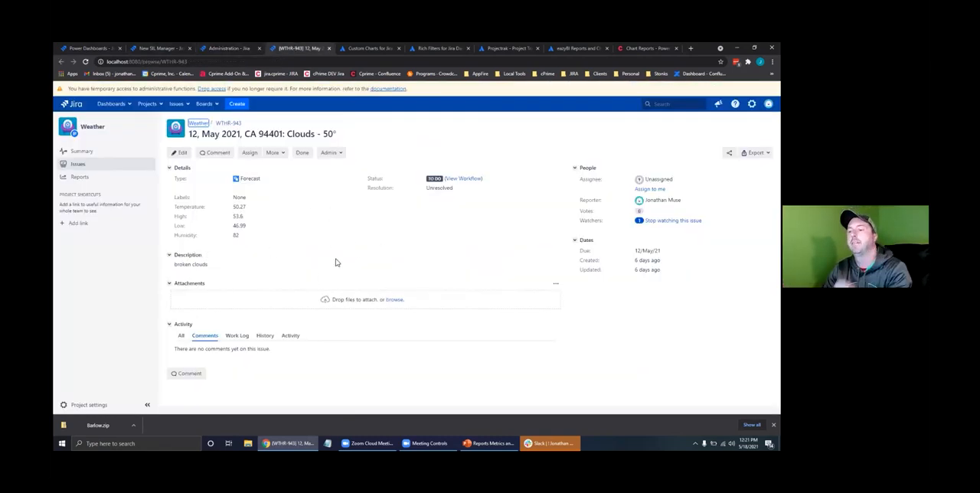
mouse_move(187, 294)
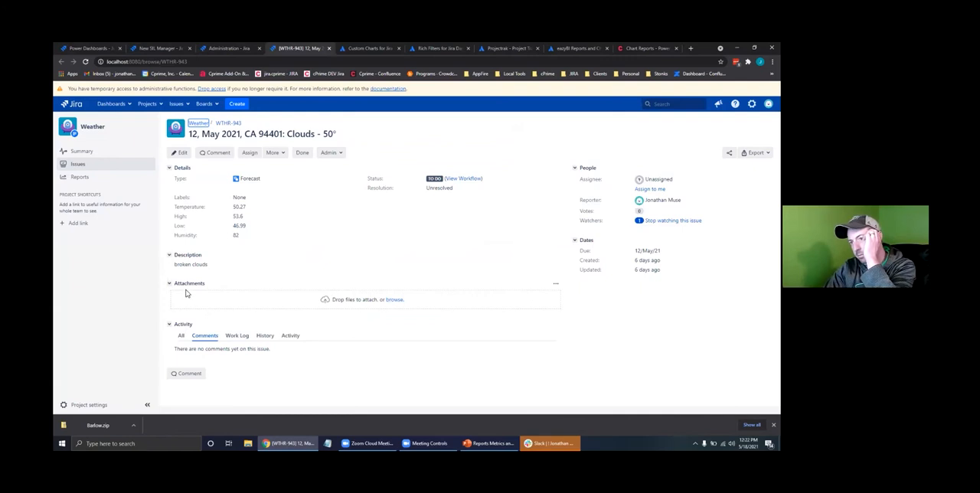
mouse_move(343, 291)
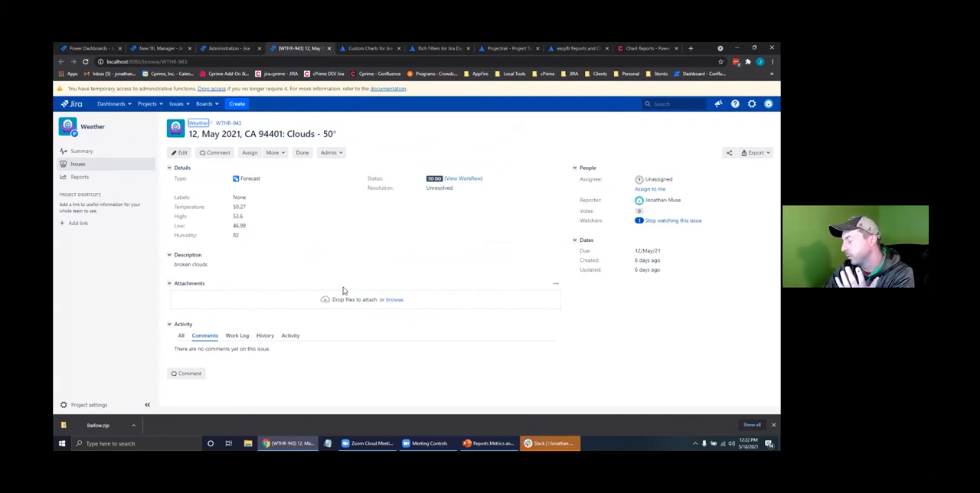
mouse_move(358, 251)
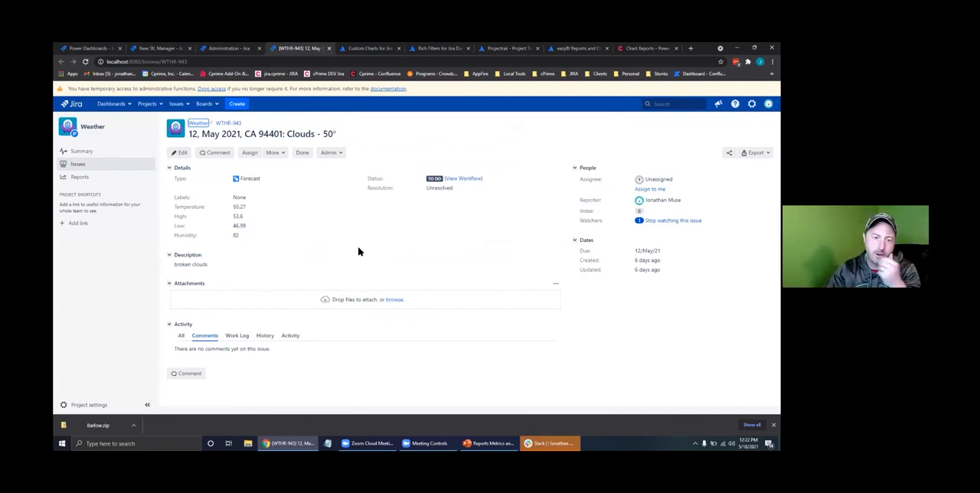
mouse_move(365, 245)
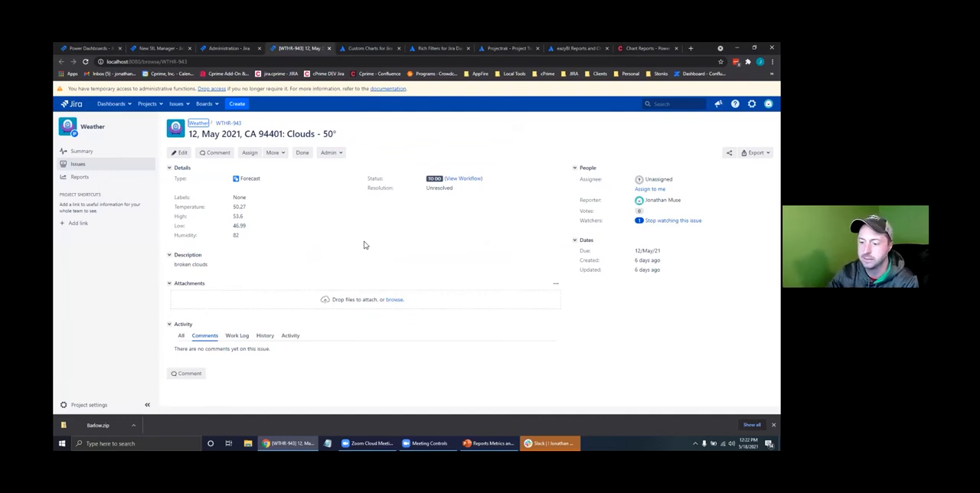
mouse_move(254, 289)
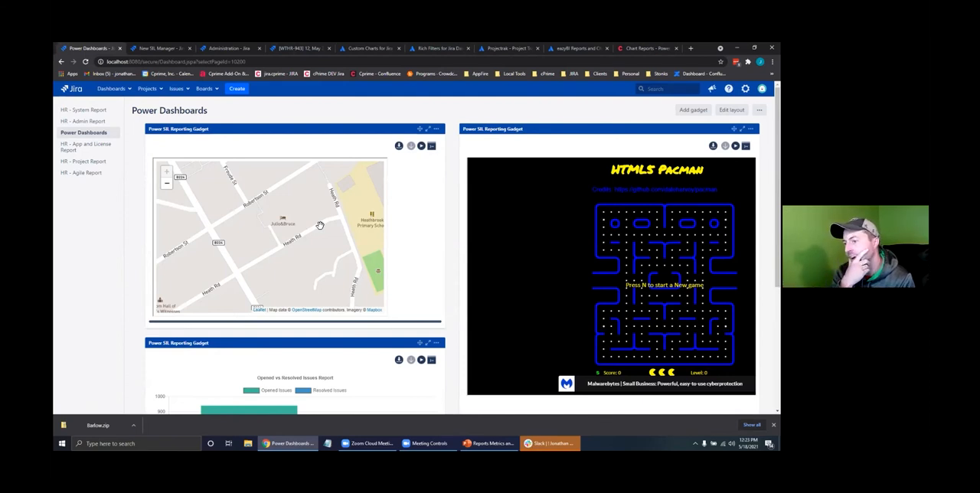
mouse_move(308, 211)
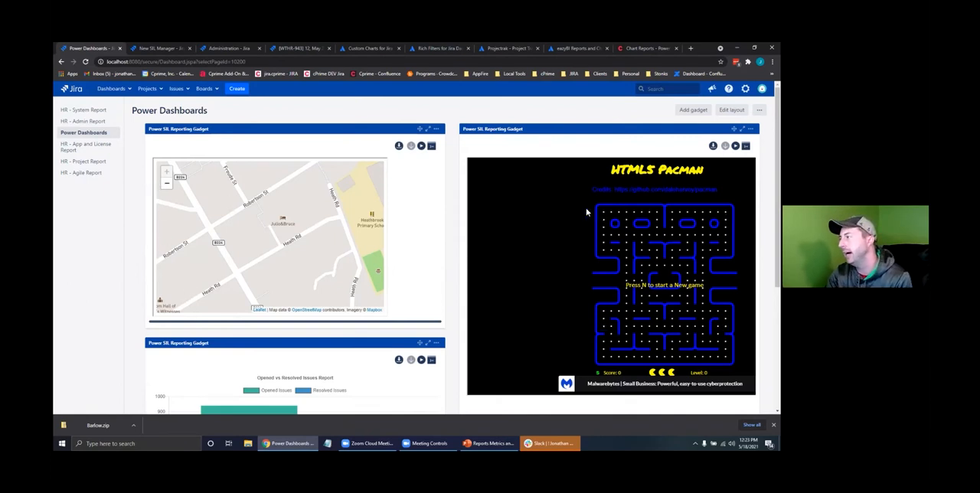
- Return from the dashboard to the weather forecast issue '12, May 2021, CA 94401: Clouds - 50°'
scroll("down", 3)
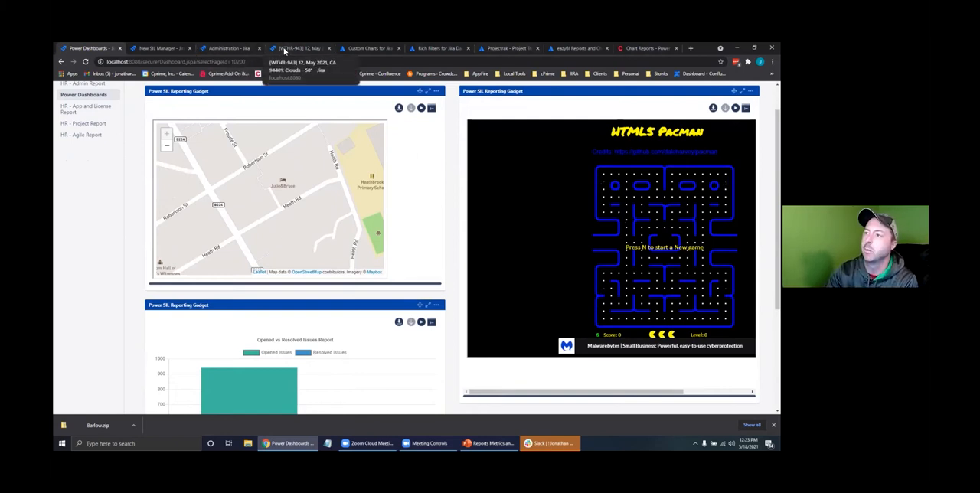
left_click(299, 49)
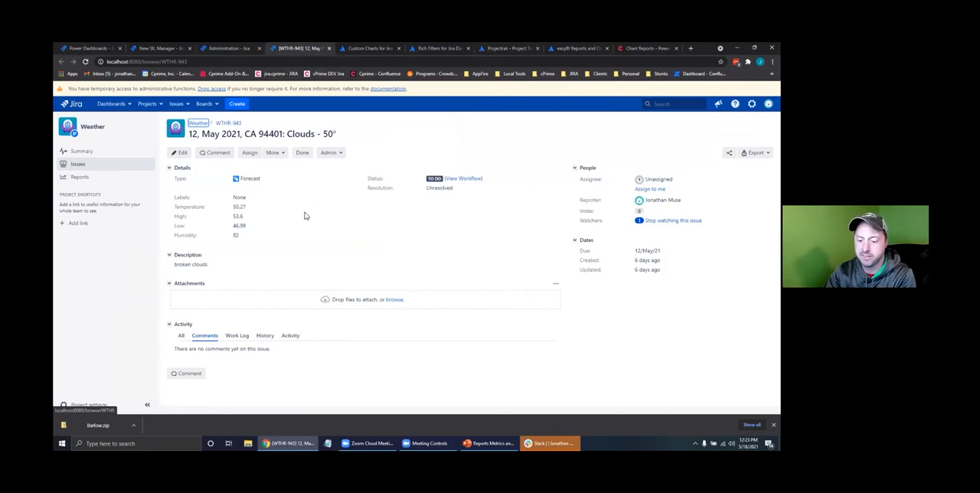
mouse_move(236, 145)
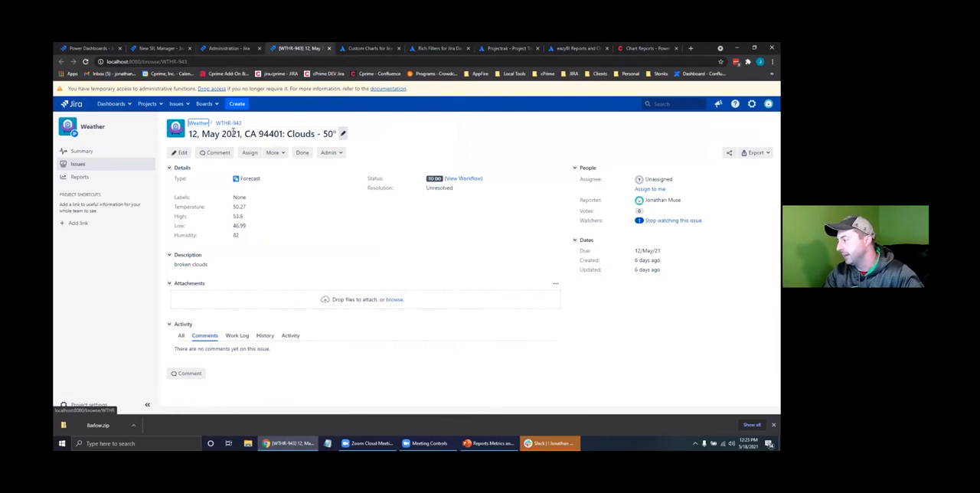
mouse_move(224, 220)
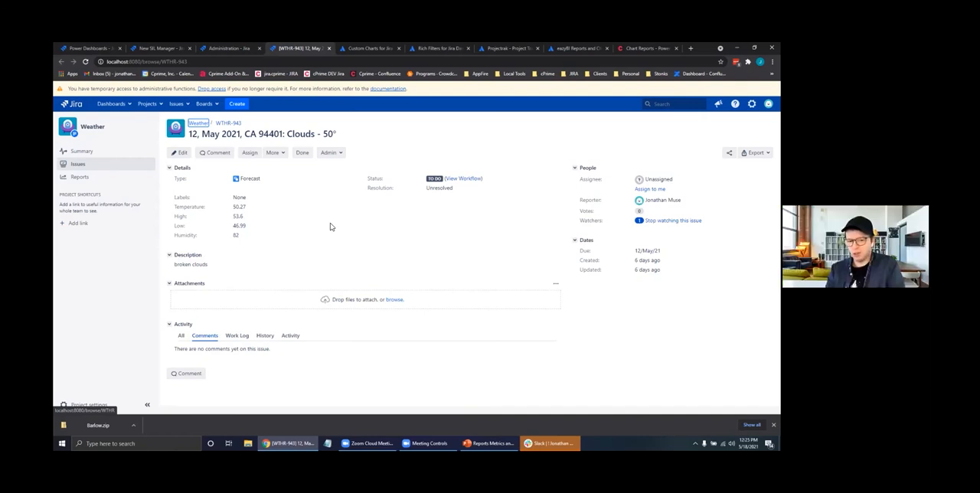
mouse_move(288, 233)
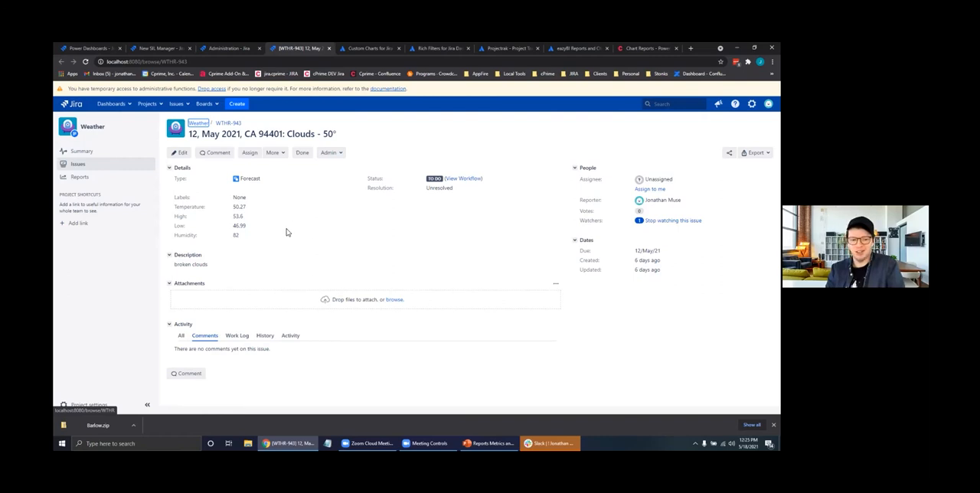
mouse_move(290, 233)
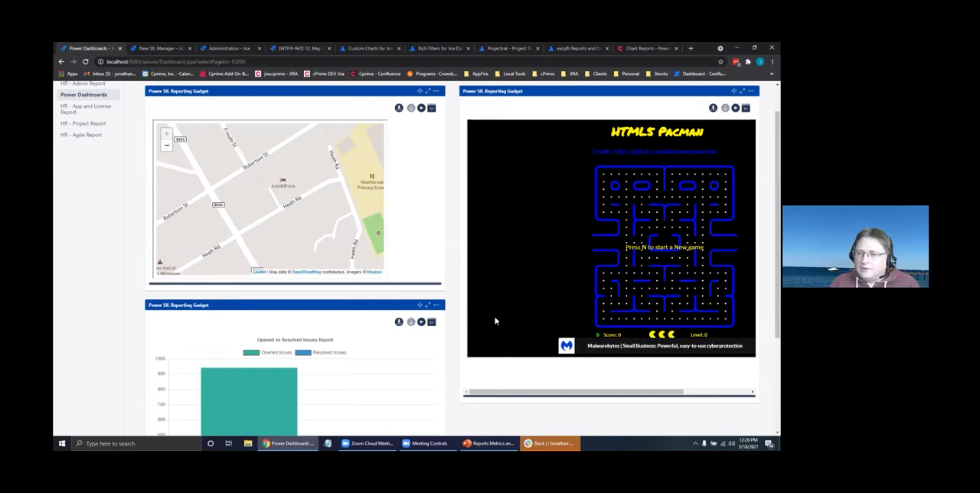
mouse_move(484, 268)
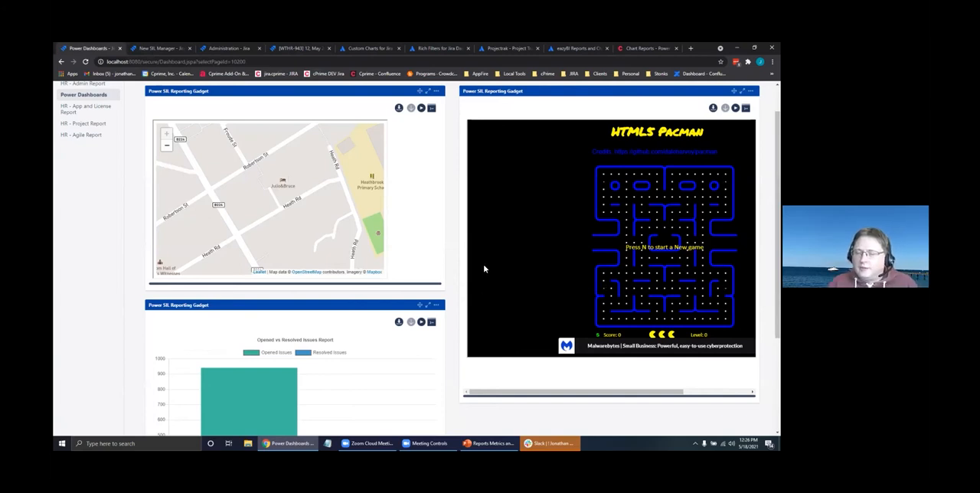
mouse_move(484, 275)
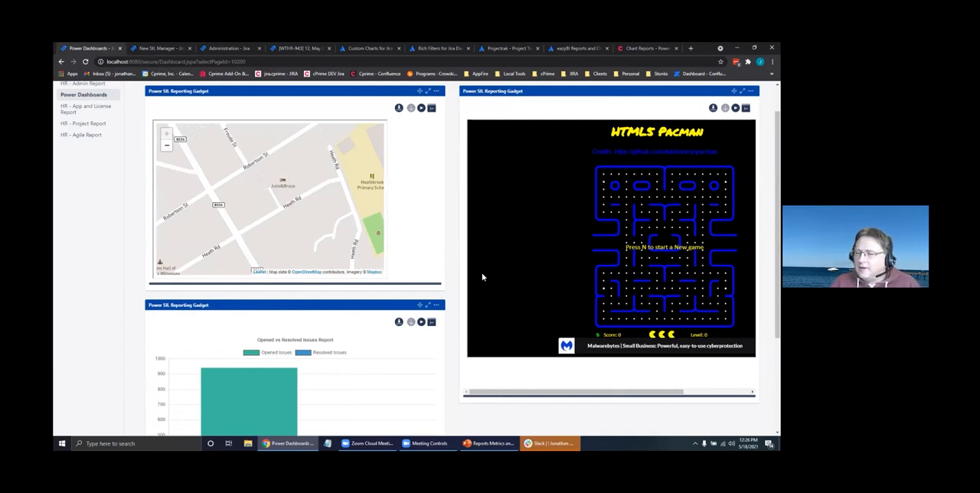
mouse_move(161, 230)
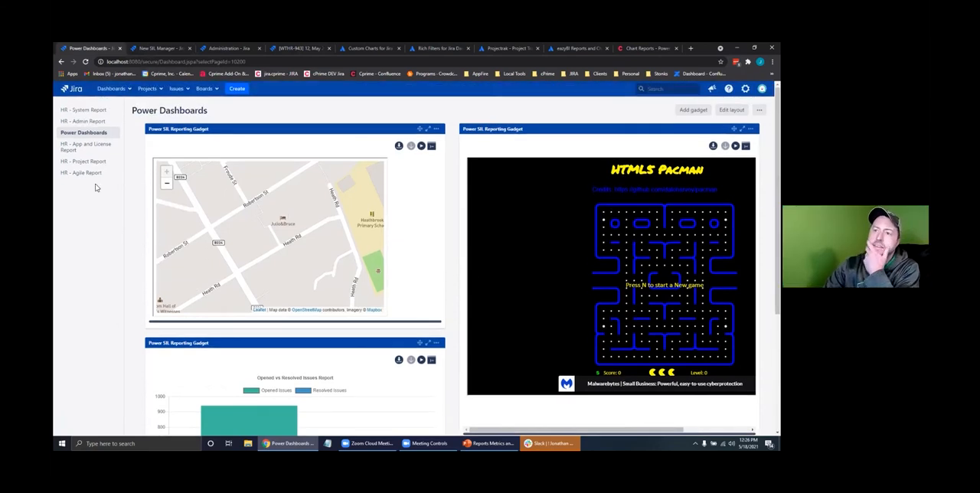
mouse_move(226, 74)
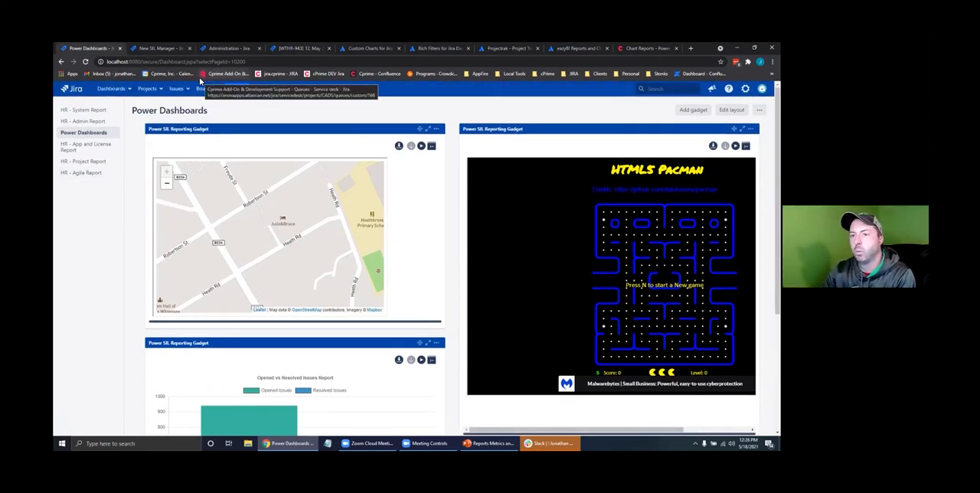
- Bring up the Add a gadget dialog listing Crucible Charts, FishEye Charts and others
left_click(692, 110)
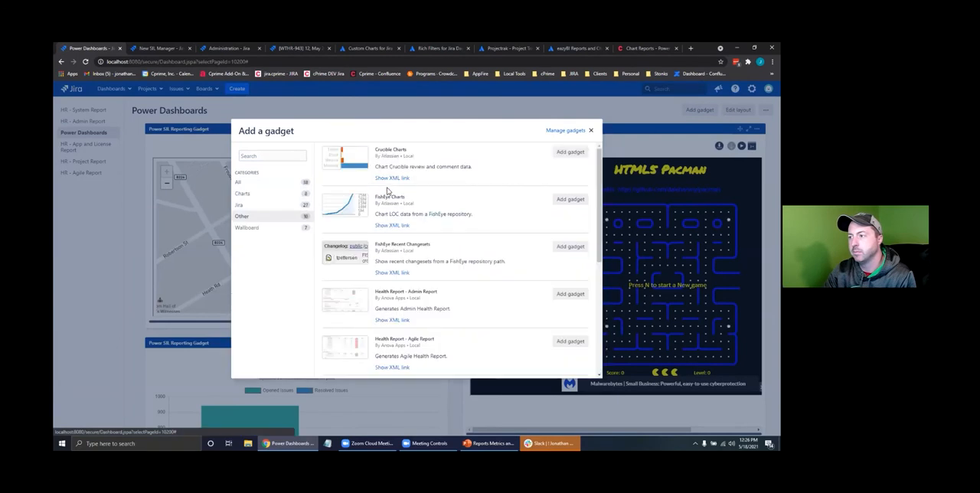
- Add the Health Report - Agile Report gadget to the dashboard and save its settings
scroll("down", 3)
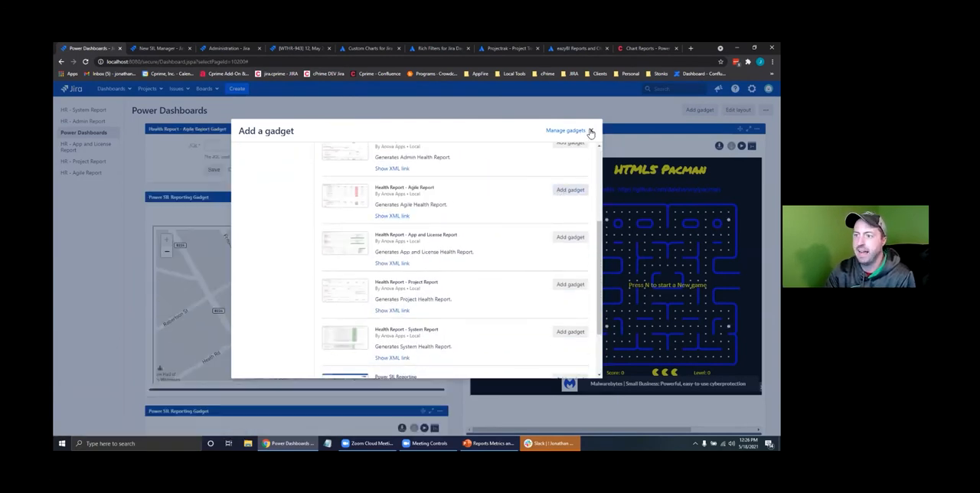
left_click(590, 130)
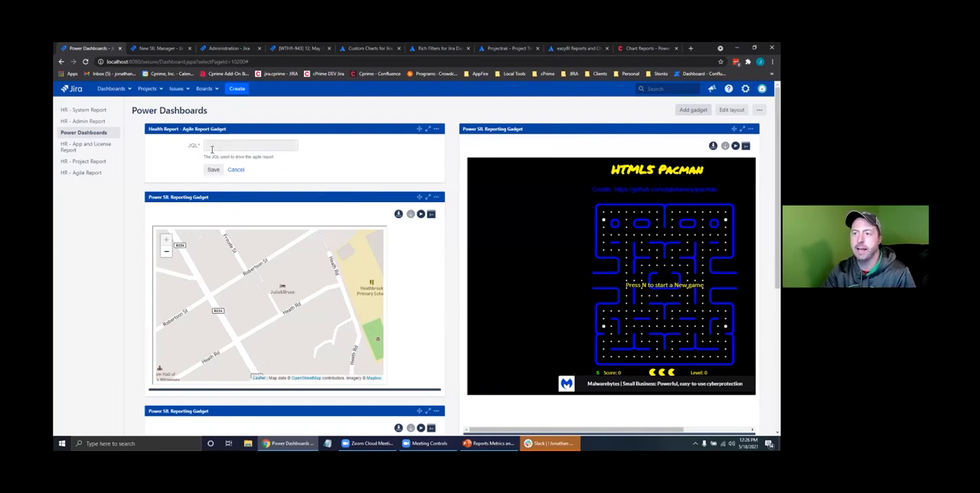
left_click(251, 146)
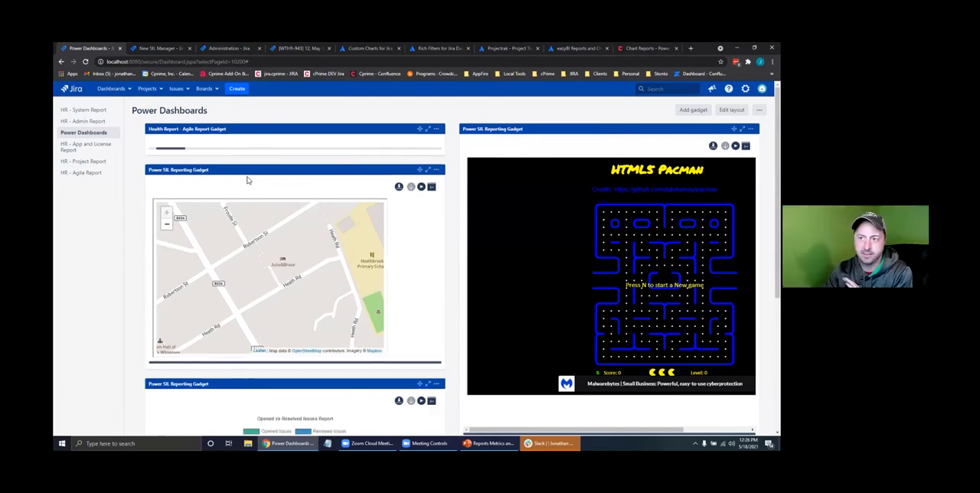
- Request deletion of the erroring Agile Report gadget from its options menu
left_click(436, 129)
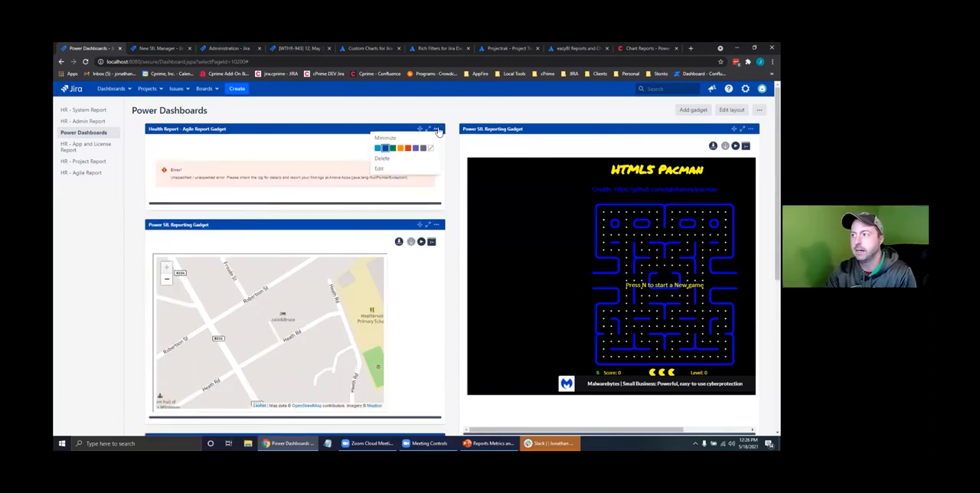
left_click(382, 158)
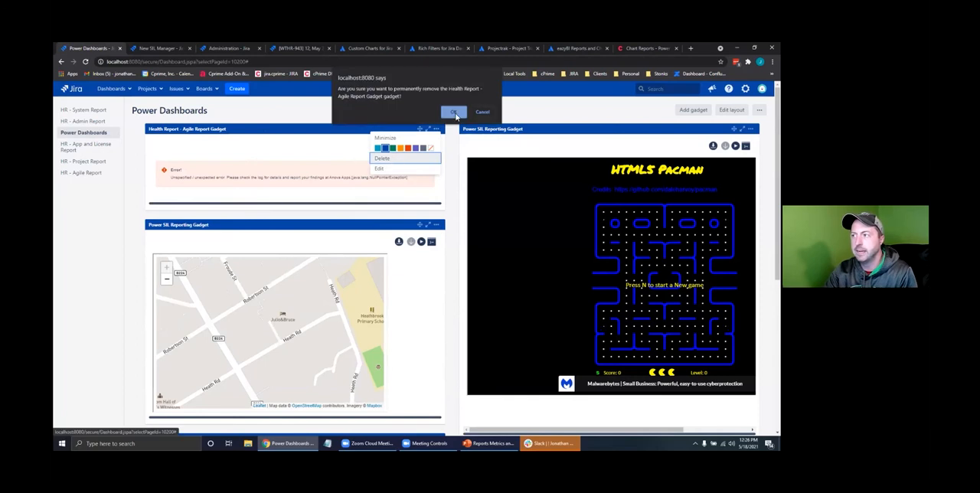
- Confirm the gadget's removal, view the HR - System Report dashboard, then start a blank browser tab
left_click(453, 112)
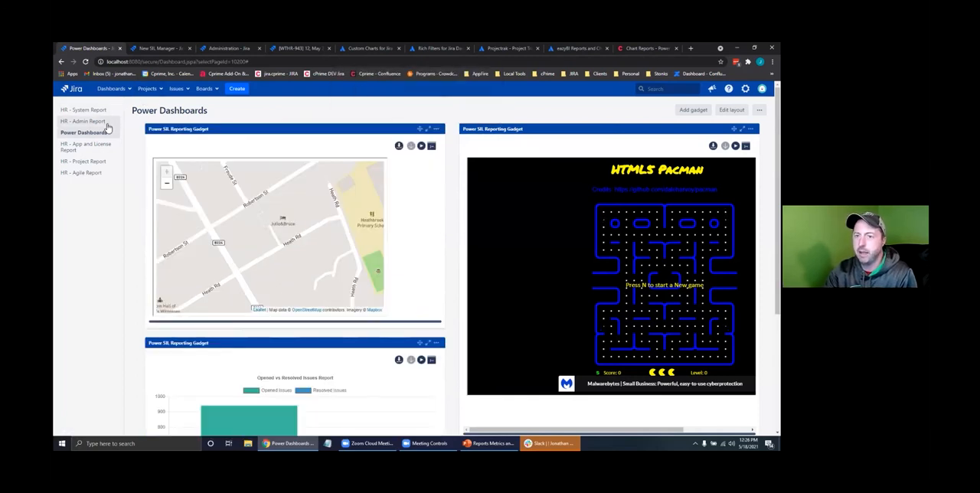
left_click(83, 110)
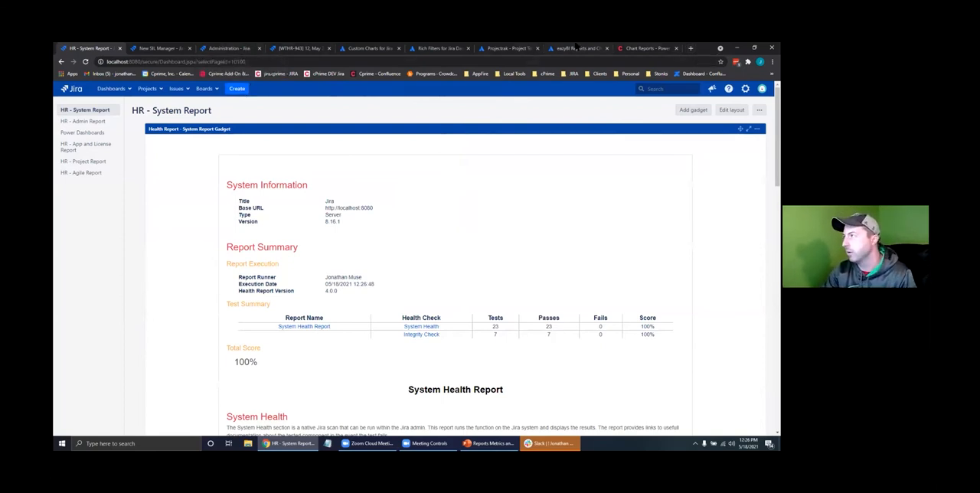
left_click(691, 49)
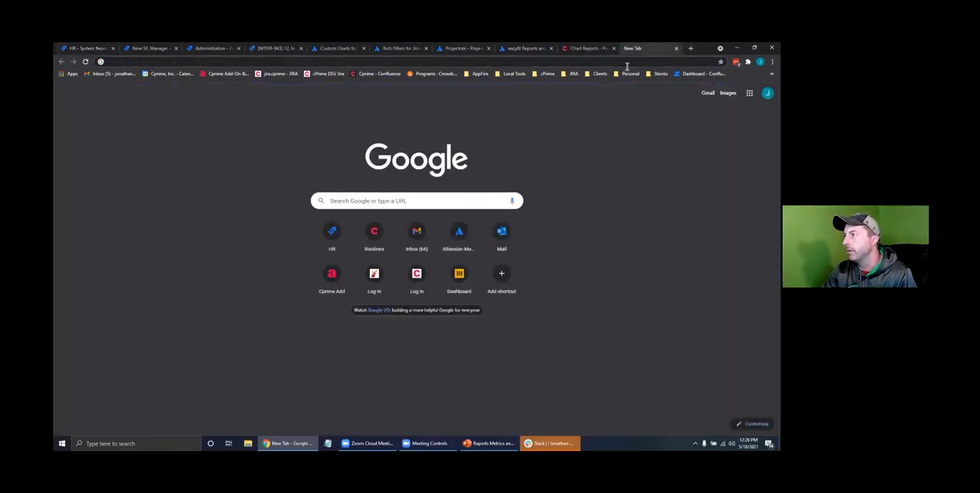
- Reach the Health Reports Installation page and follow its source repository link to Bitbucket's healthCheck repo
left_click(574, 74)
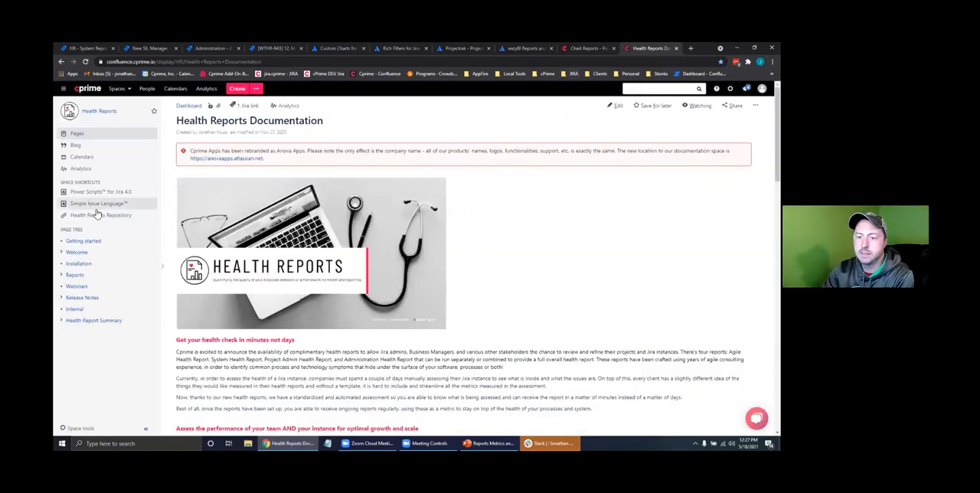
left_click(78, 263)
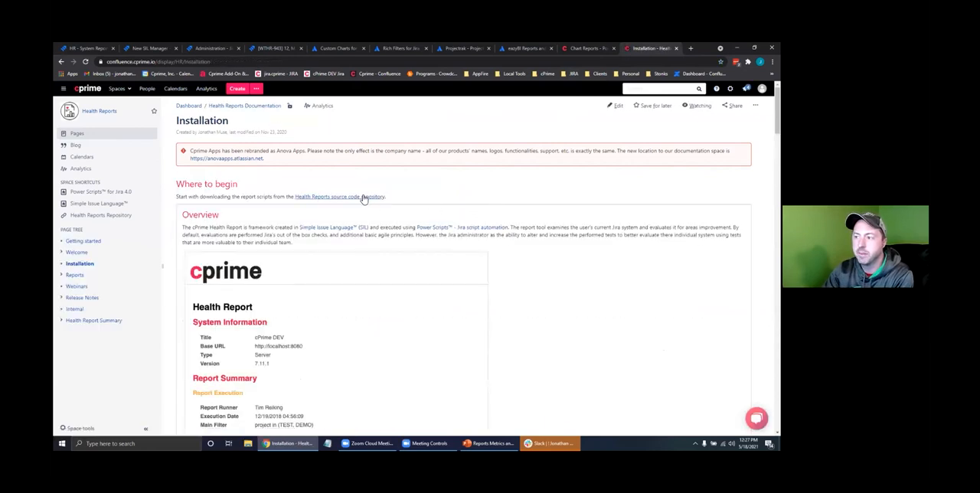
left_click(340, 196)
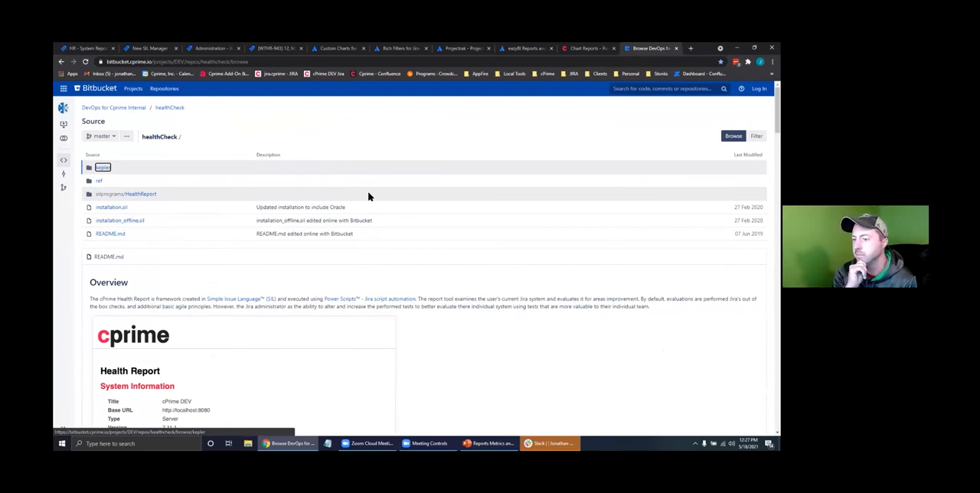
- Scroll the healthCheck README through Troubleshooting, Prerequisites and Confluence installation steps
scroll("down", 3)
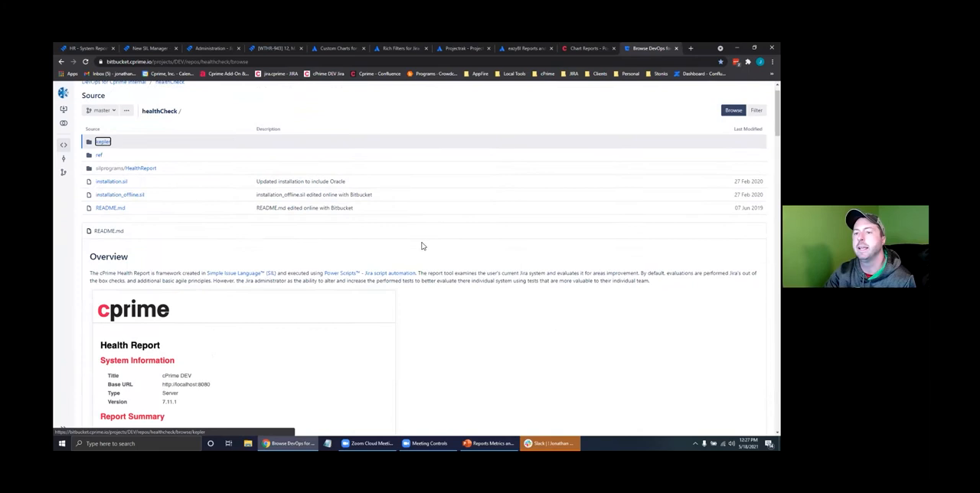
scroll("down", 3)
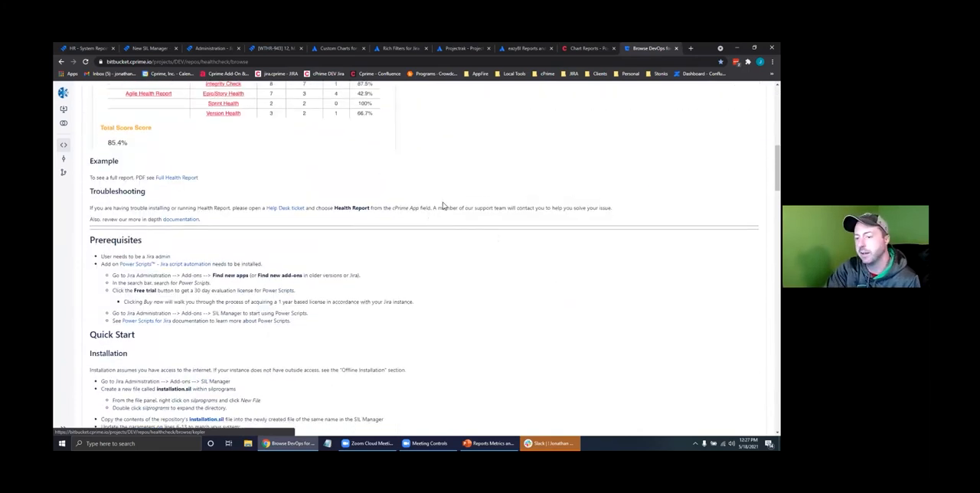
scroll("down", 3)
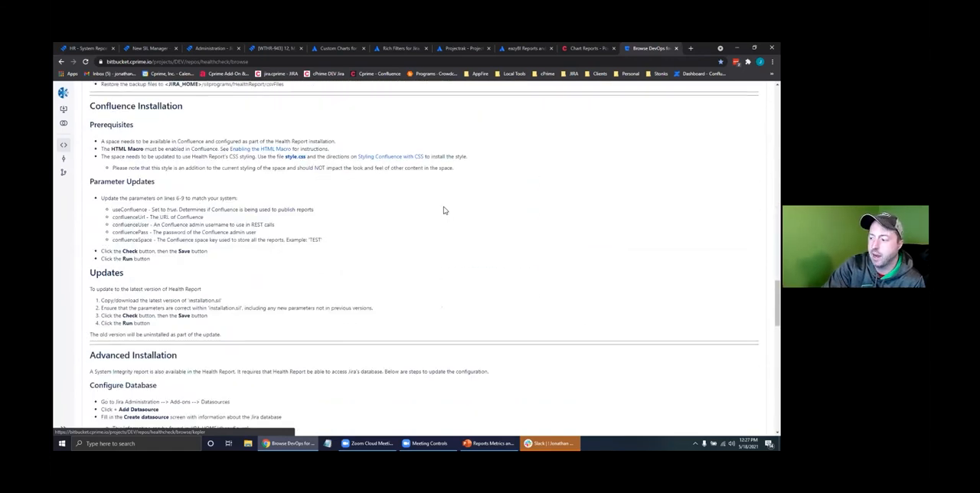
left_click(165, 159)
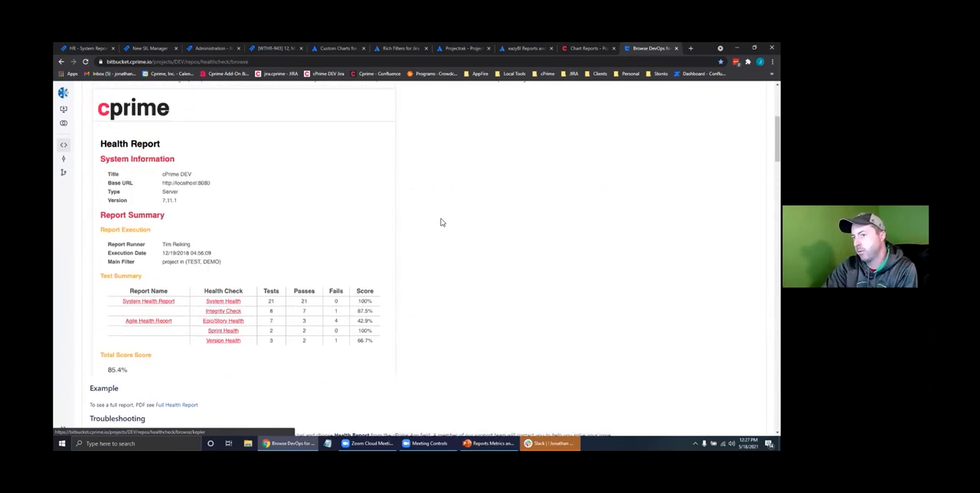
mouse_move(310, 226)
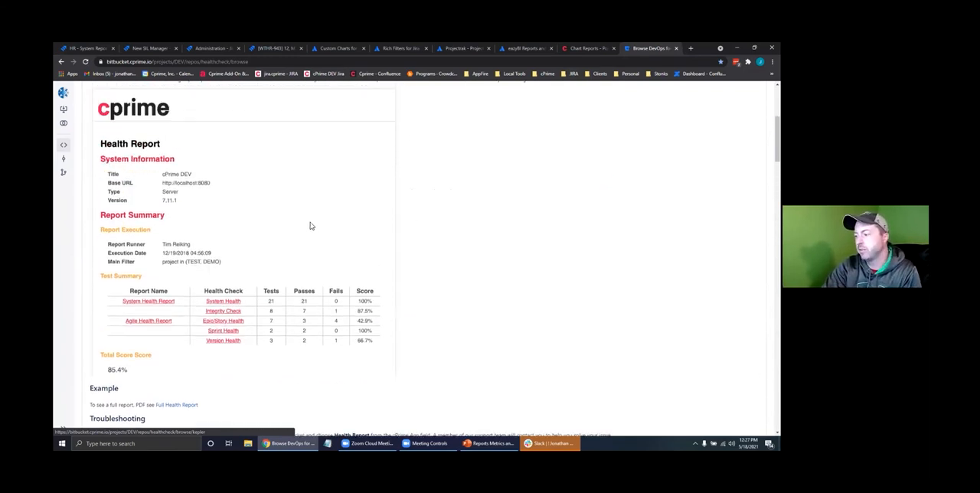
mouse_move(325, 217)
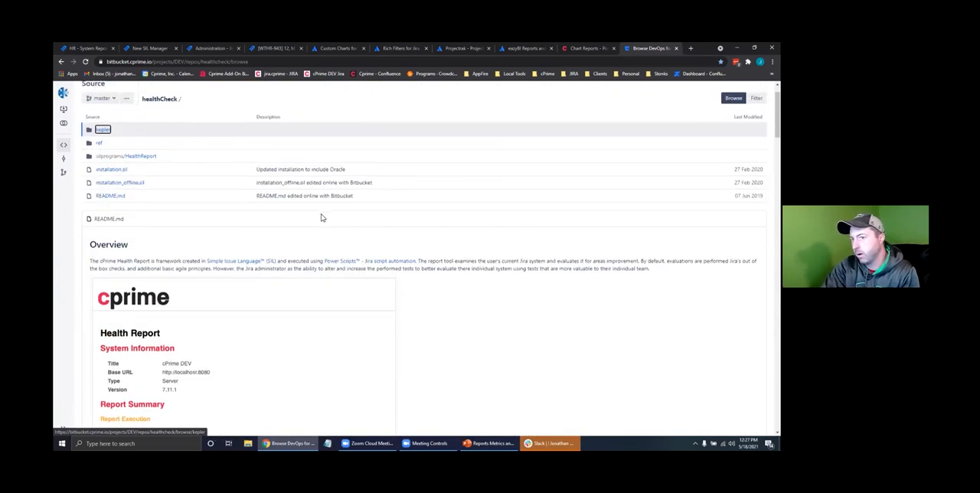
mouse_move(278, 196)
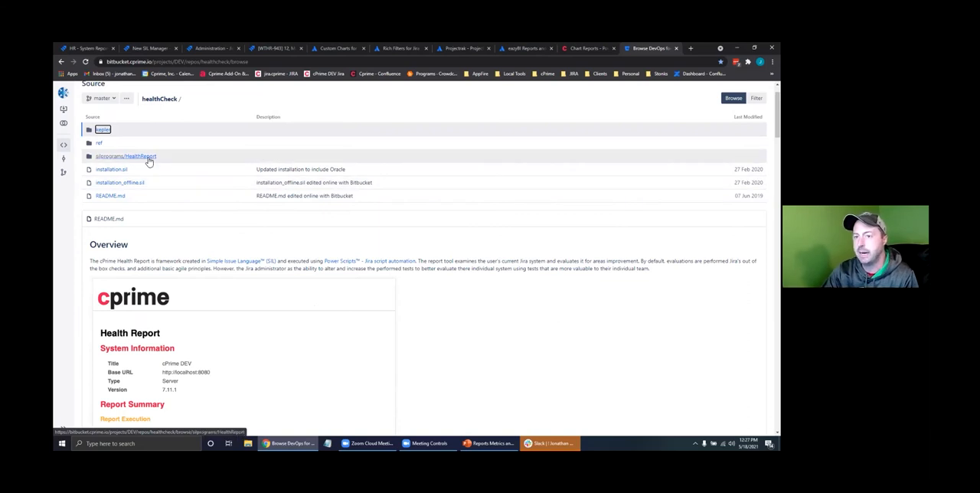
- Open agileChecks.csv from the HealthReport csvFiles folder, showing its JQL check definitions
left_click(126, 156)
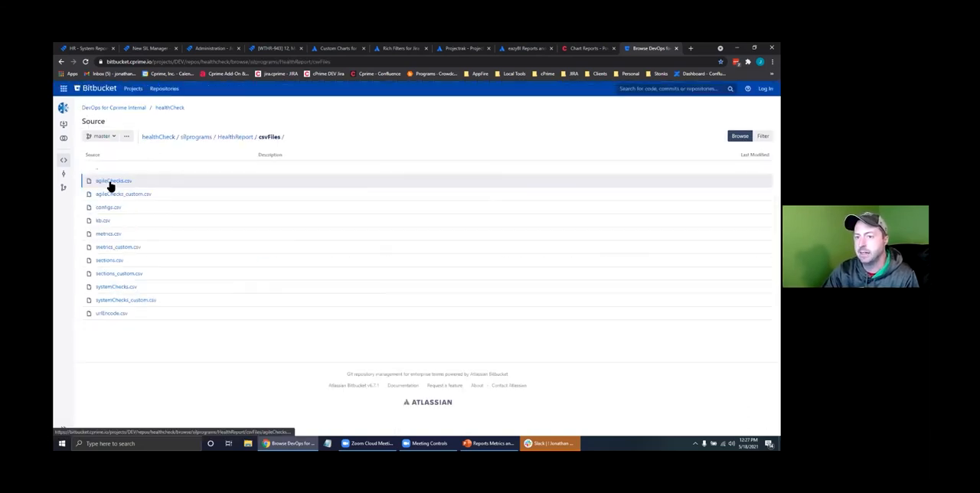
left_click(114, 181)
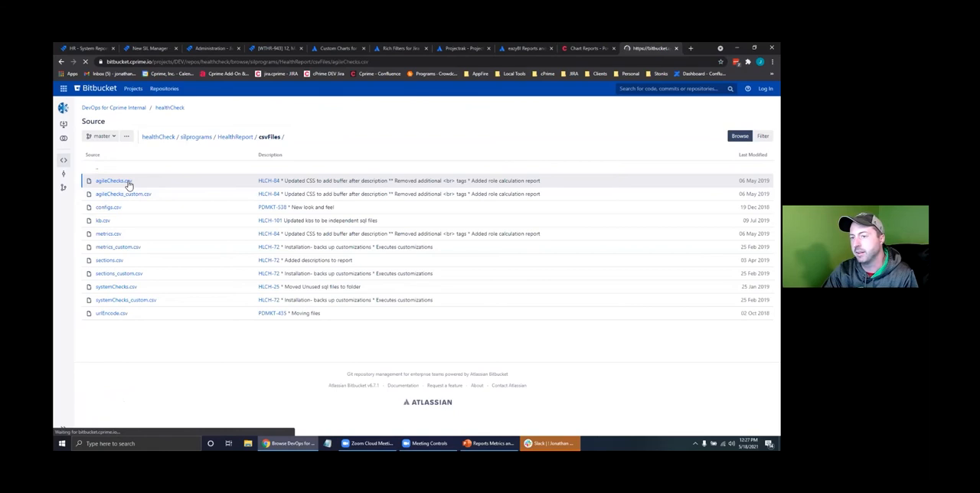
left_click(111, 181)
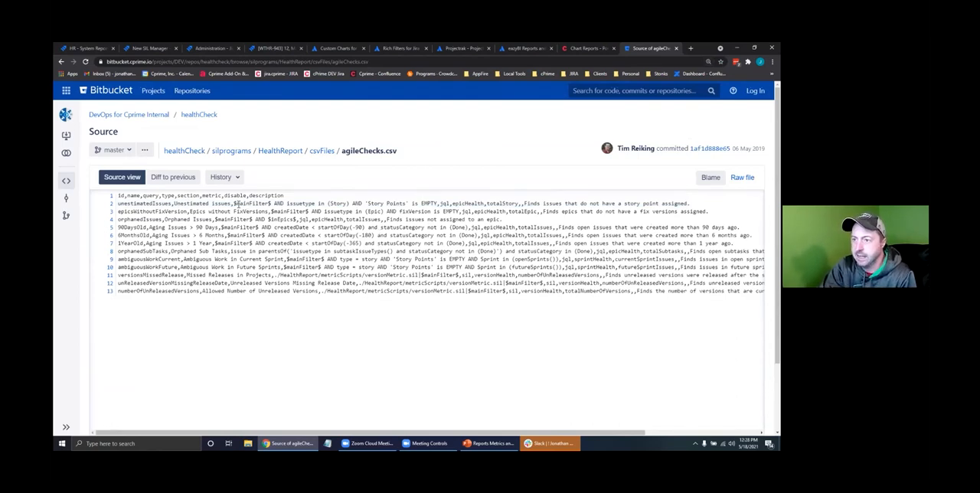
- Highlight the Story Points query in the CSV, then return to the healthCheck repository root
left_click_drag(238, 204, 371, 204)
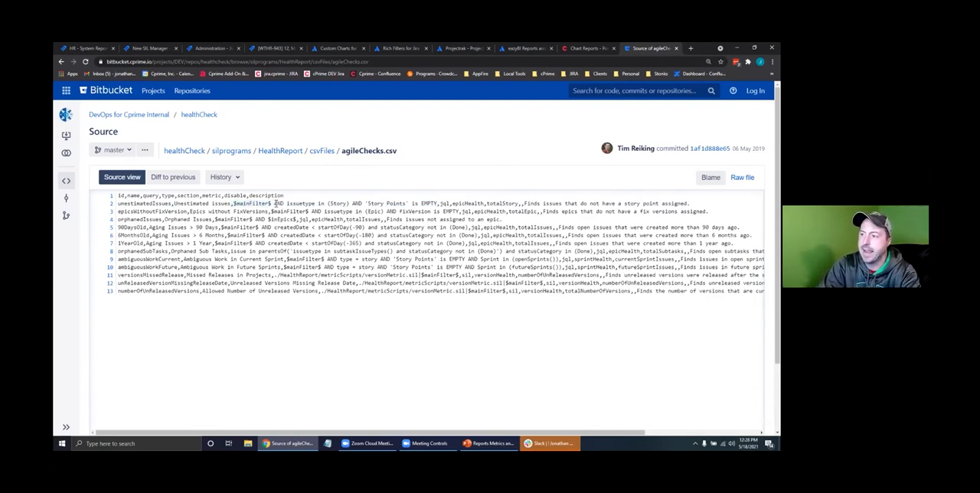
left_click_drag(272, 204, 435, 204)
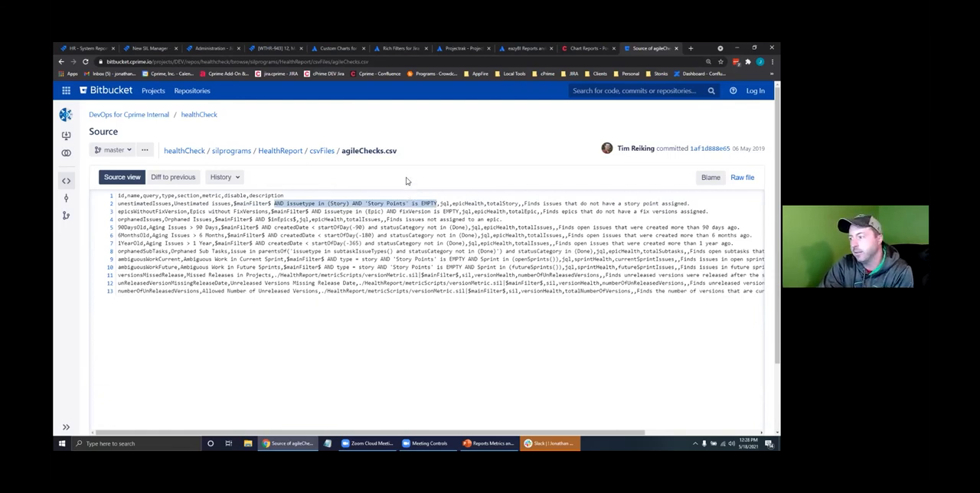
mouse_move(405, 179)
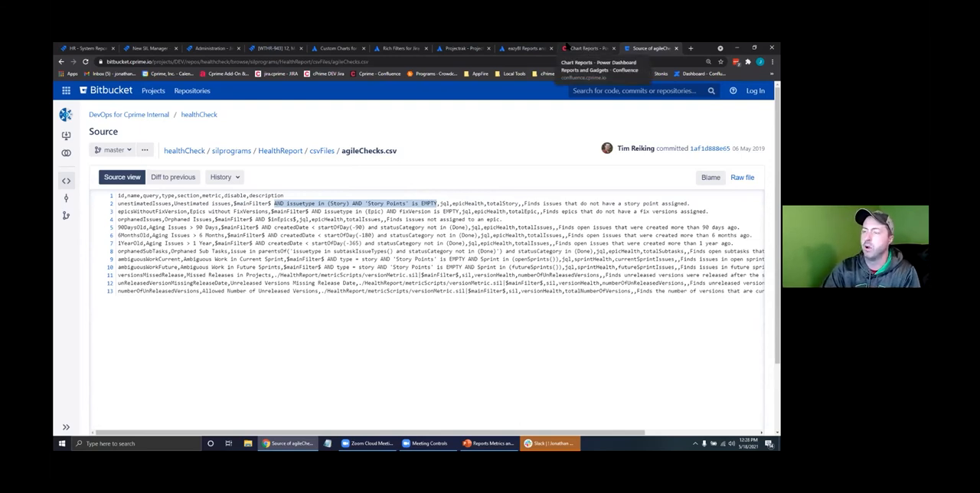
mouse_move(524, 49)
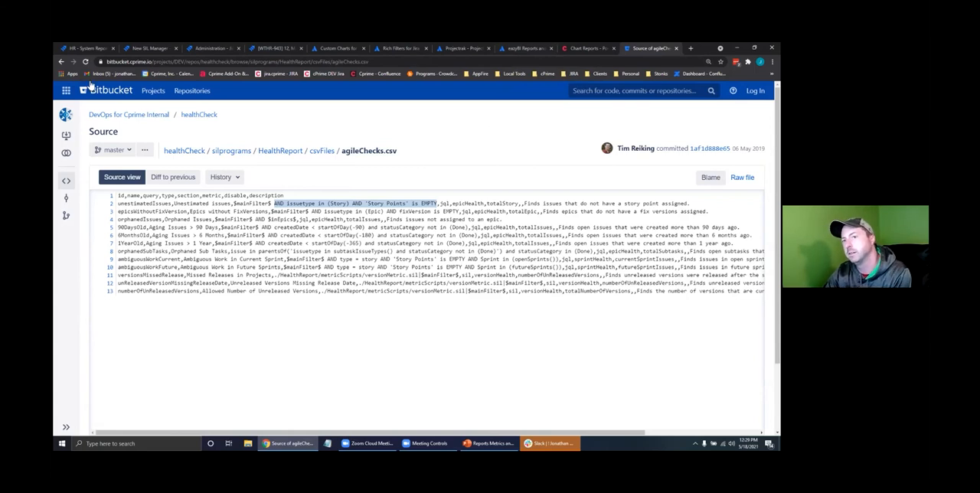
left_click(61, 61)
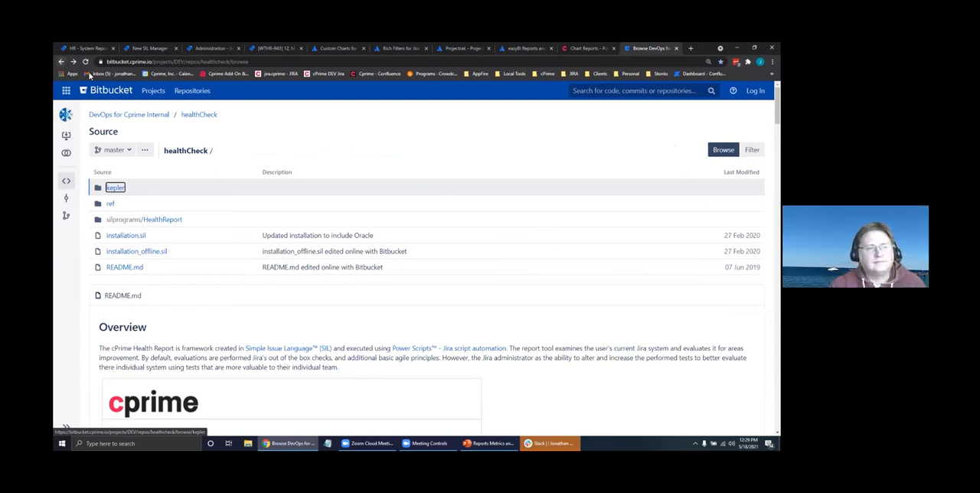
mouse_move(637, 373)
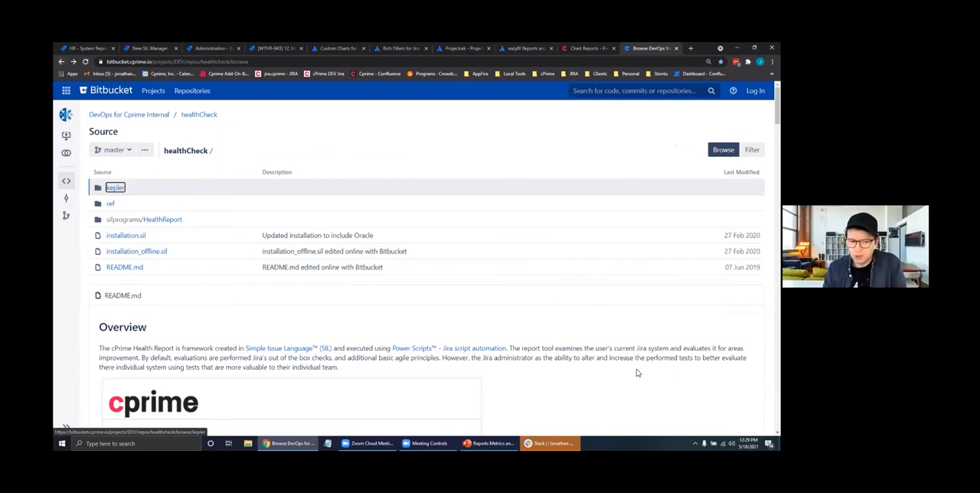
scroll("down", 3)
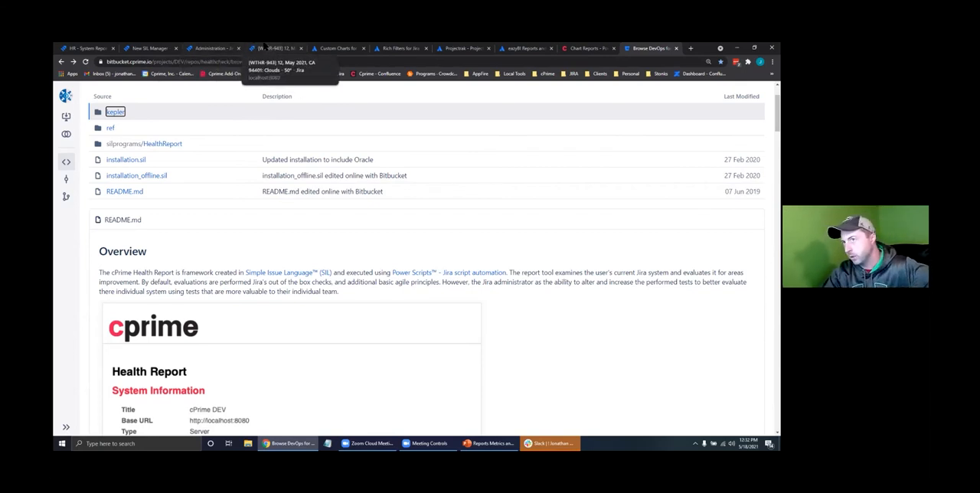
- Show the weather issue '12, May 2021, CA 94401: Clouds - 50°', then switch to SIL Manager
left_click(276, 49)
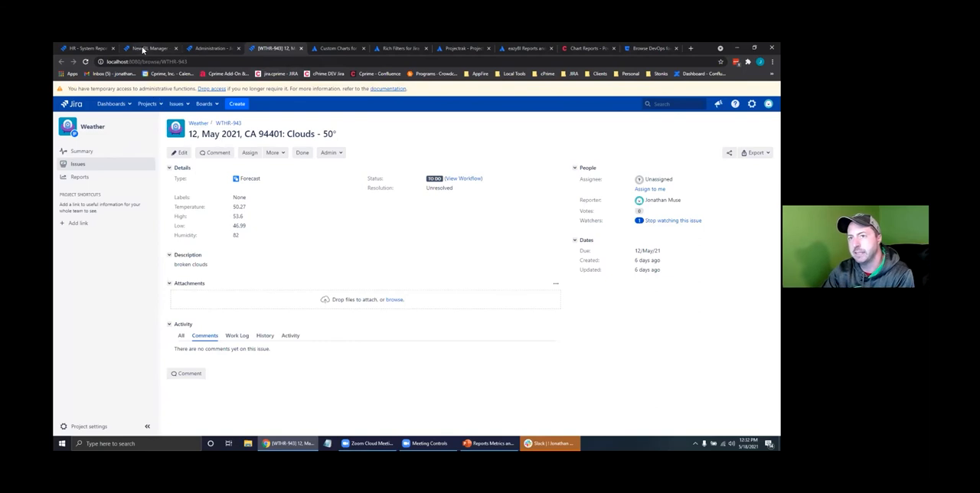
left_click(145, 49)
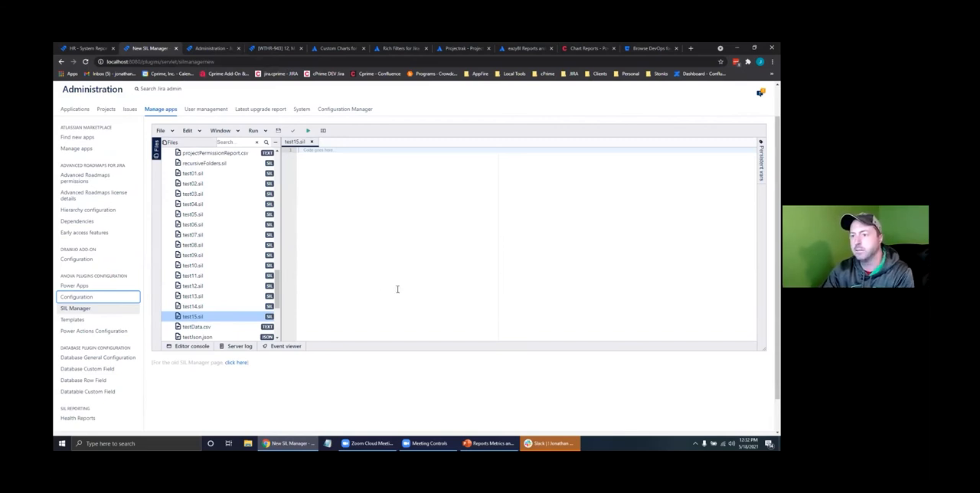
mouse_move(298, 276)
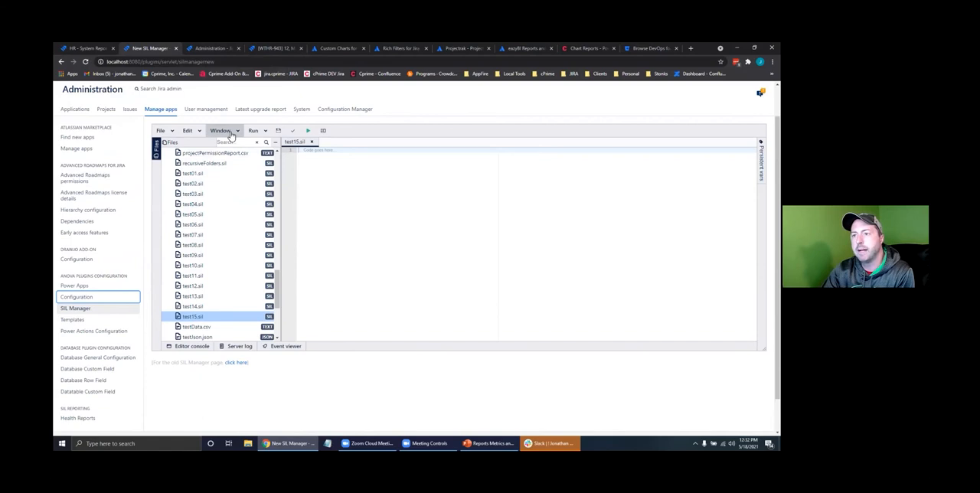
- Open the Run menu offering check and run options for the open script
left_click(254, 130)
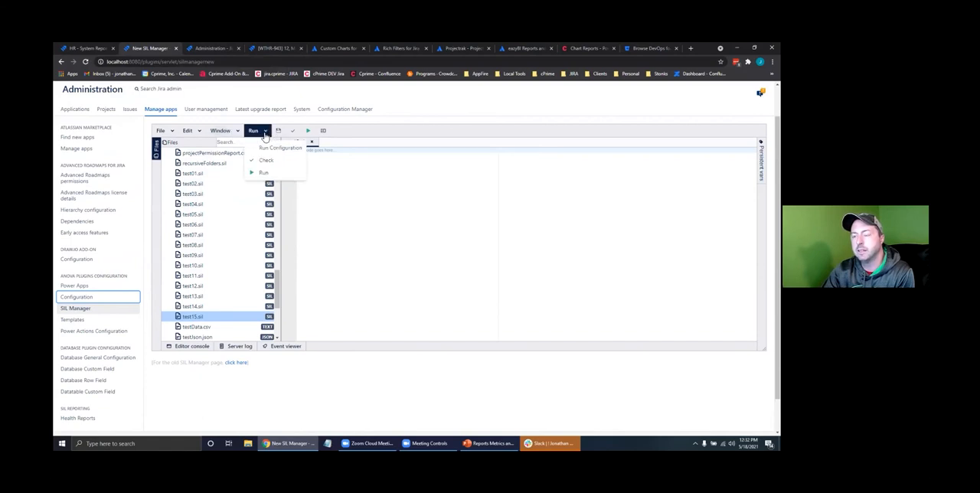
mouse_move(281, 148)
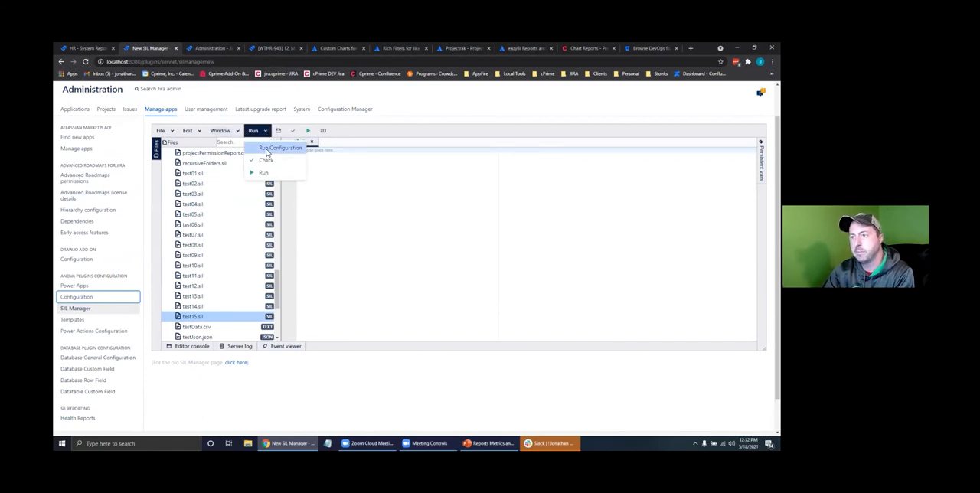
- In Run Configuration, enter the weather issue key as the script's Context and confirm
left_click(279, 147)
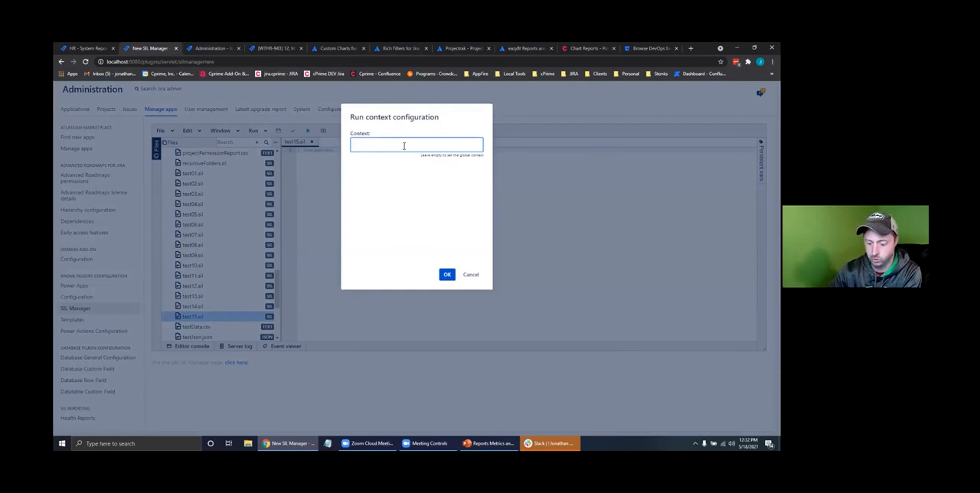
type("w")
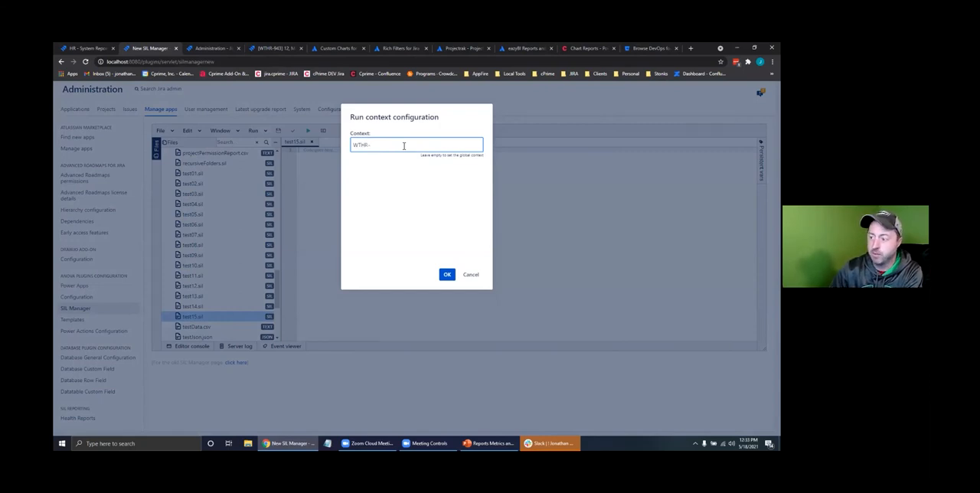
type("943")
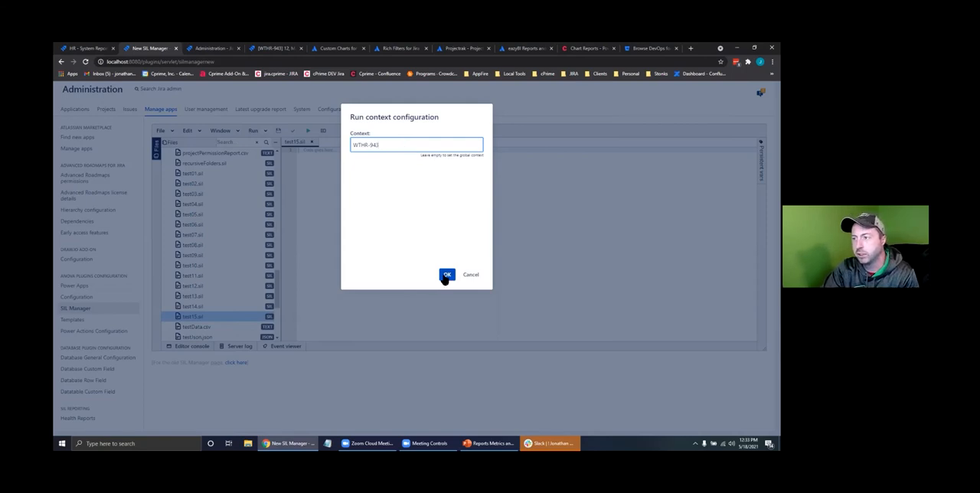
left_click(447, 274)
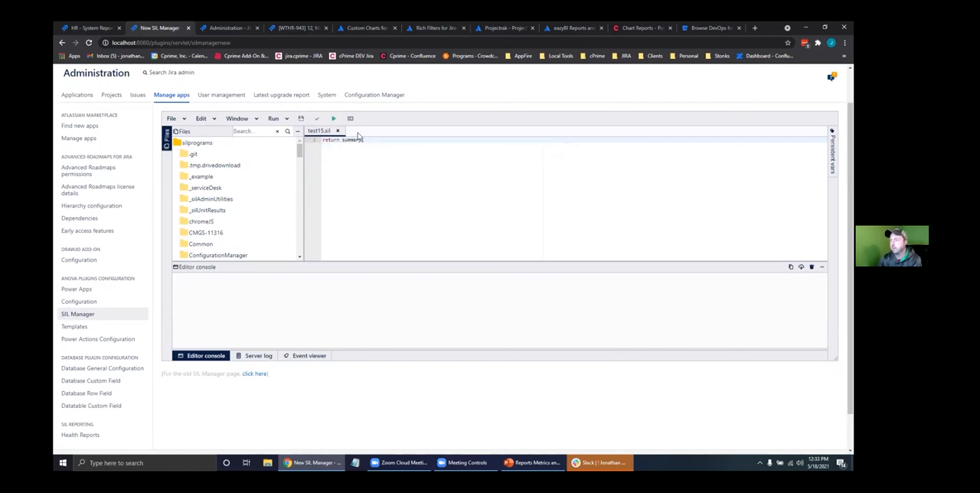
- Run the test script so the console prints '12, May 2021, CA 94401: Clouds - 50°'
left_click(334, 118)
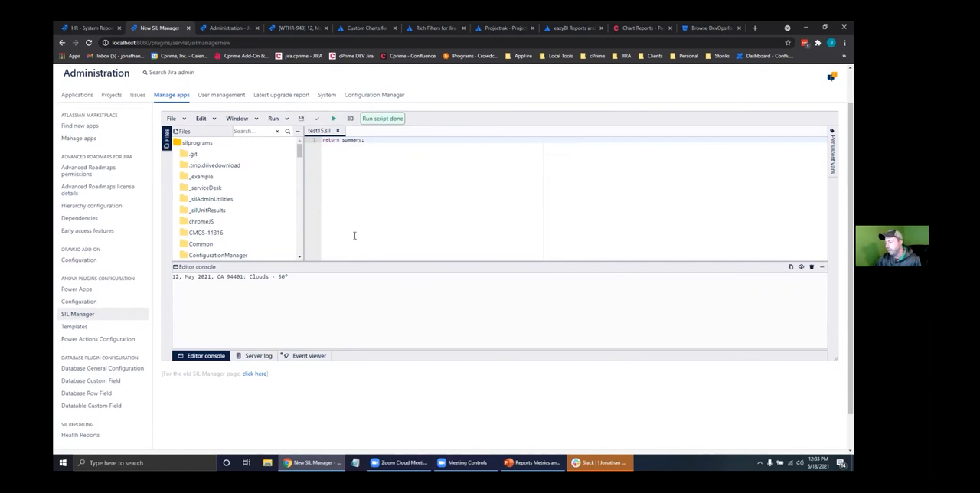
triple_click(229, 276)
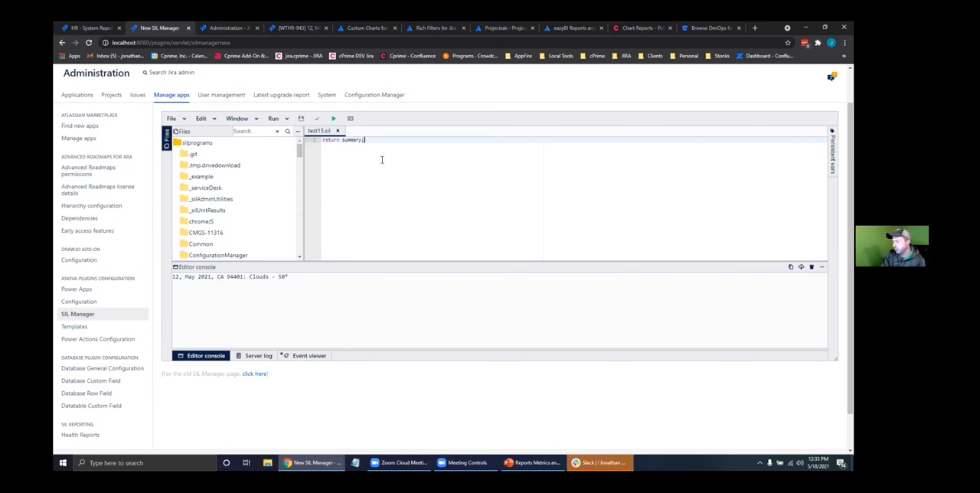
- Change the script to 'return key;' via autocomplete and run it to print WTHR-943
key("BackSpace")
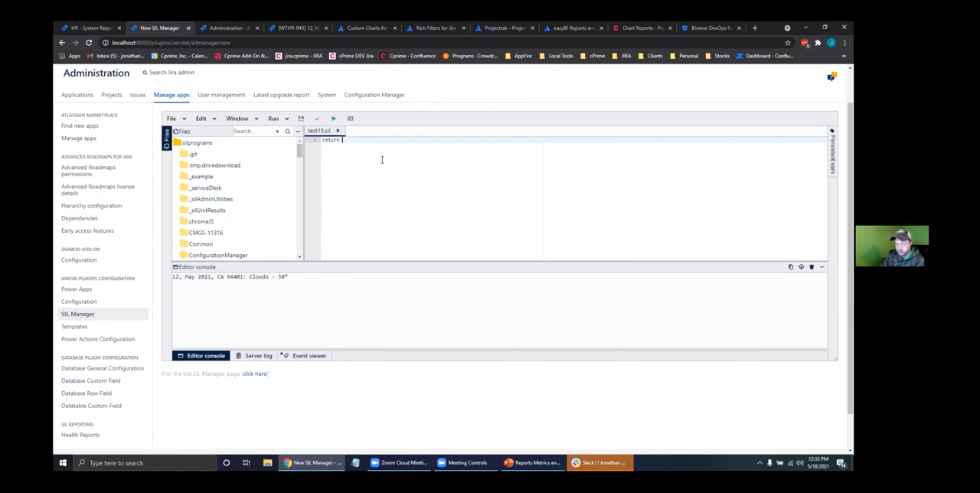
type("currentUsername(")
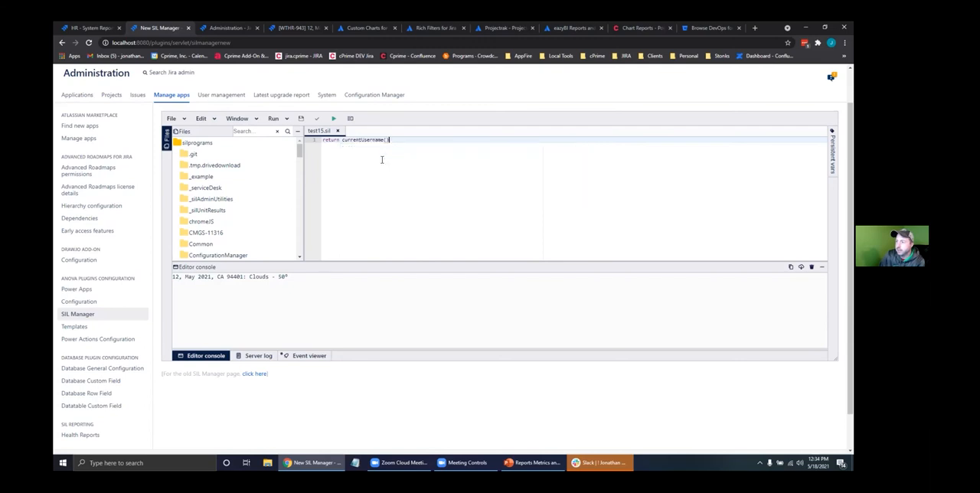
type(");")
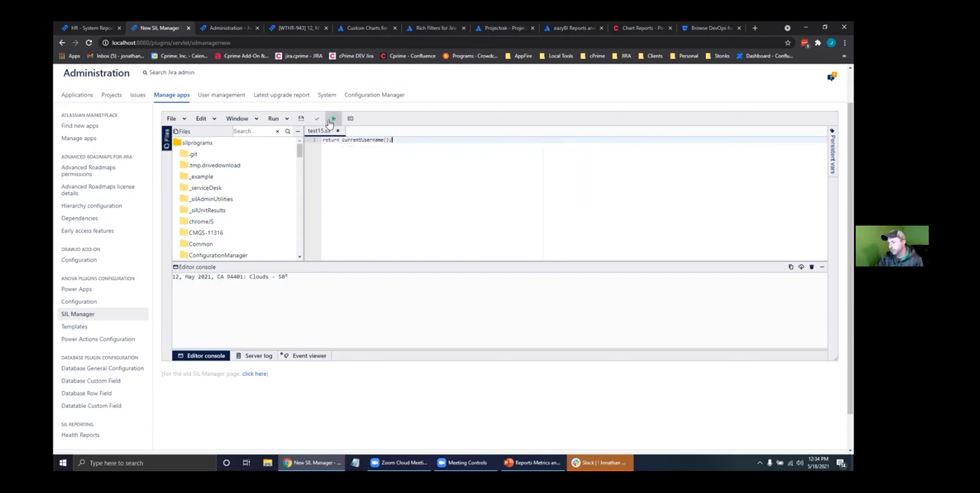
left_click(333, 118)
type("return key")
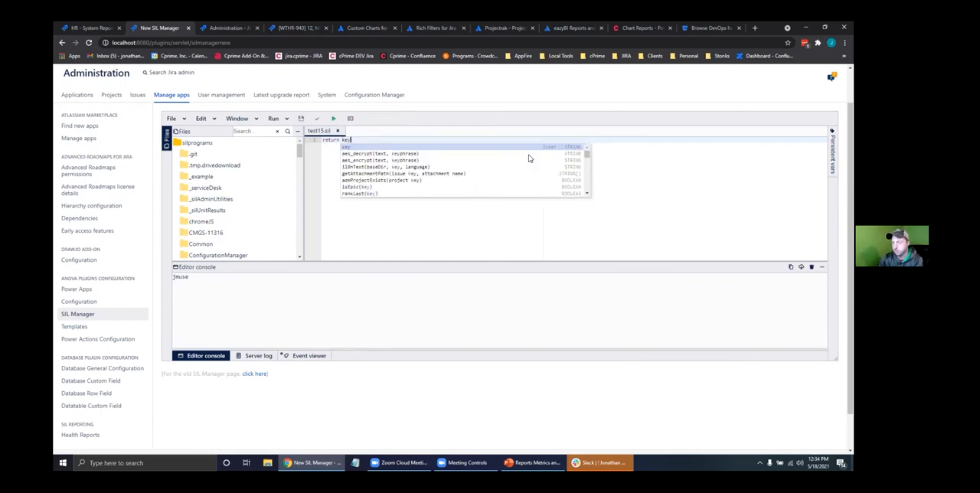
left_click(334, 119)
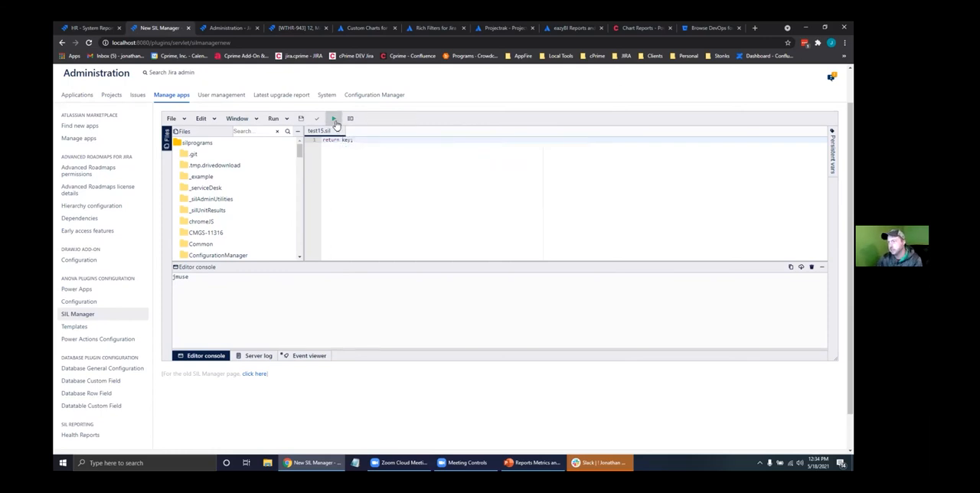
left_click(334, 118)
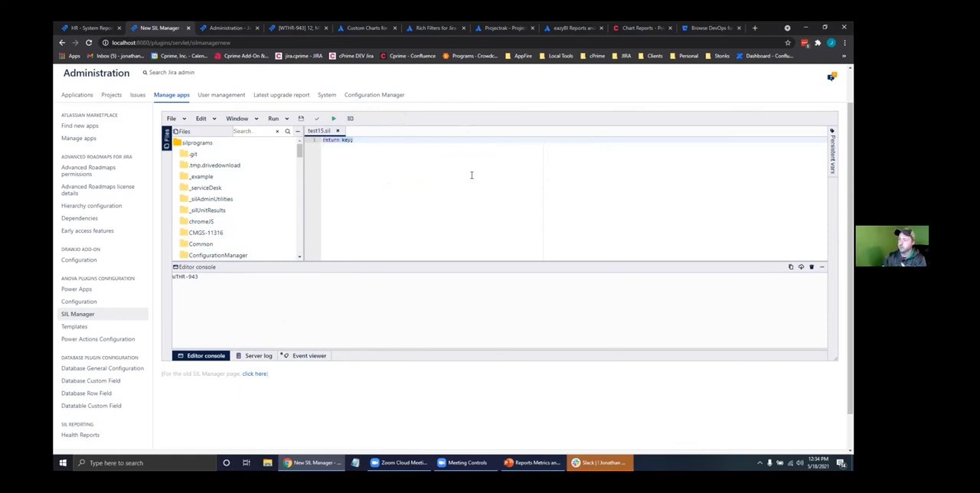
- Write description = "Hello SIL Wrote THIS"; and run it so the console prints DONE
type("description = \"Hello! SIL u")
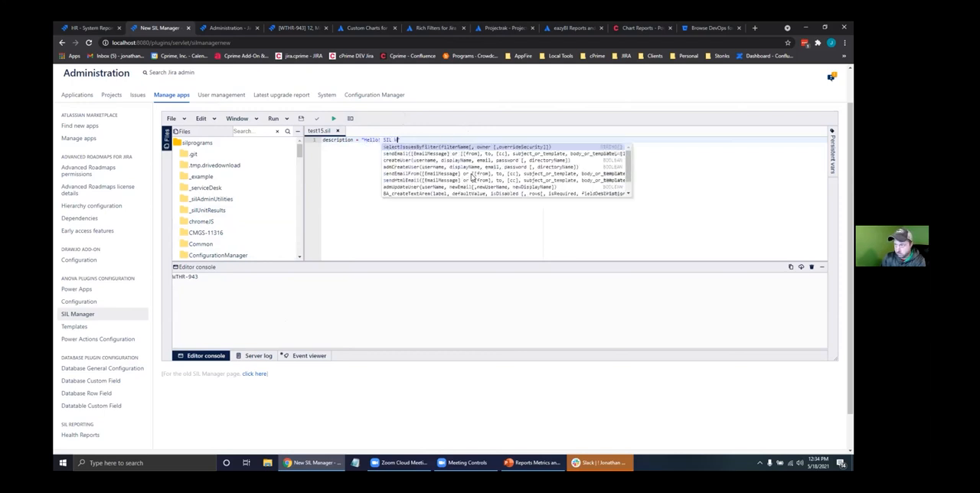
type("Wrote THIS!\";")
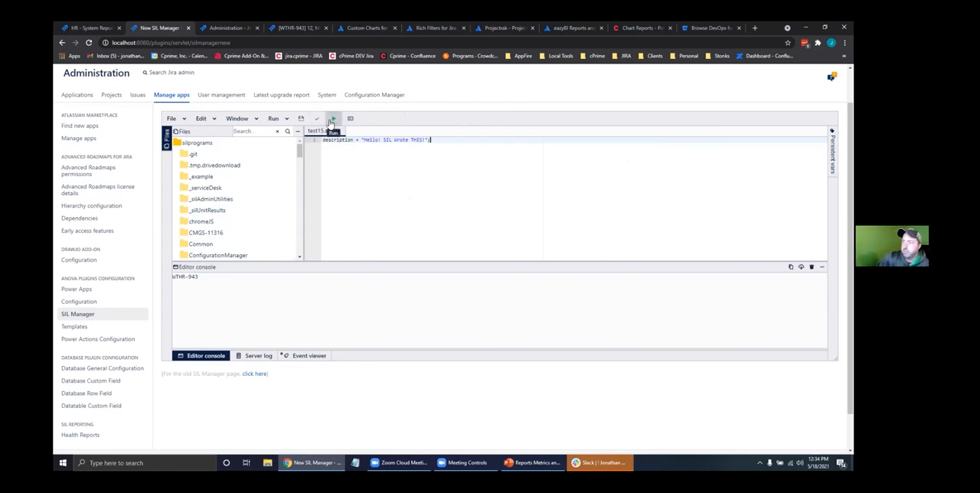
left_click(332, 118)
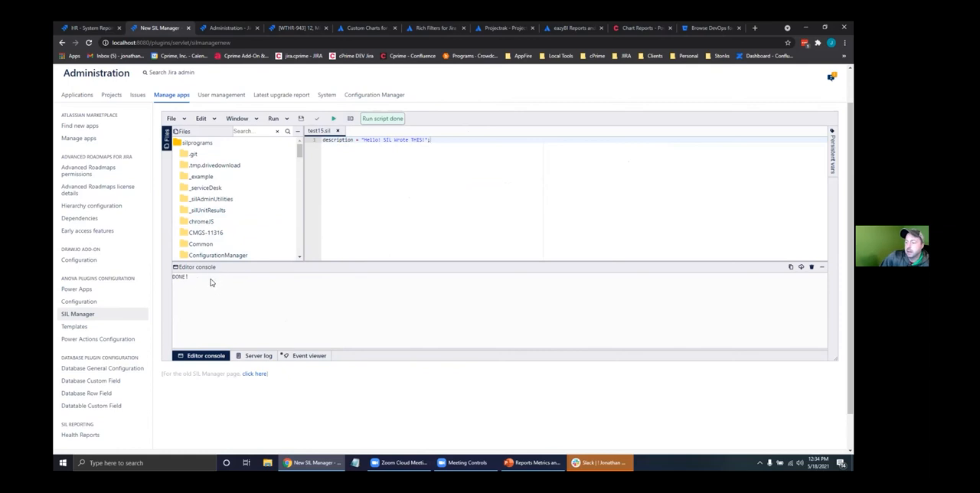
double_click(179, 276)
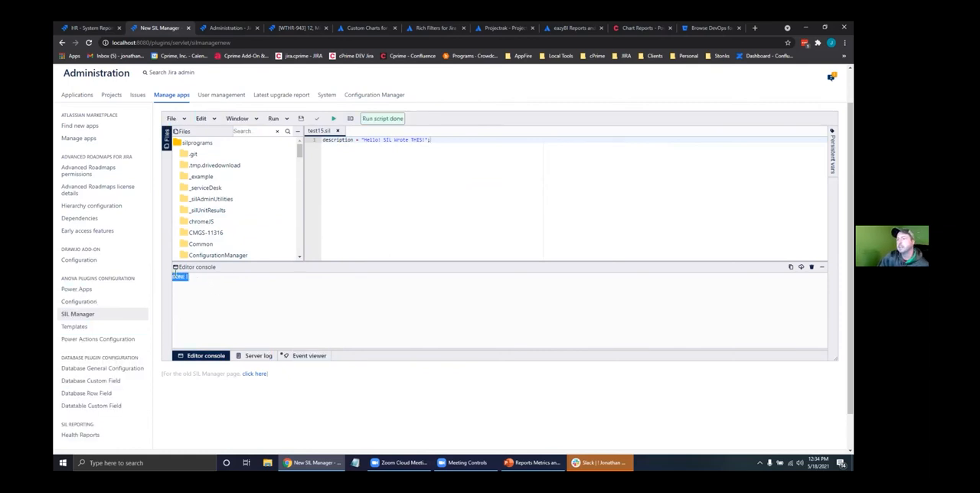
mouse_move(299, 27)
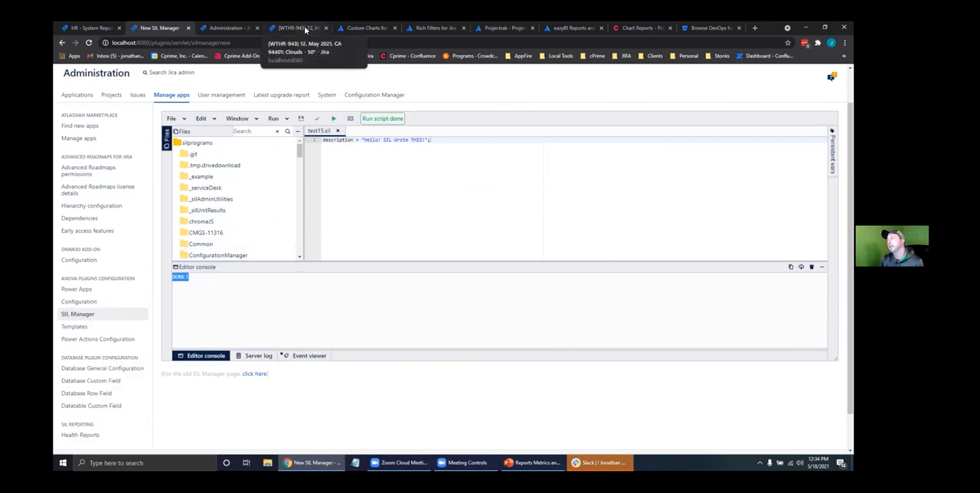
- Check WTHR-943's description shows the SIL-written greeting, then return to SIL Manager
left_click(299, 28)
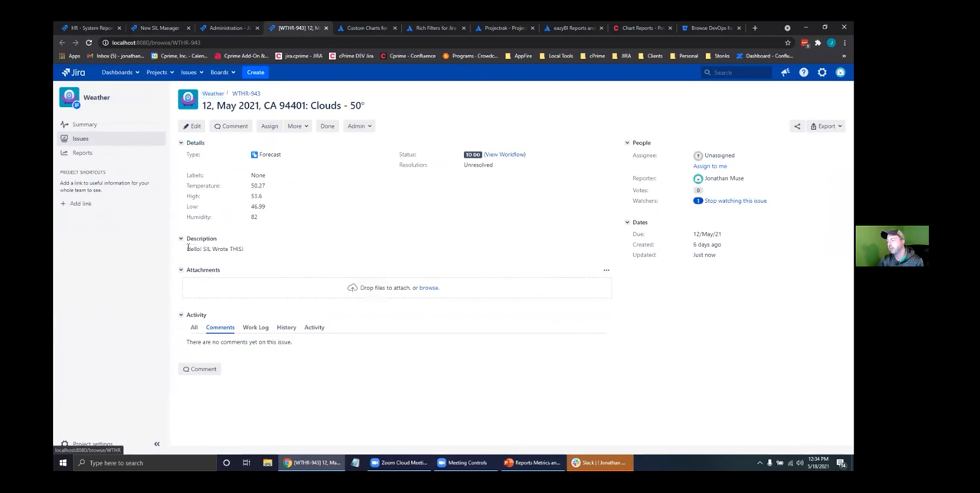
triple_click(214, 248)
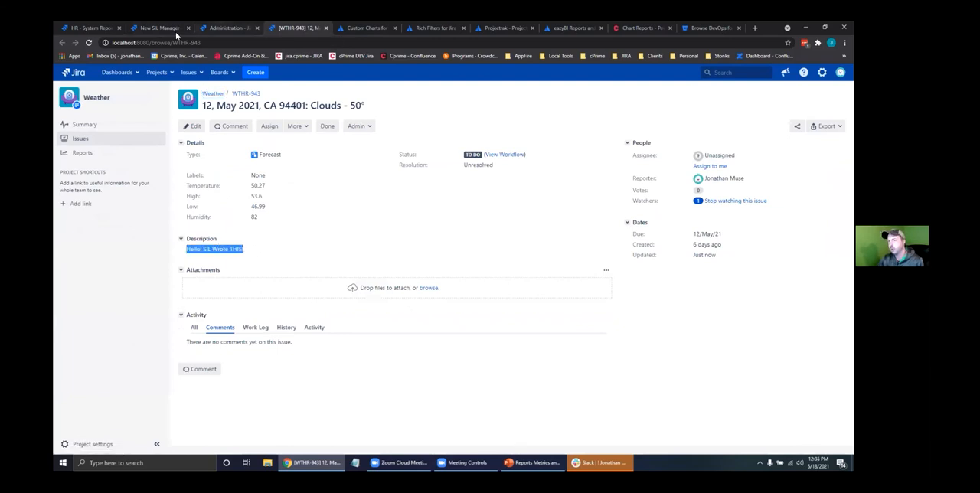
left_click(157, 27)
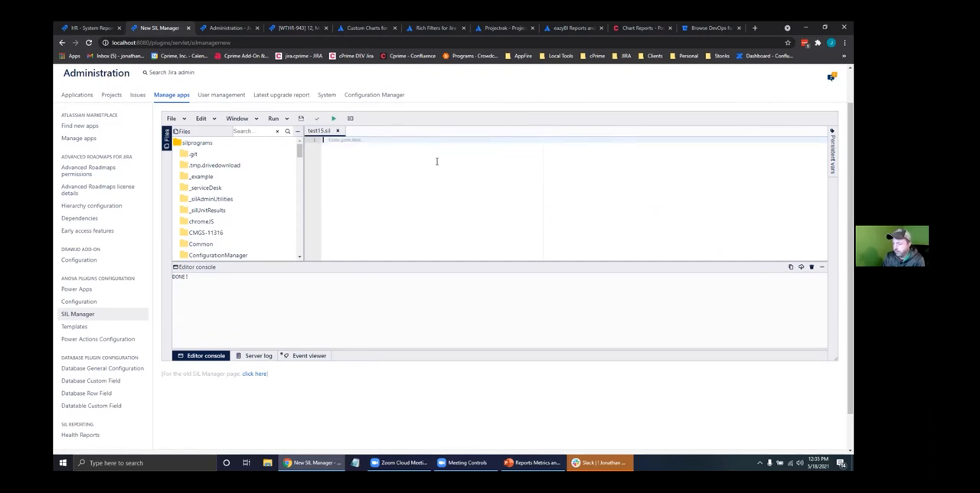
- Type experimental lines about fields and priority in the cleared SIL editor
type("fields")
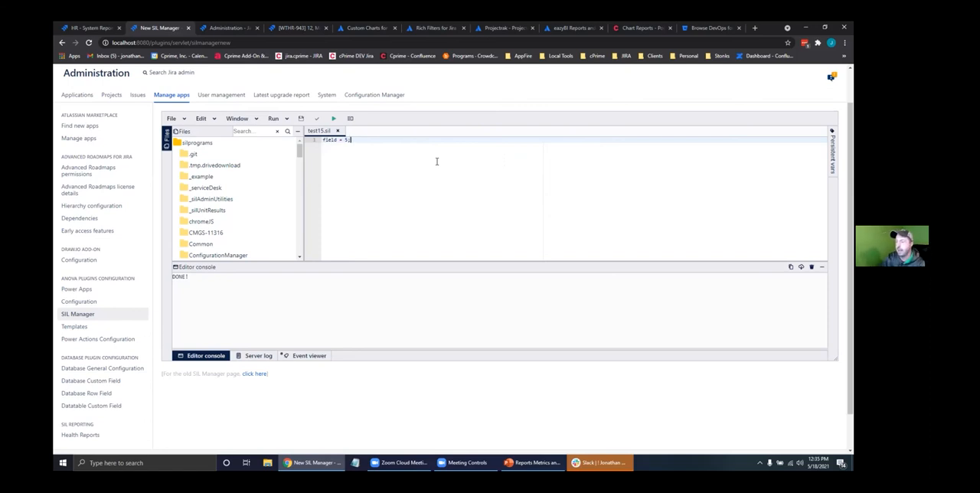
type("is")
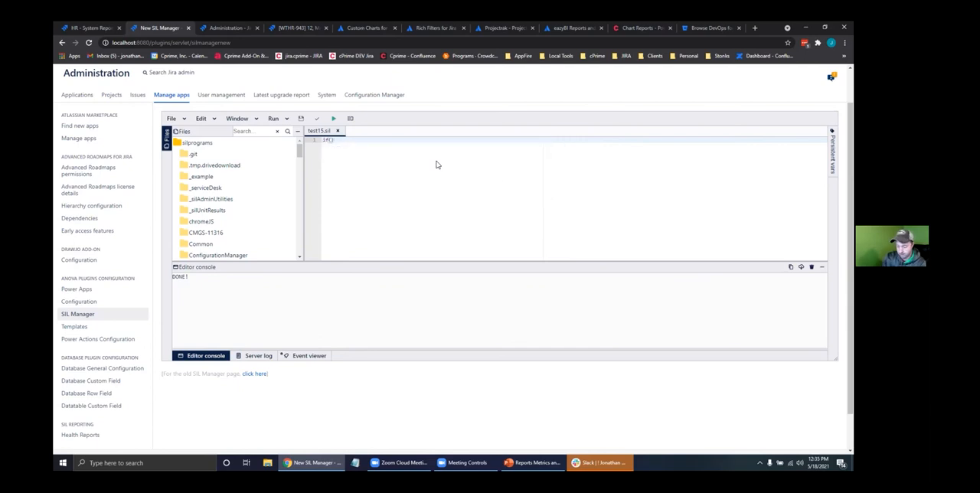
type("priority == \"High")
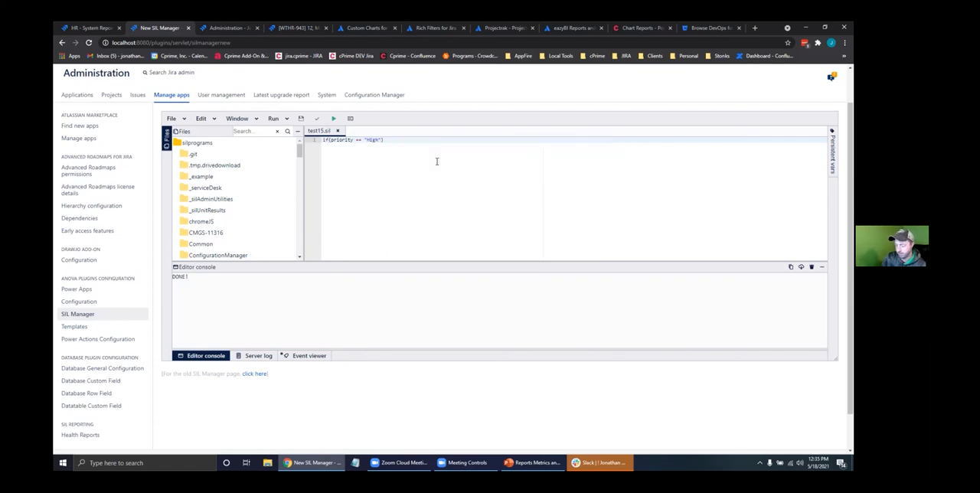
type("field")
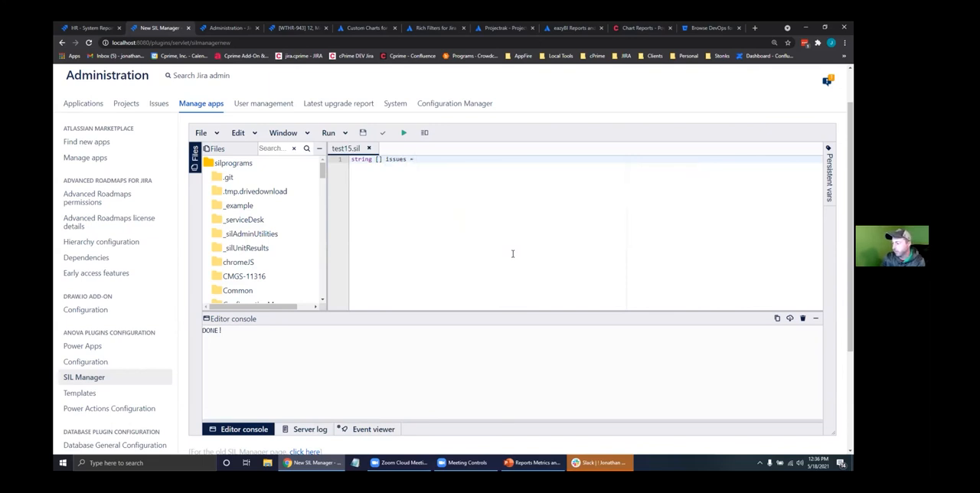
- Start 'string [] user = getAllUsers' using the autocomplete list
type("sele")
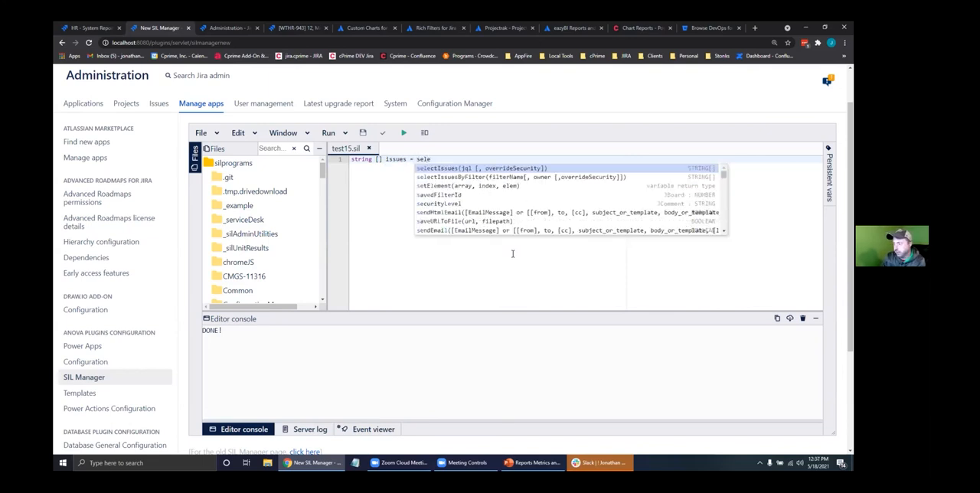
type("user")
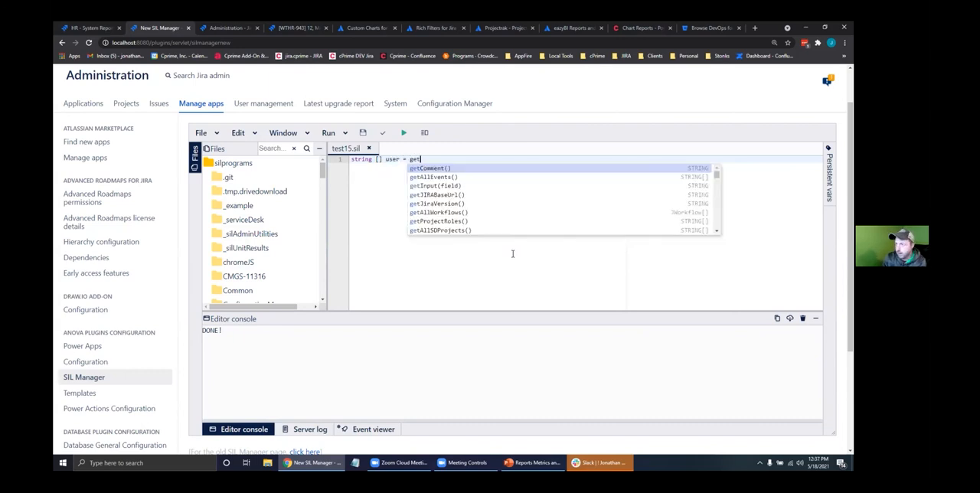
type("AllUsers(")
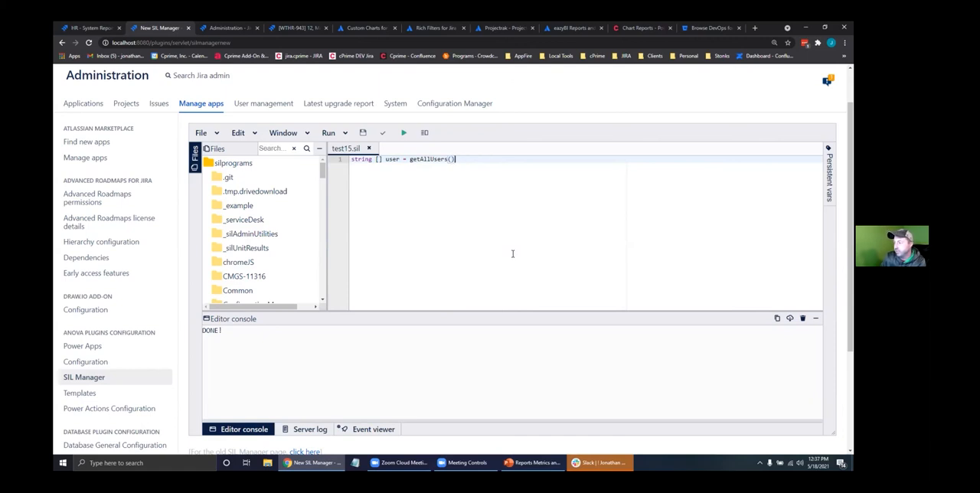
- Add for(string u in users) { runnerLog(u); } and run it to list every username
type("for")
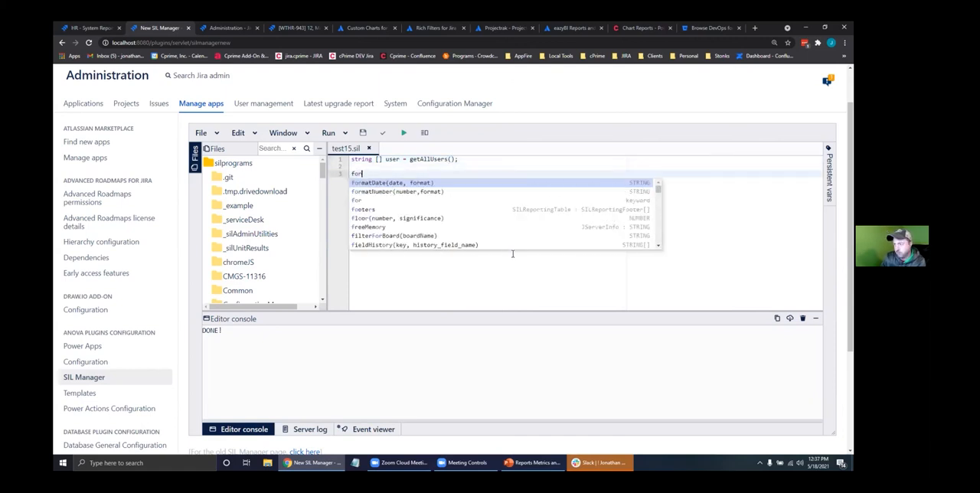
type("(string u in users) {")
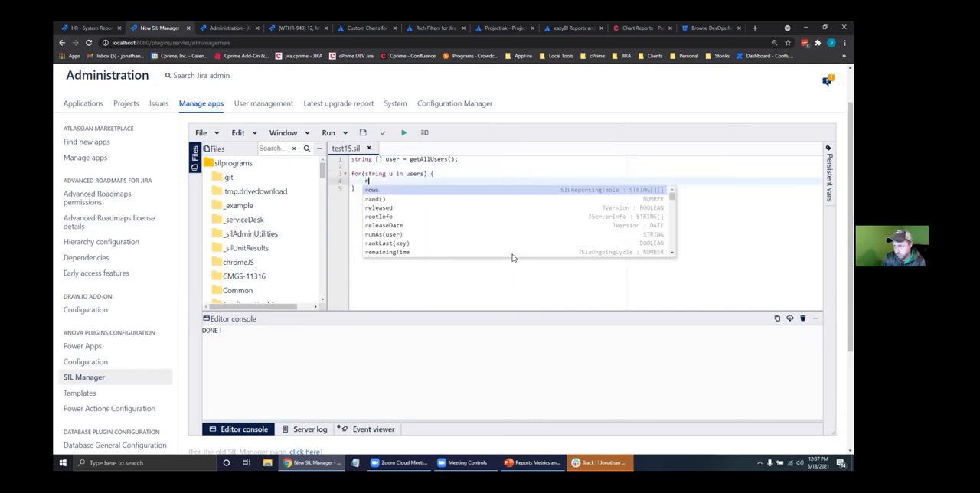
type("runnerLog(u);")
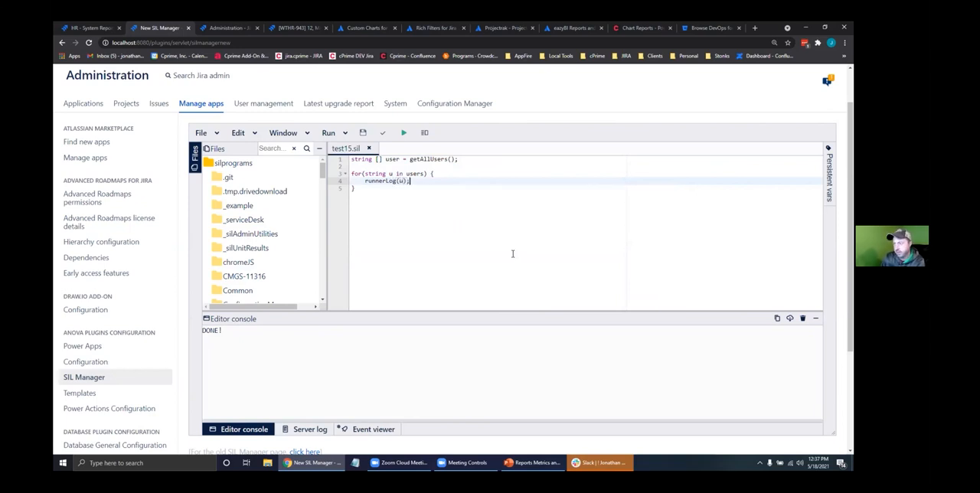
left_click(404, 132)
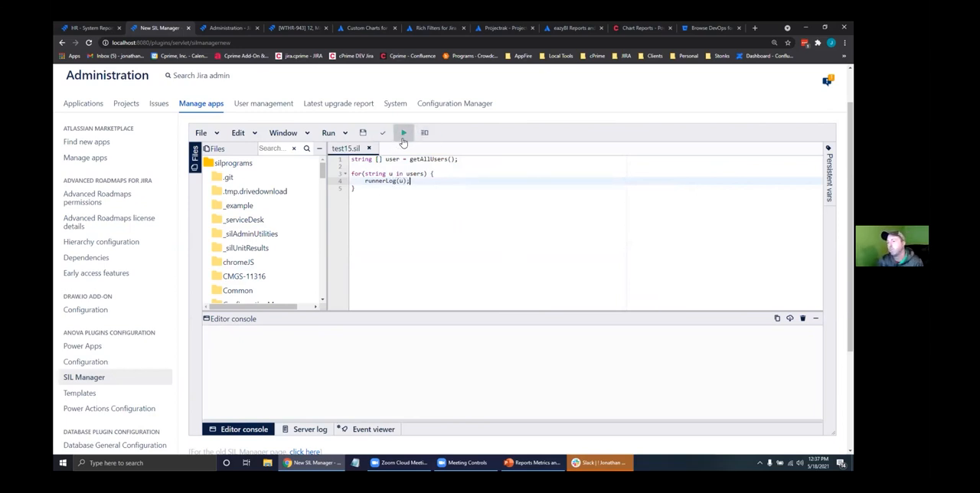
left_click(403, 132)
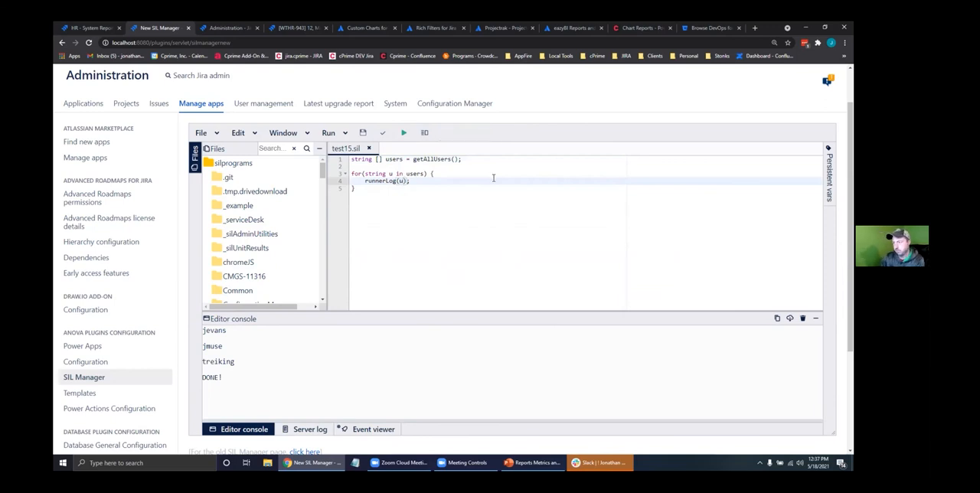
- Append + "," + userFullName(u) inside runnerLog and run, hitting a field-matching error
type("+ \",")
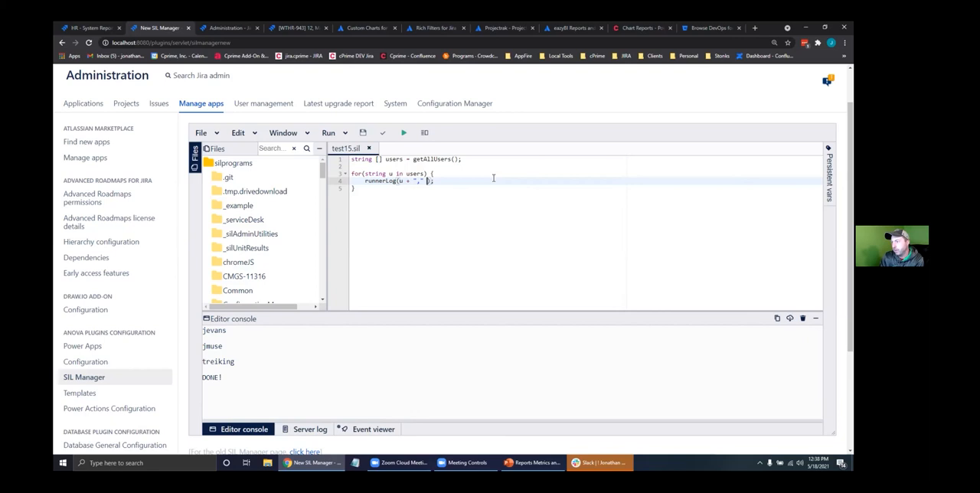
type("+")
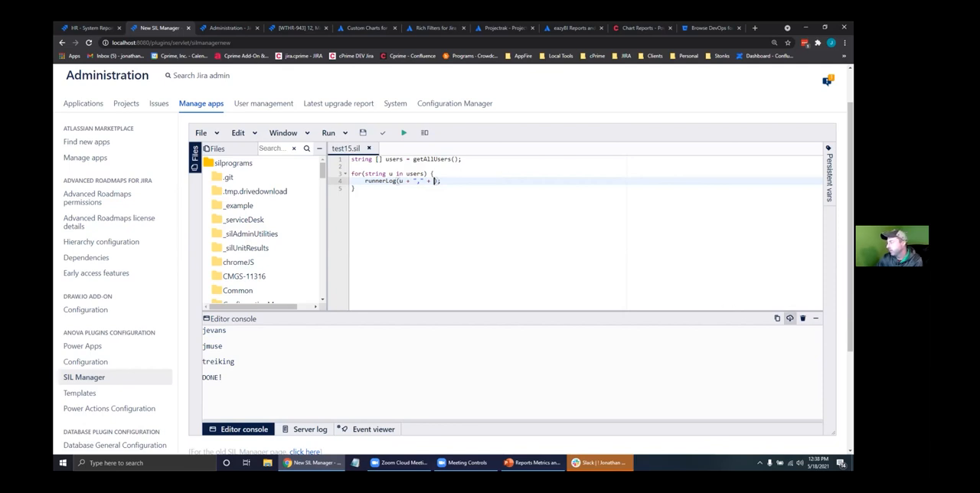
mouse_move(655, 367)
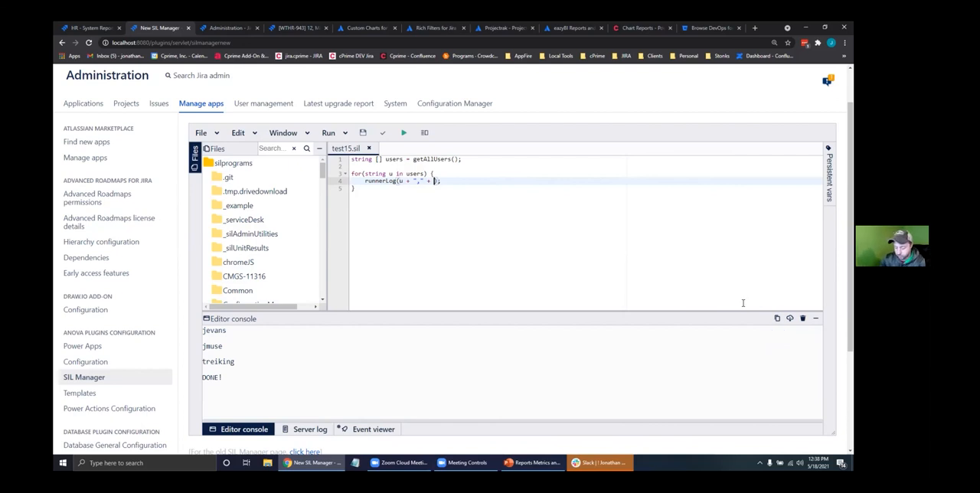
type("usern")
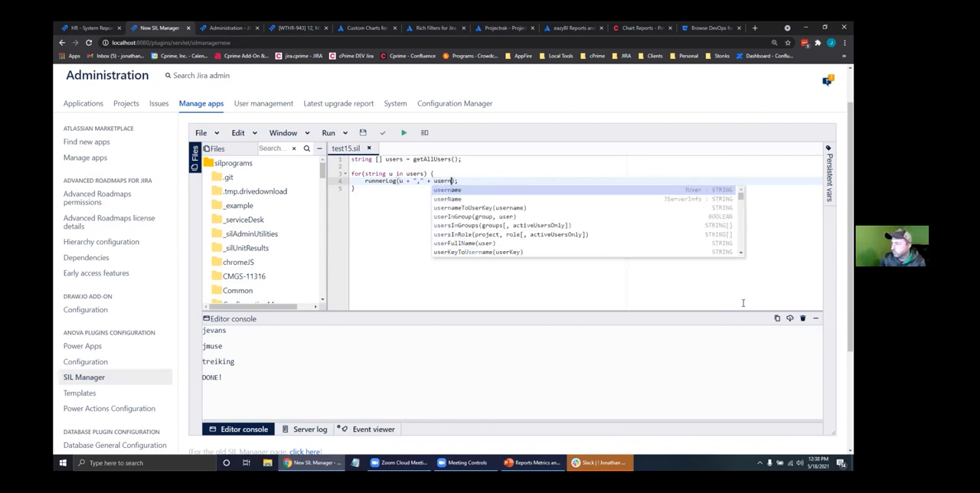
mouse_move(473, 216)
type("FullName(user)")
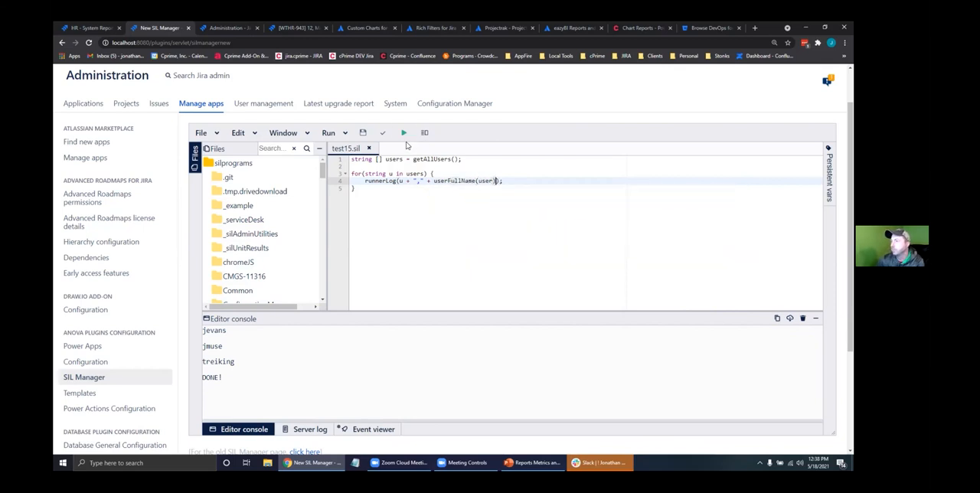
left_click(404, 132)
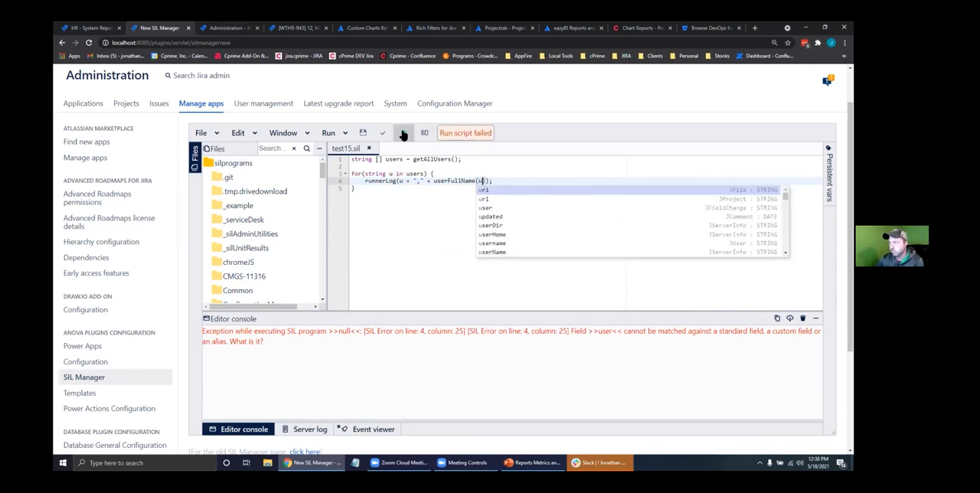
left_click(404, 132)
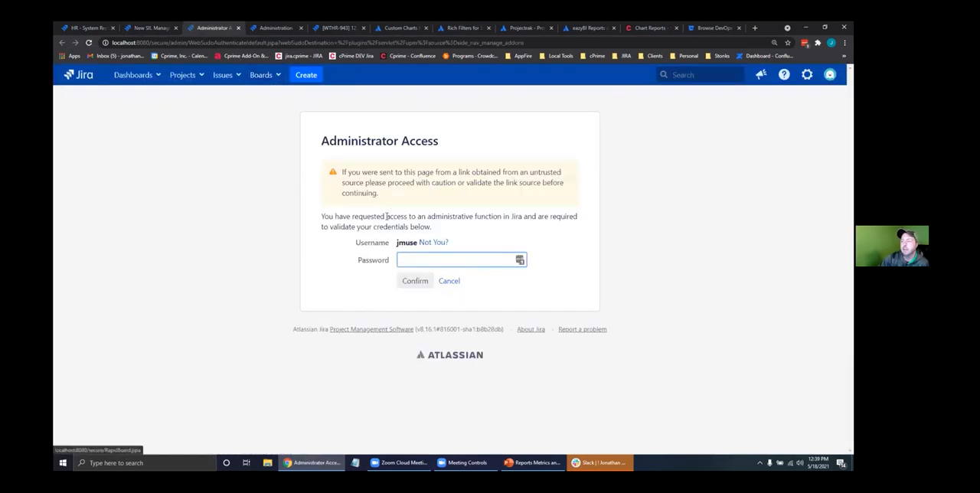
- Enter the admin password, confirm, and expand SIL Engine showing version 4.8.1.0-SNAPSHOT
left_click(456, 261)
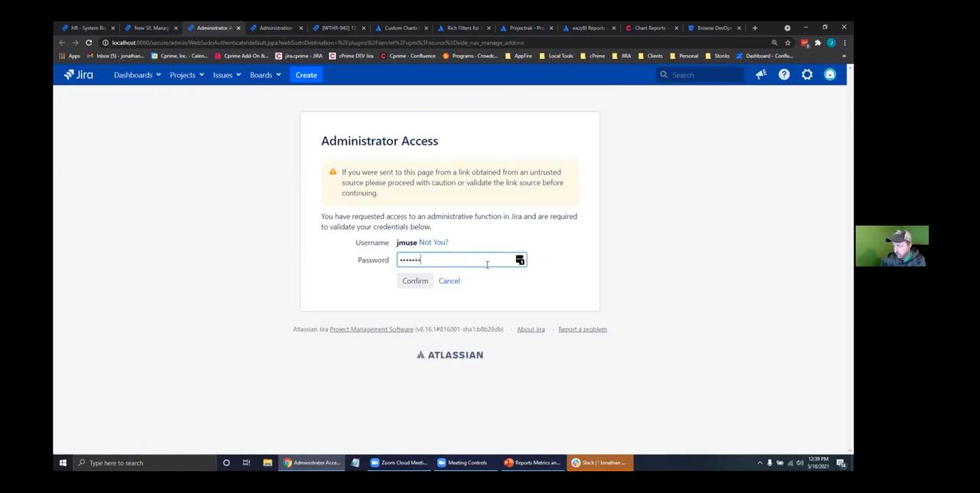
left_click(416, 280)
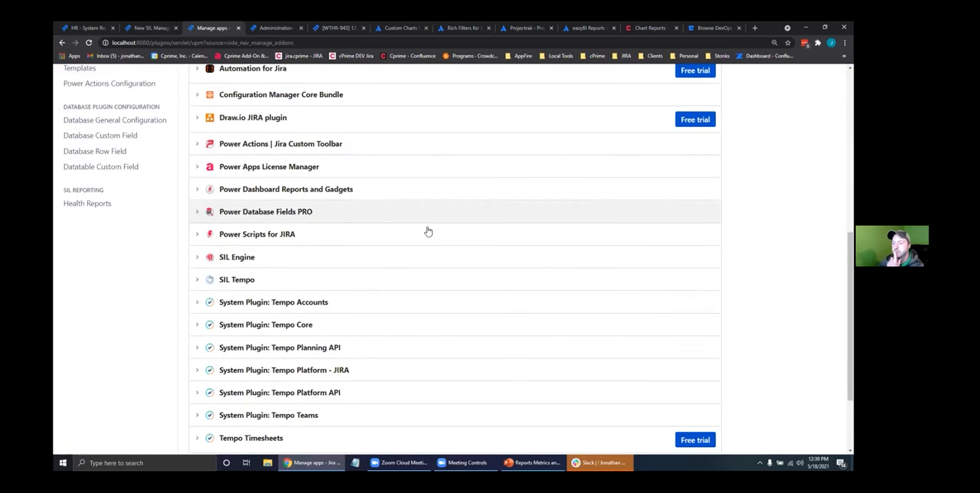
left_click(236, 257)
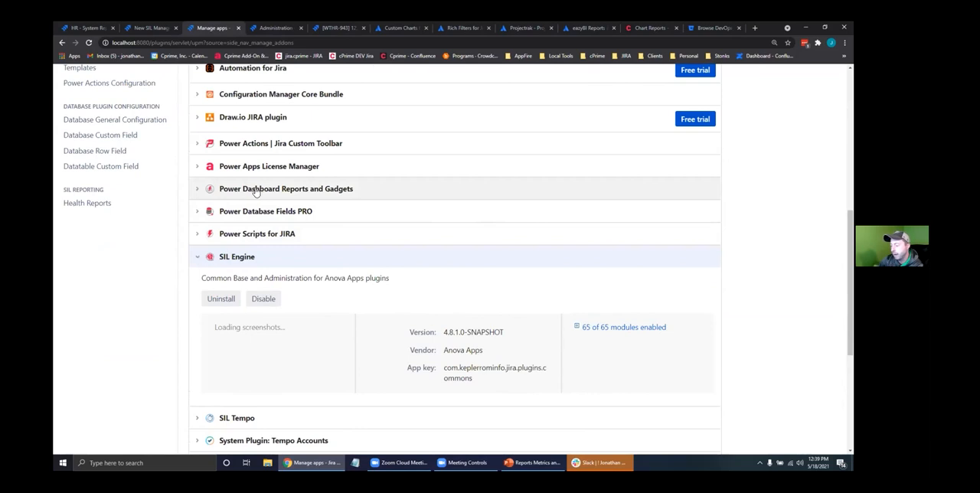
mouse_move(252, 200)
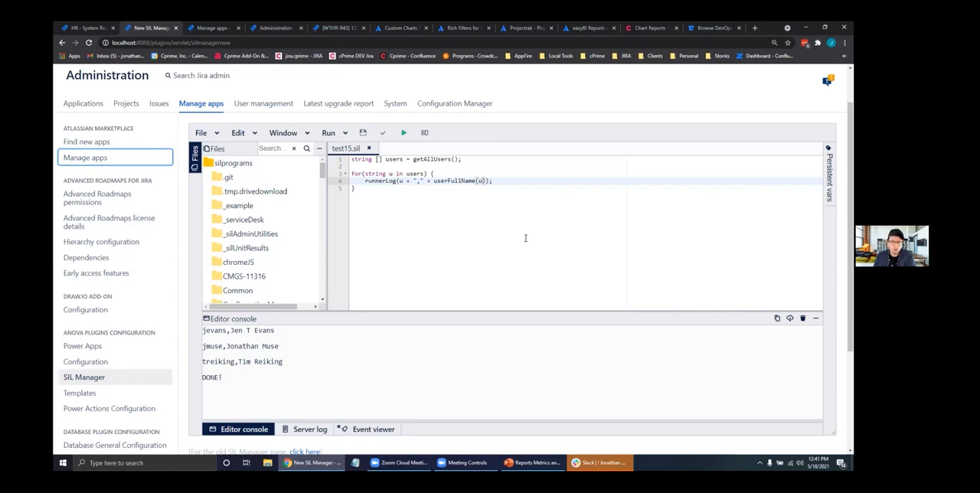
- Switch to the Rich Filters for Jira Dashboards marketplace listing
left_click(398, 28)
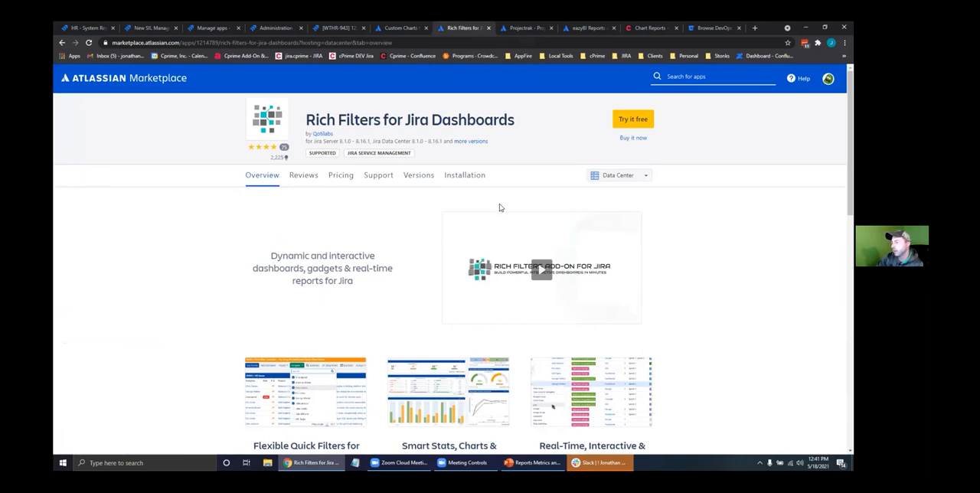
- Browse the Projectrak and eazyBI Reports and Charts listings, then return to Manage apps
left_click(524, 27)
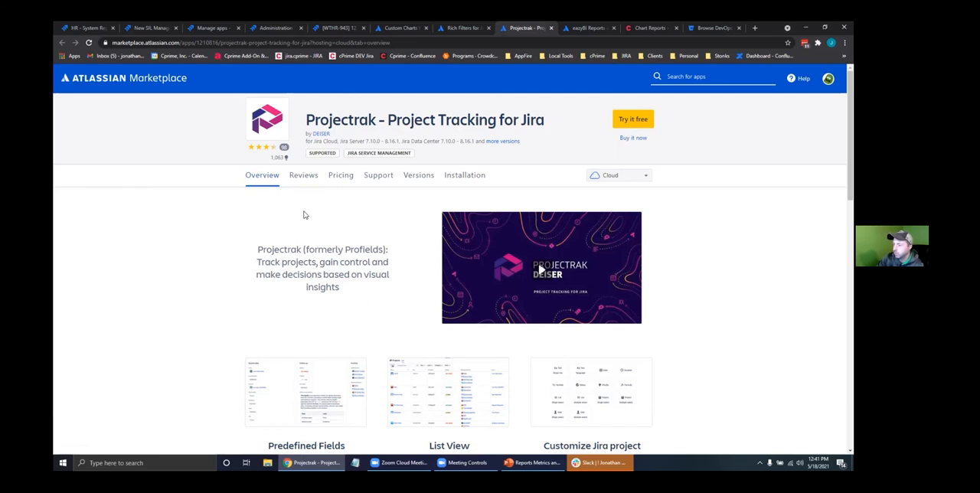
mouse_move(588, 27)
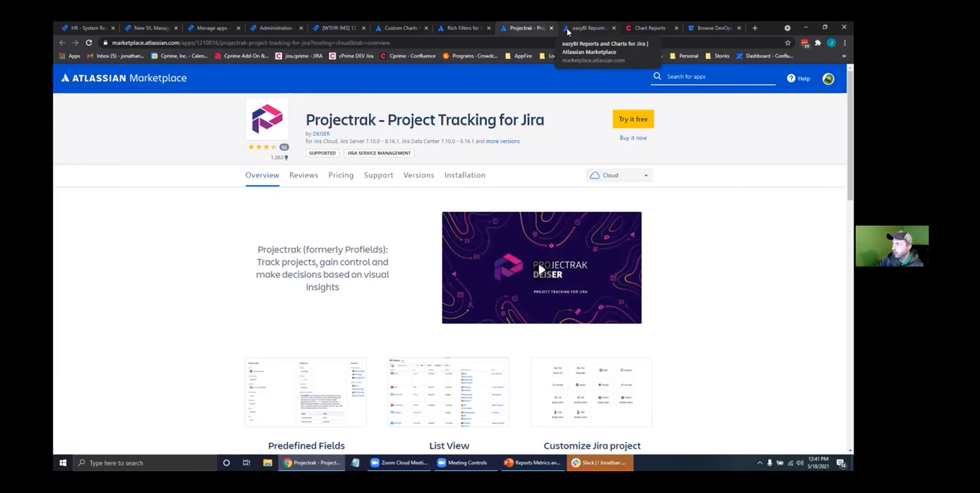
left_click(588, 27)
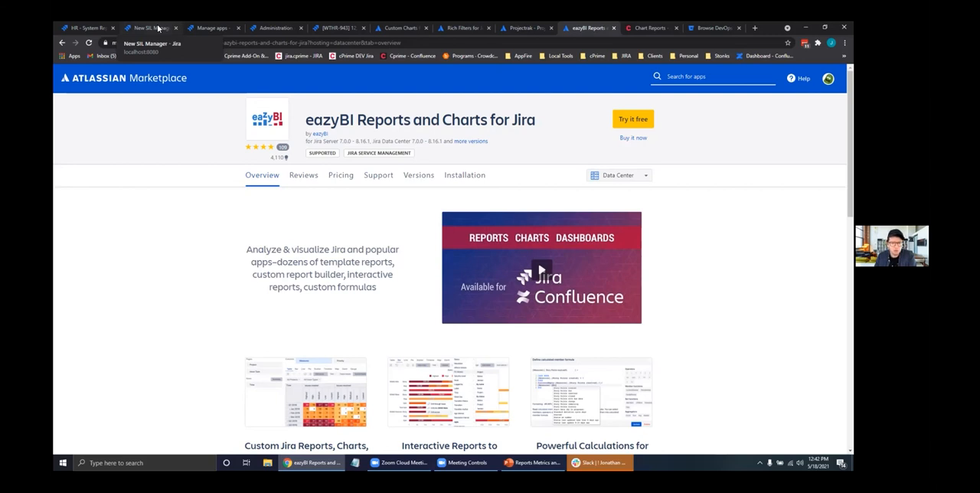
left_click(150, 28)
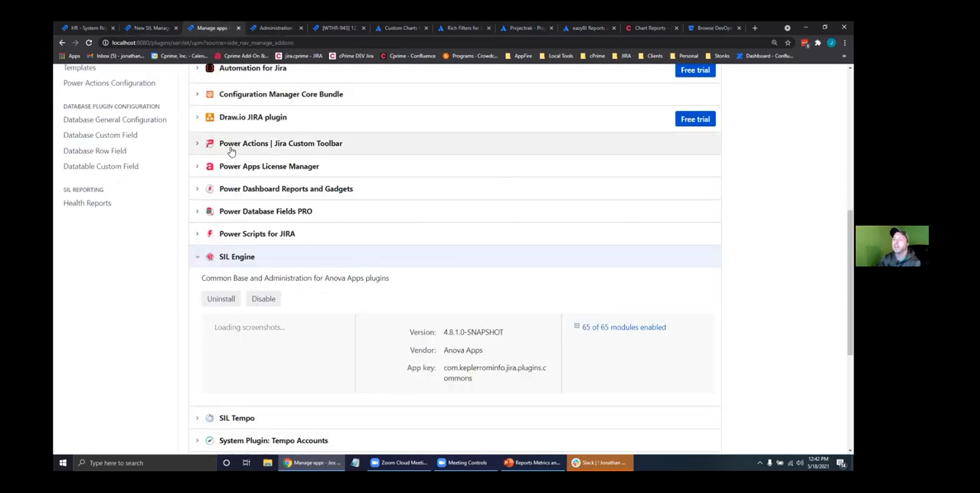
- Expand Power Scripts for JIRA to show version 4.8.1.0-SNAPSHOT, valid license and 73 of 73 modules
left_click(198, 233)
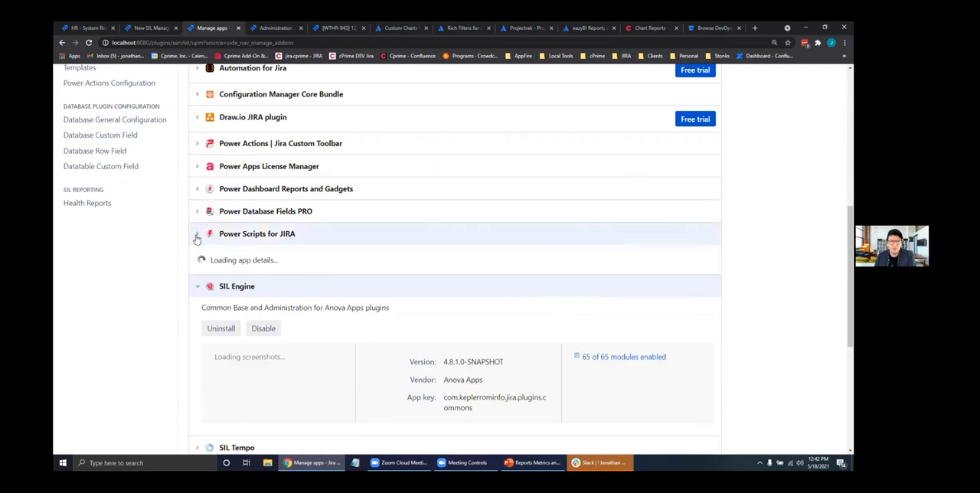
left_click(196, 233)
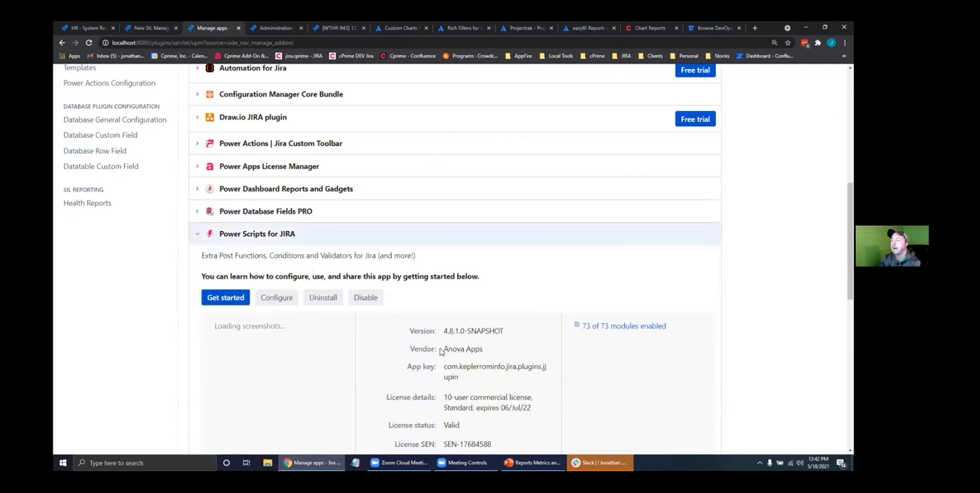
mouse_move(493, 352)
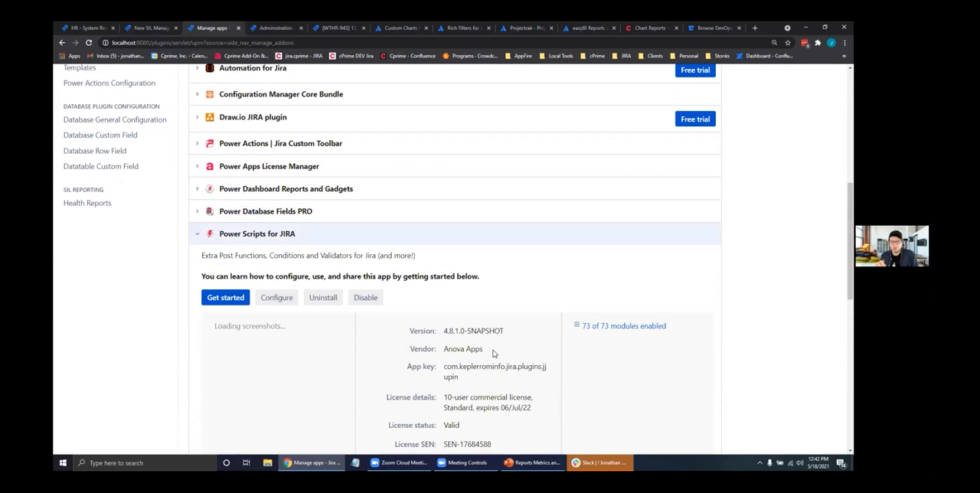
scroll("down", 3)
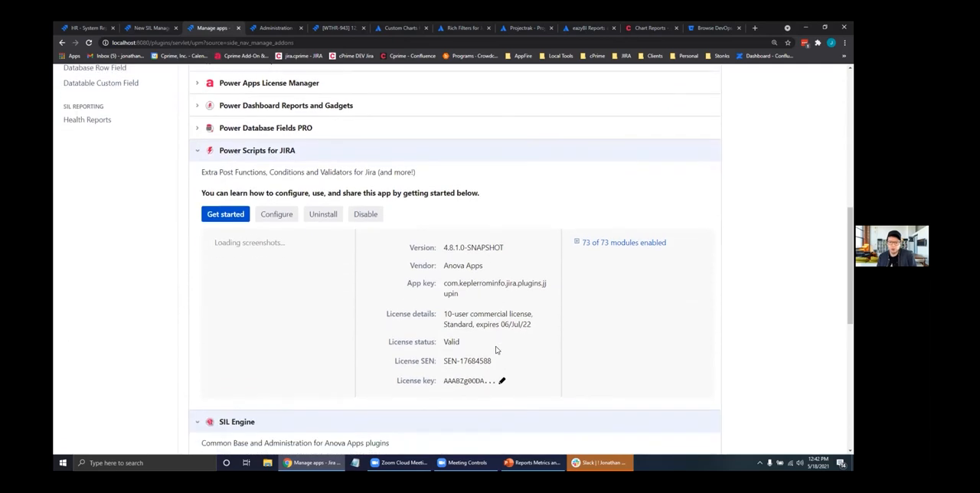